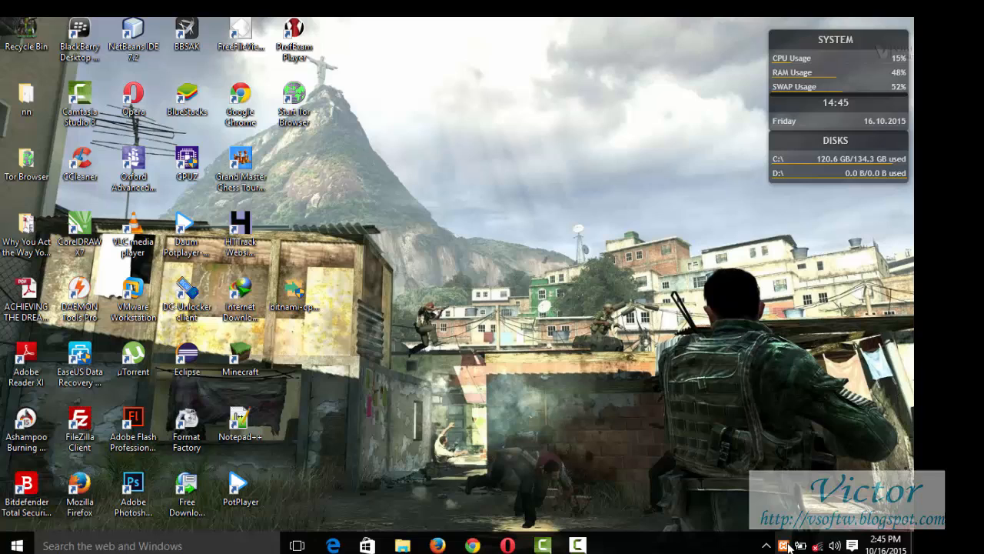
- Launch XAMPP Control Panel from the Start search for 'xampp'
{"action": "left_click", "coordinate": [775, 544]}
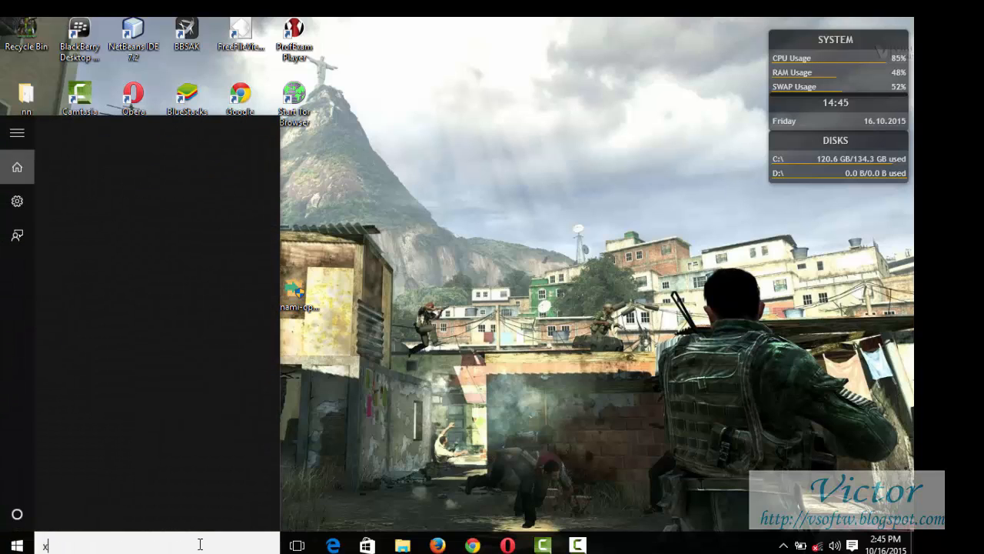
{"action": "type", "text": "amp"}
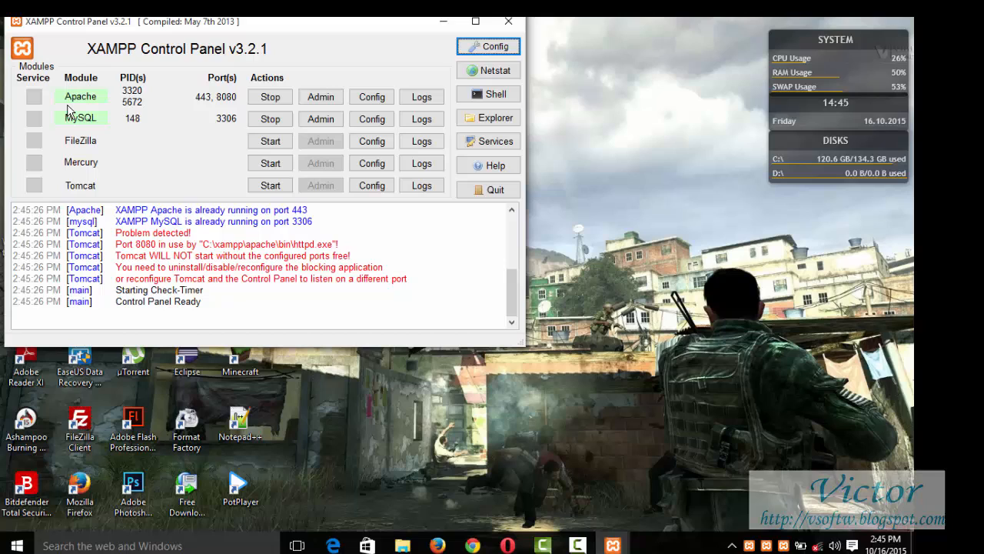
{"action": "mouse_move", "coordinate": [153, 121]}
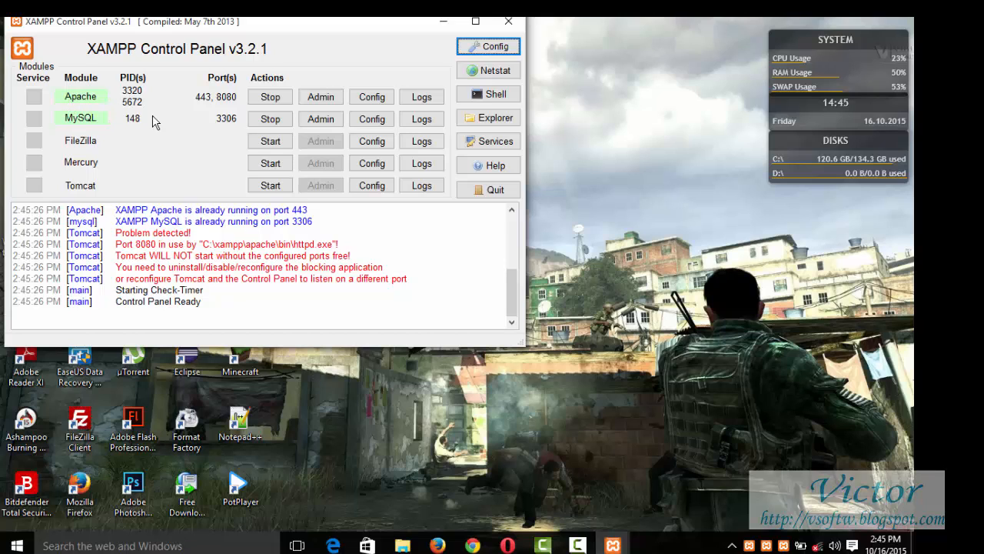
{"action": "mouse_move", "coordinate": [418, 48]}
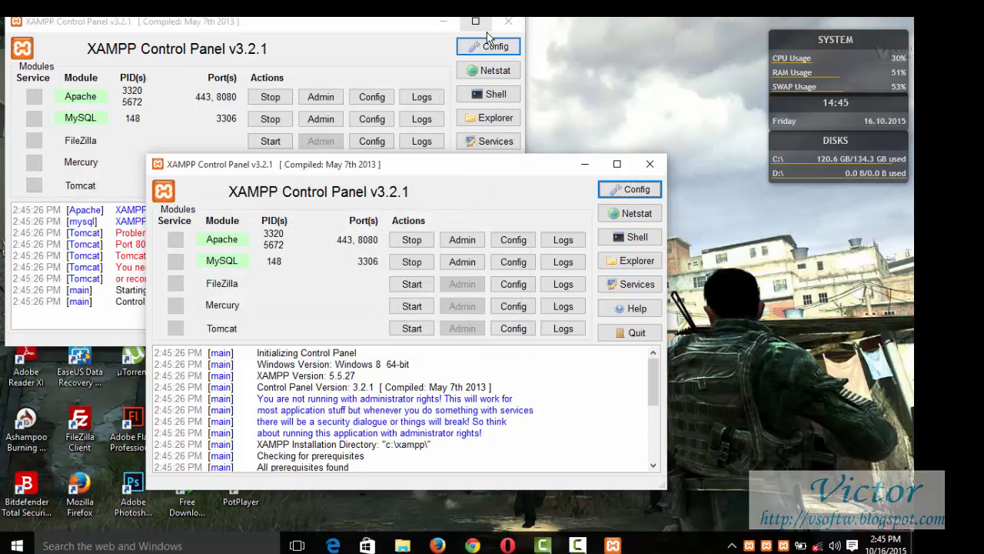
- Close the duplicate XAMPP Control Panel window
{"action": "left_click", "coordinate": [508, 20]}
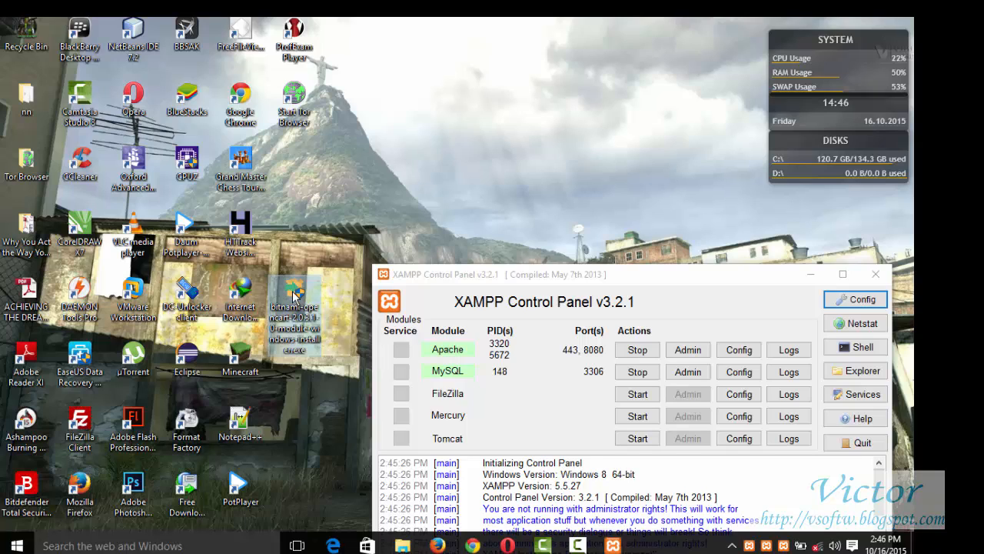
{"action": "mouse_move", "coordinate": [295, 308]}
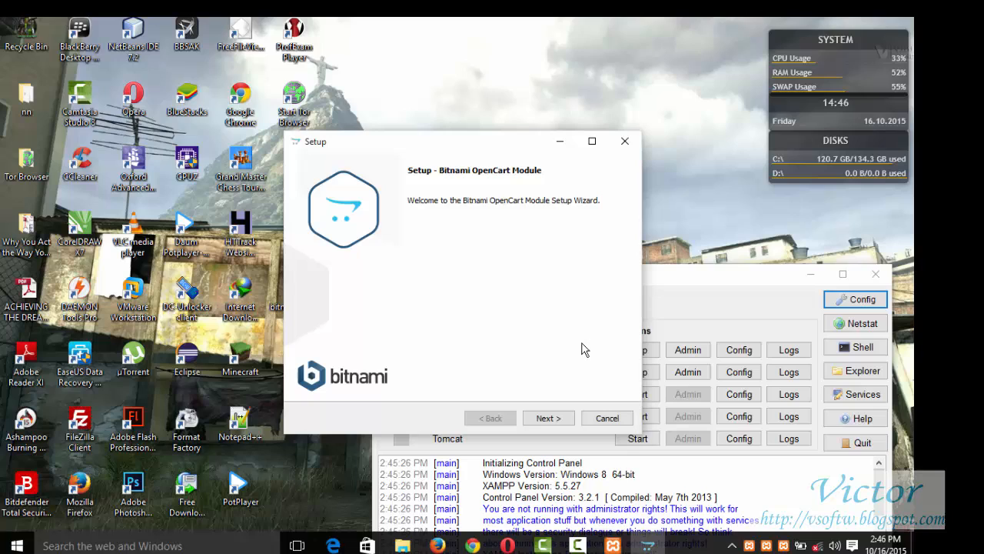
{"action": "mouse_move", "coordinate": [438, 180]}
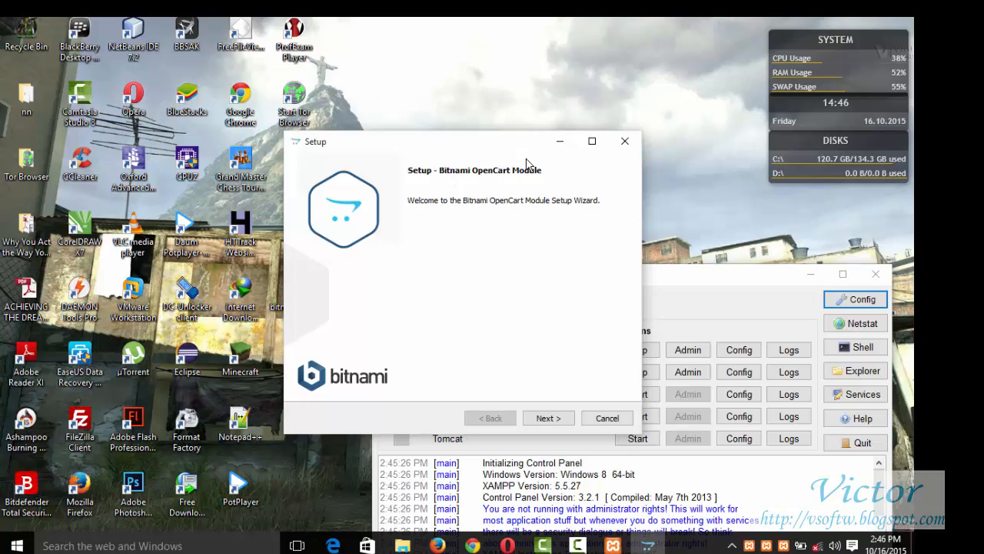
{"action": "mouse_move", "coordinate": [548, 375]}
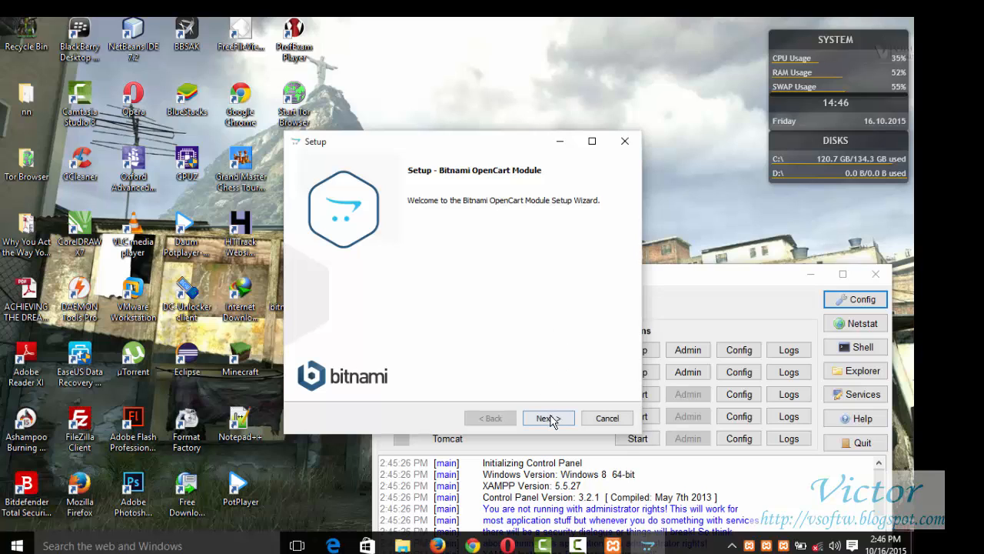
- Advance the Bitnami OpenCart setup past its welcome page
{"action": "left_click", "coordinate": [547, 419]}
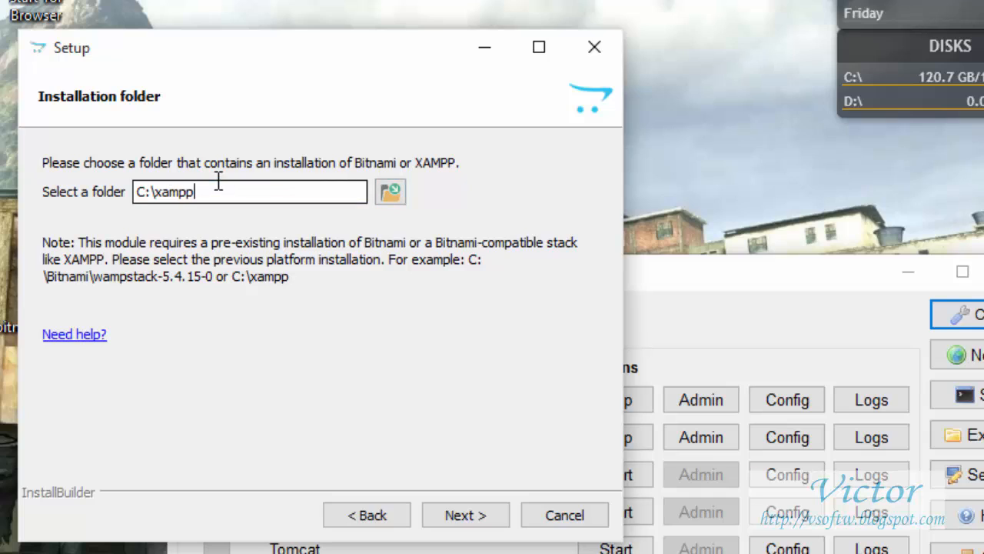
{"action": "mouse_move", "coordinate": [223, 191]}
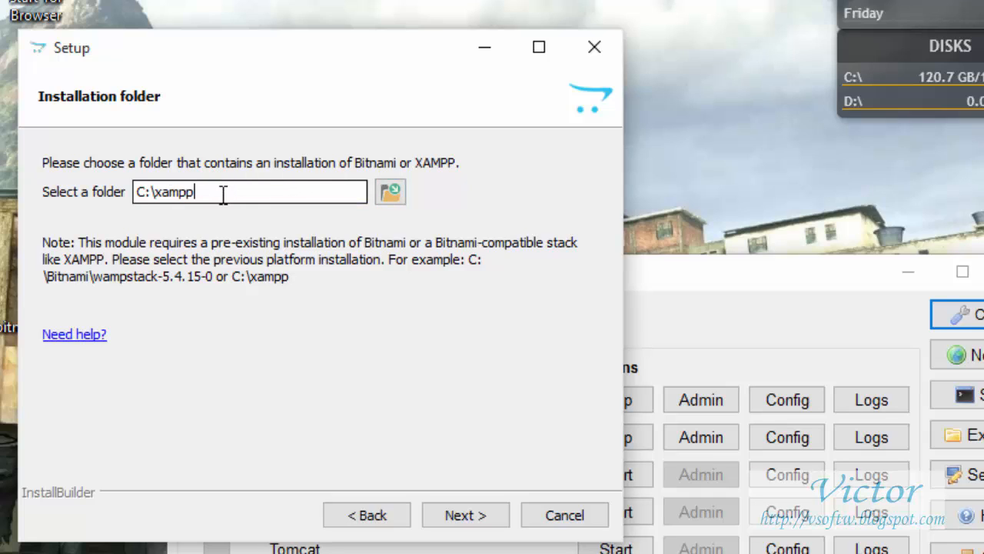
{"action": "mouse_move", "coordinate": [504, 500]}
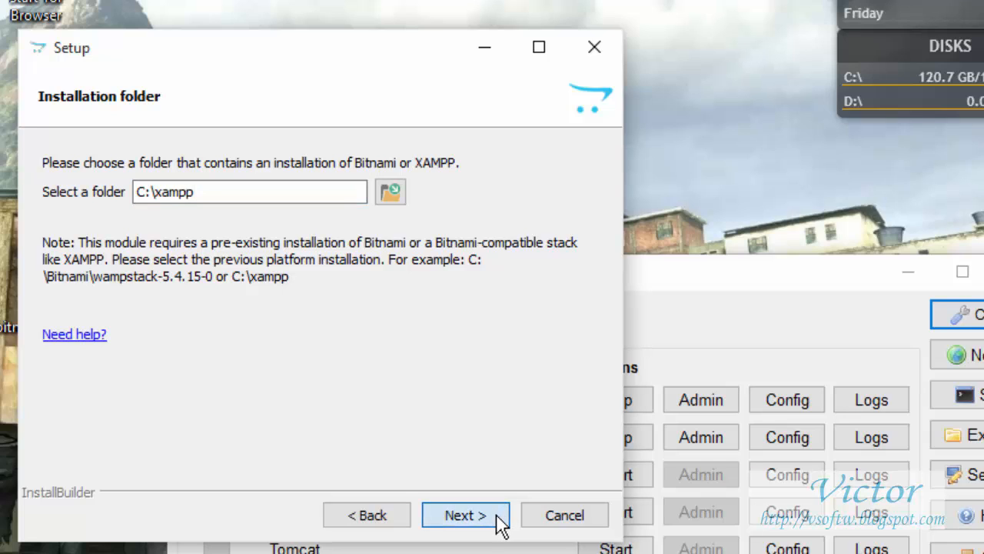
- Accept C:\xampp as the install folder and enter the application password
{"action": "left_click", "coordinate": [461, 513]}
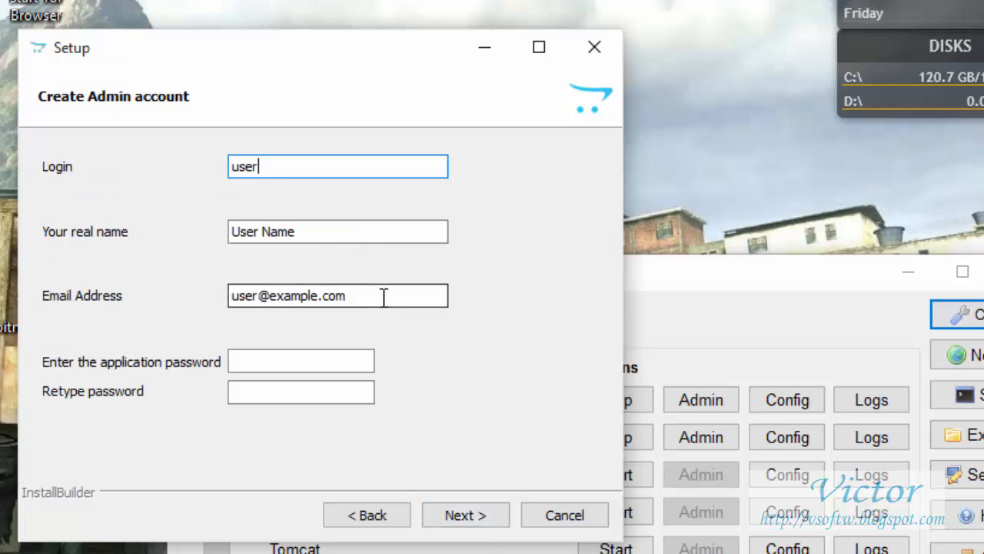
{"action": "mouse_move", "coordinate": [412, 369]}
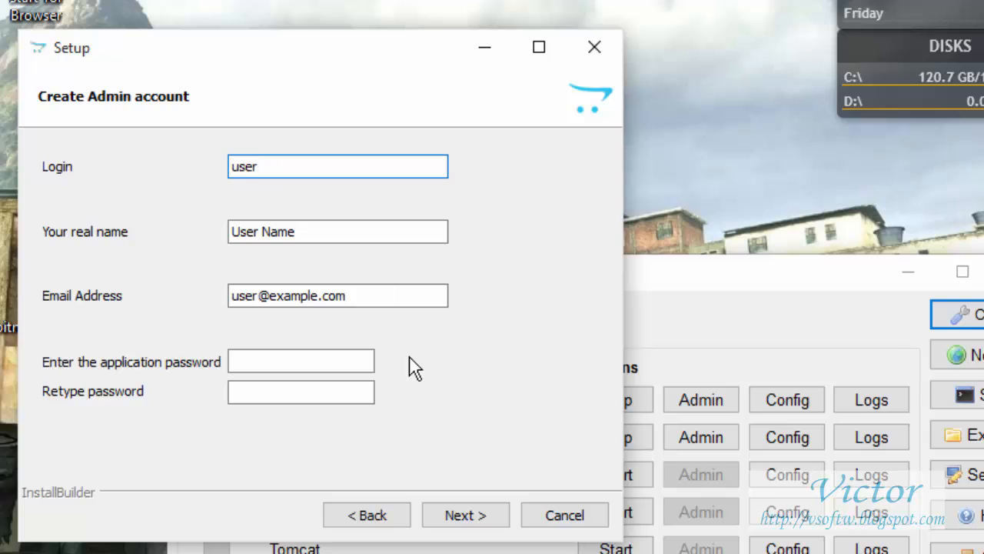
{"action": "left_click", "coordinate": [300, 360]}
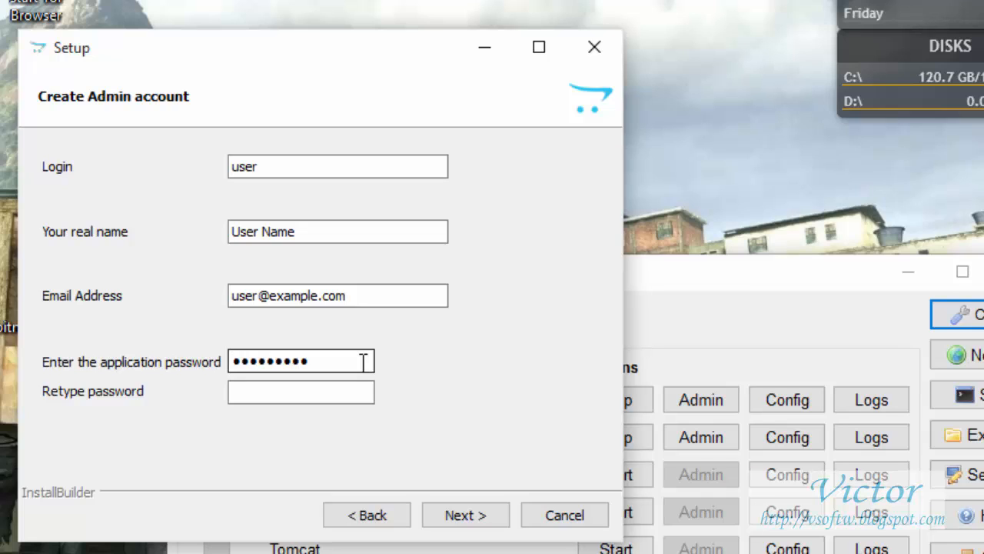
{"action": "type", "text": "••"}
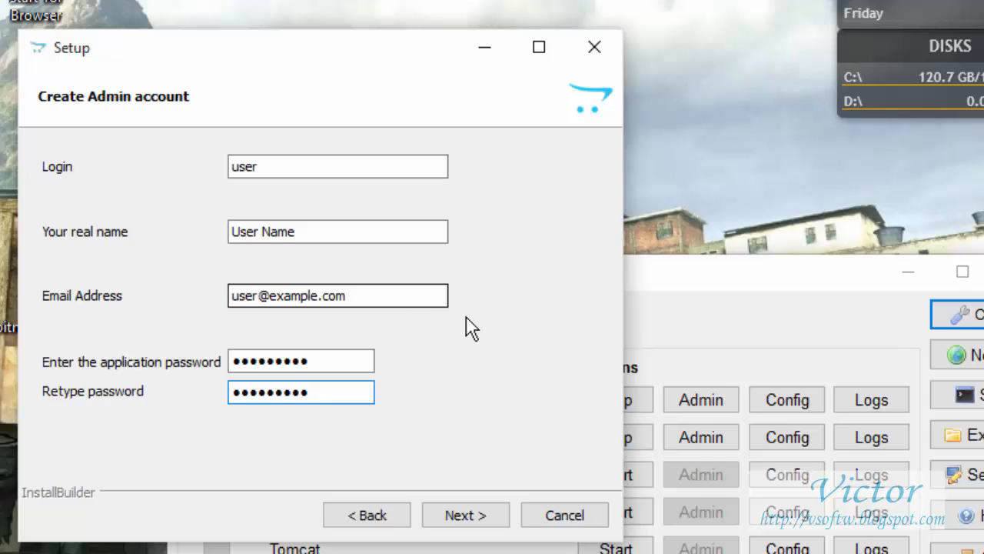
{"action": "triple_click", "coordinate": [338, 295]}
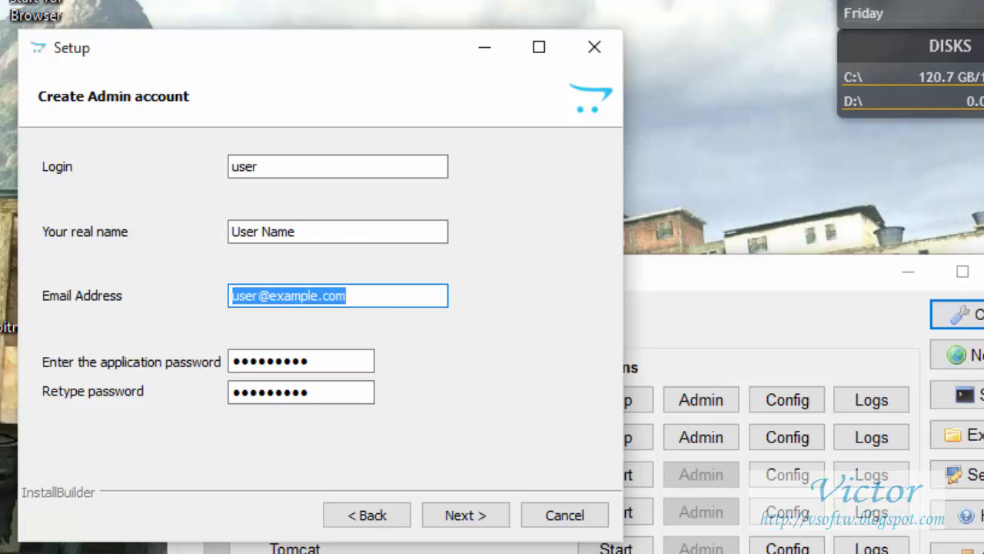
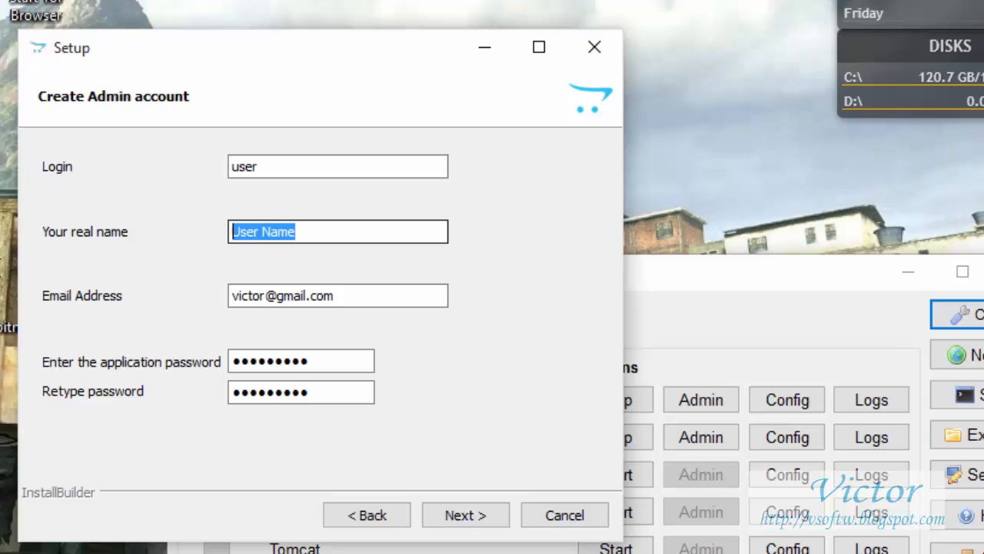
{"action": "type", "text": "Vic"}
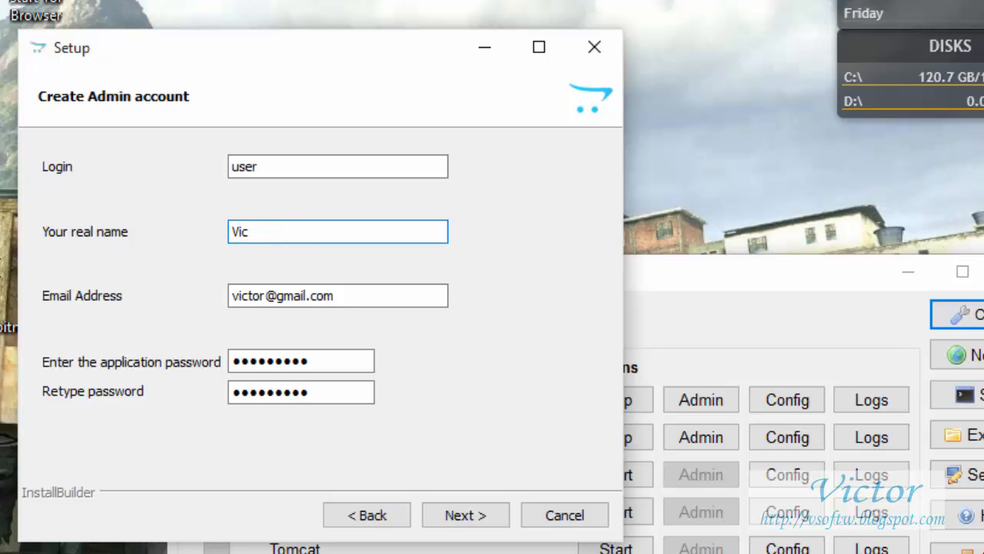
{"action": "type", "text": "tor"}
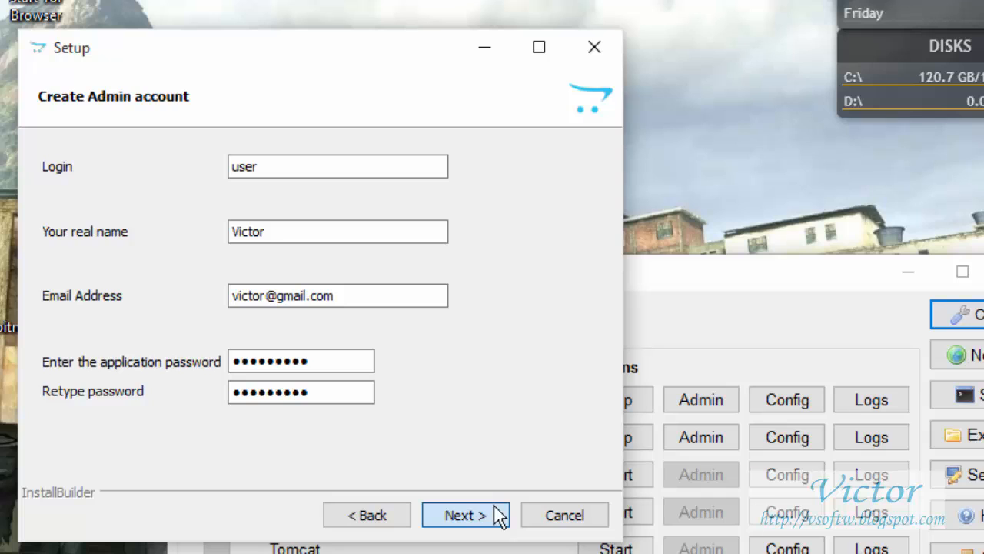
- Decline the Bitnami Cloud Hosting offer and start installing the OpenCart module
{"action": "left_click", "coordinate": [463, 514]}
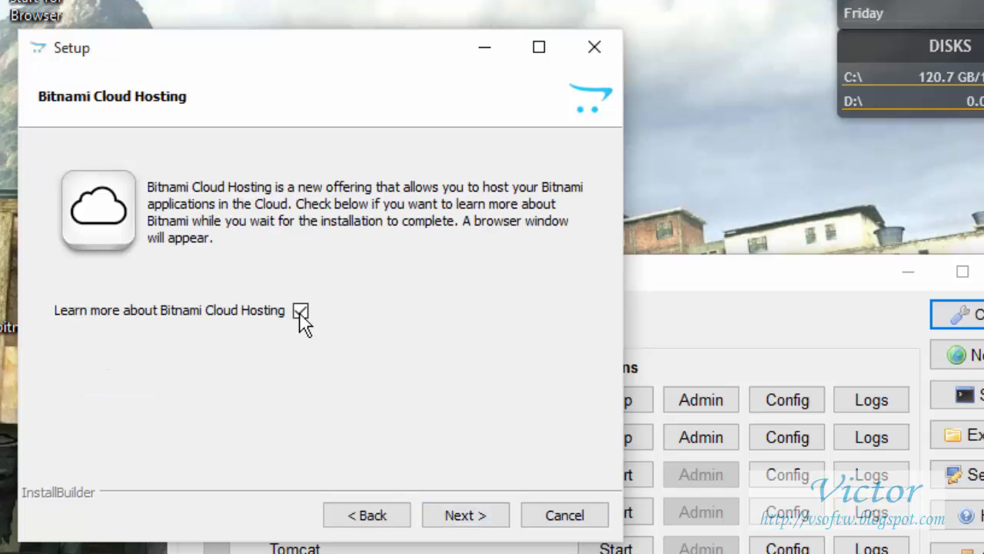
{"action": "left_click", "coordinate": [302, 311]}
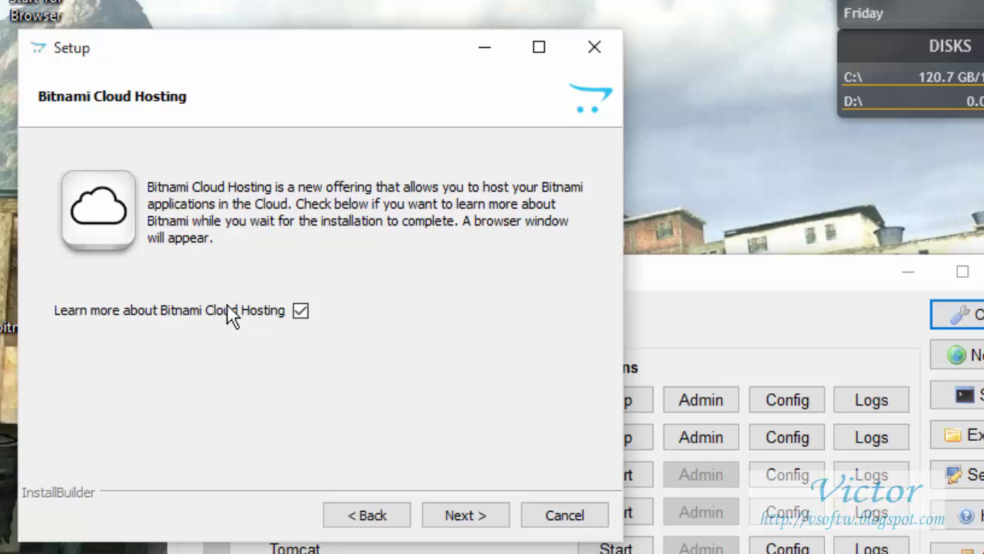
{"action": "mouse_move", "coordinate": [301, 329]}
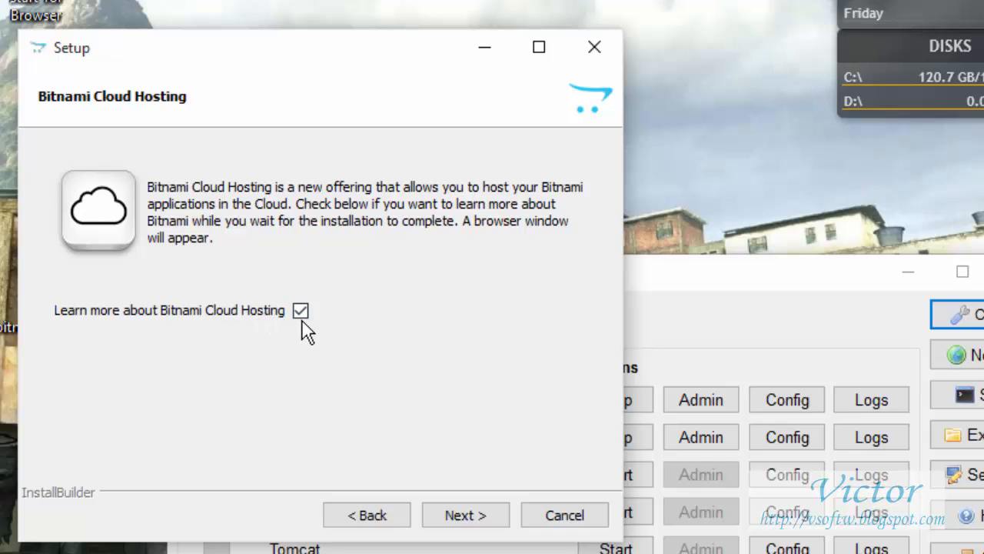
{"action": "left_click", "coordinate": [300, 310]}
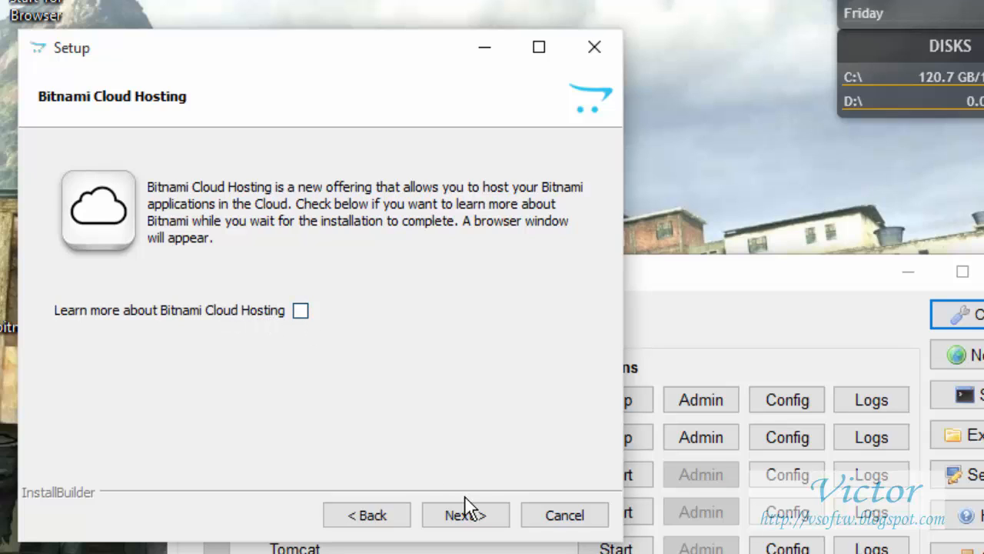
{"action": "left_click", "coordinate": [465, 514]}
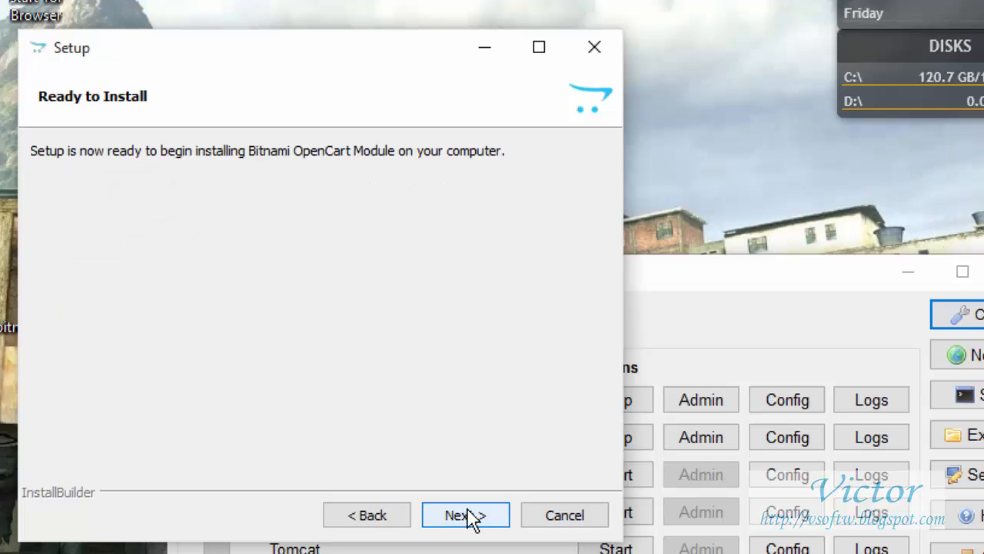
{"action": "left_click", "coordinate": [462, 514]}
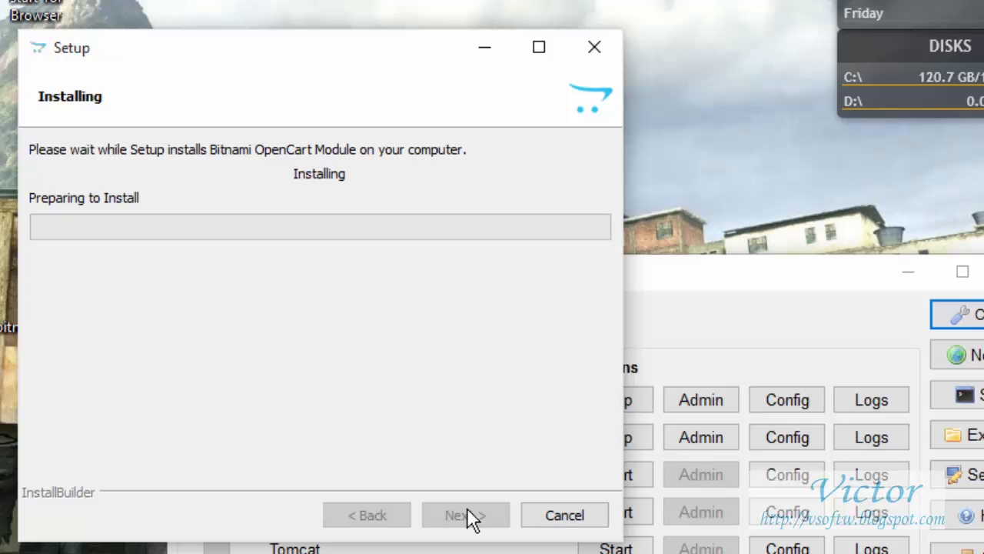
{"action": "mouse_move", "coordinate": [449, 329]}
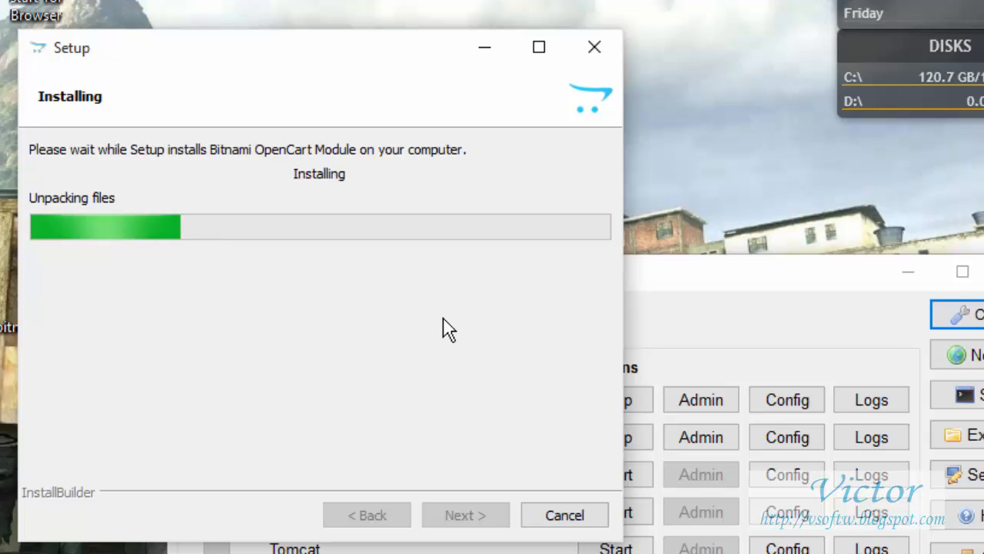
{"action": "mouse_move", "coordinate": [906, 192]}
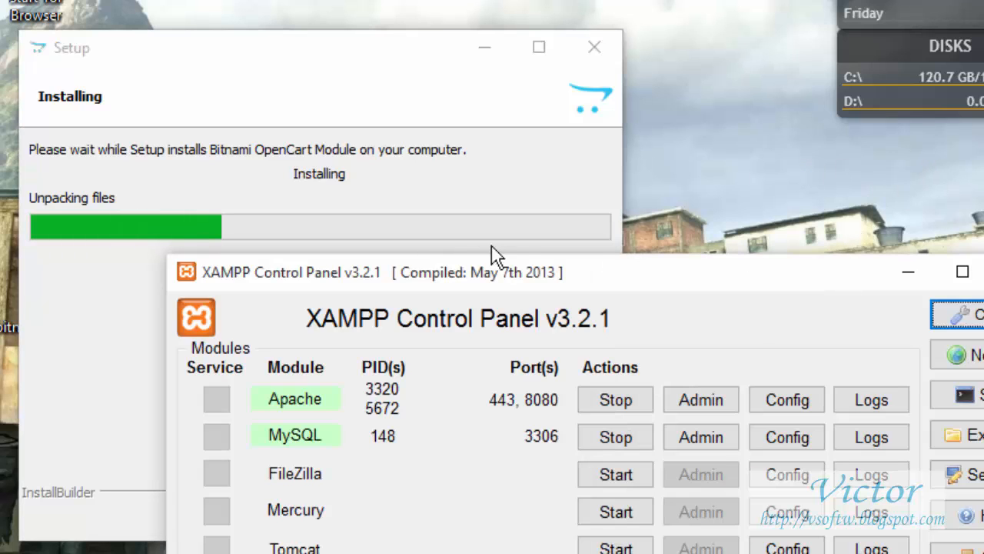
{"action": "mouse_move", "coordinate": [169, 108]}
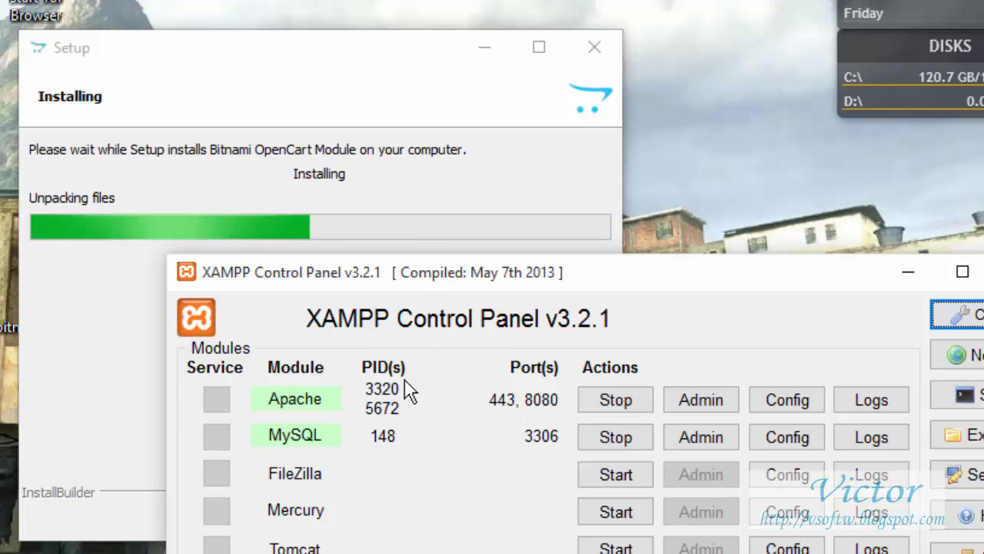
{"action": "mouse_move", "coordinate": [523, 448]}
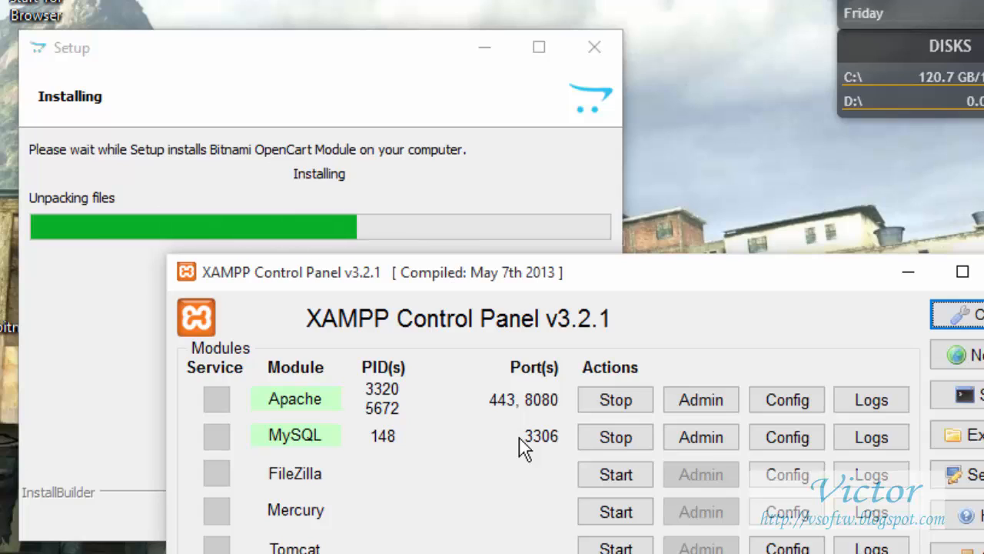
{"action": "mouse_move", "coordinate": [606, 371]}
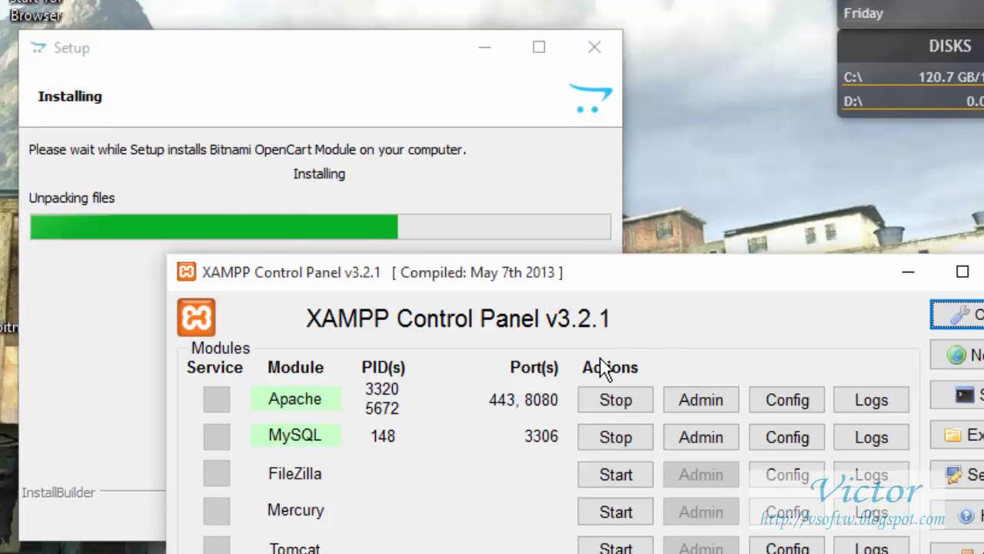
{"action": "mouse_move", "coordinate": [417, 381]}
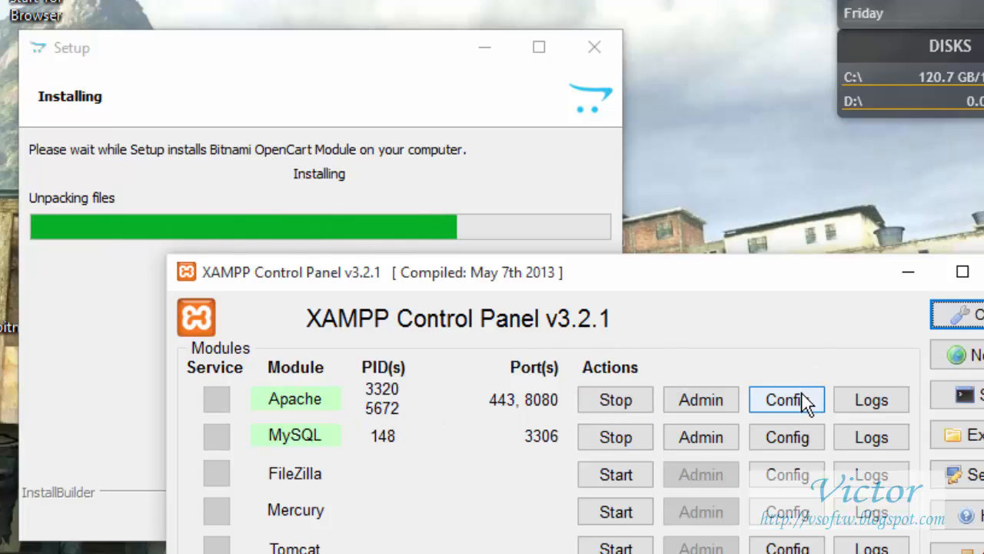
- Show Apache's list of configuration files in XAMPP
{"action": "left_click", "coordinate": [787, 400]}
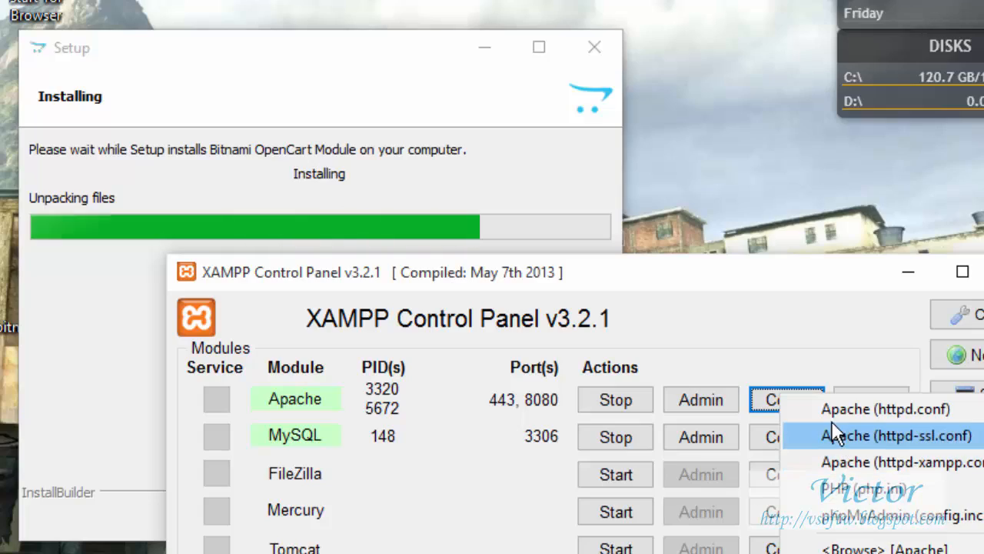
- Review httpd.conf in Notepad, confirming Listen 8080 and ServerName localhost:8080
{"action": "left_click", "coordinate": [886, 409]}
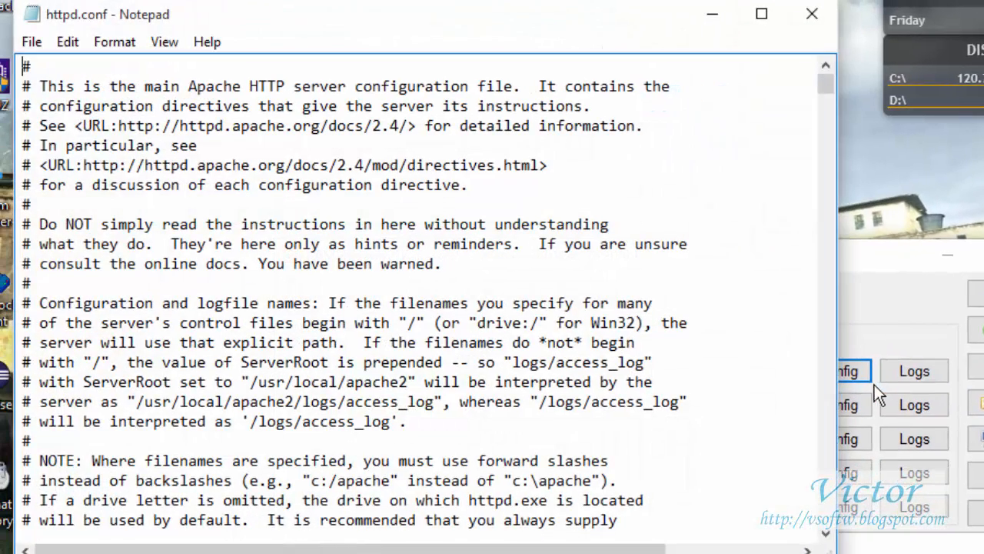
{"action": "mouse_move", "coordinate": [824, 108]}
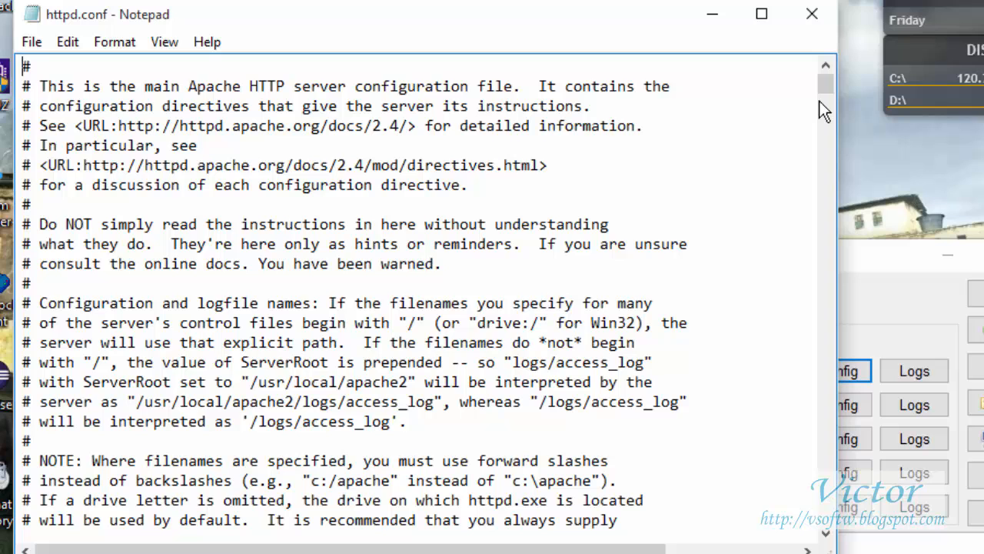
{"action": "scroll", "scroll_direction": "down", "scroll_amount": 3}
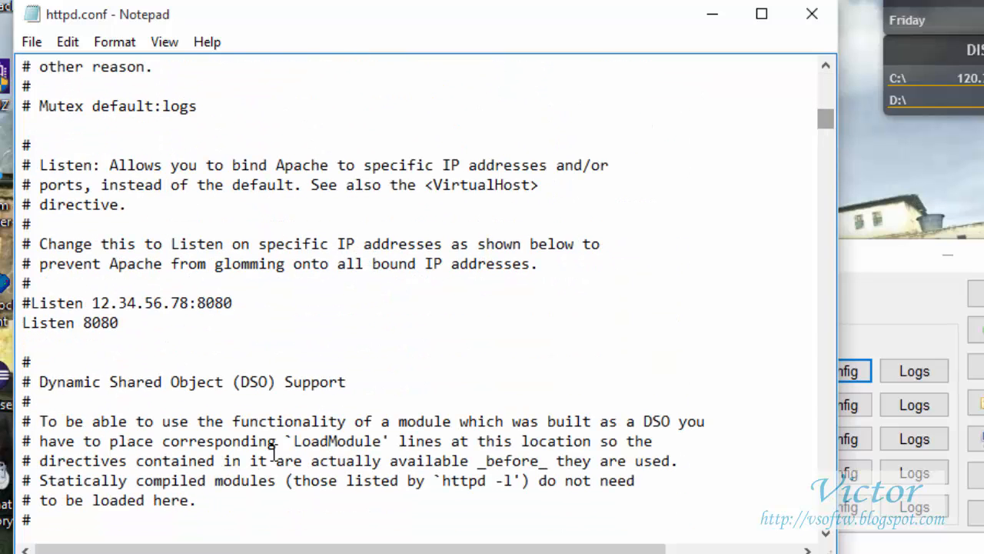
{"action": "mouse_move", "coordinate": [216, 298]}
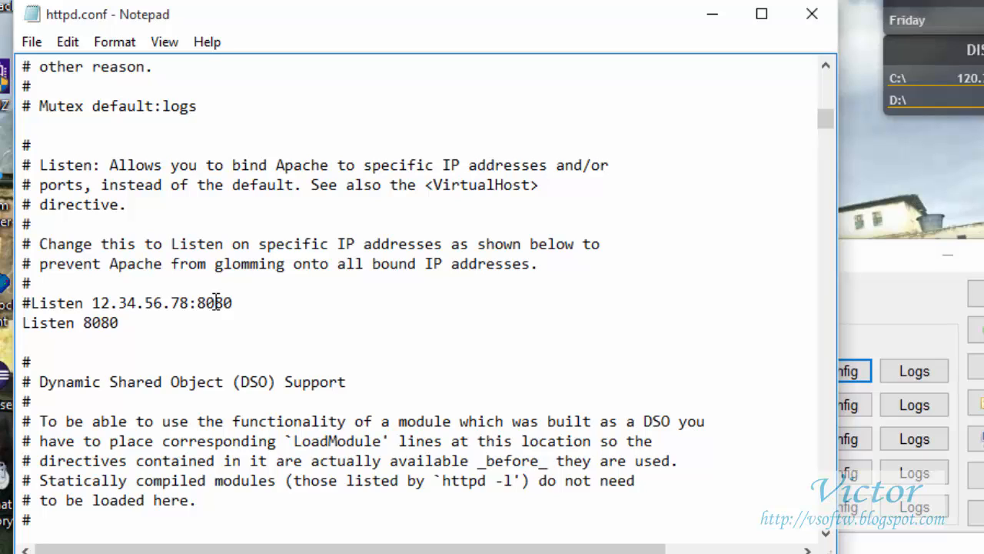
{"action": "mouse_move", "coordinate": [305, 321]}
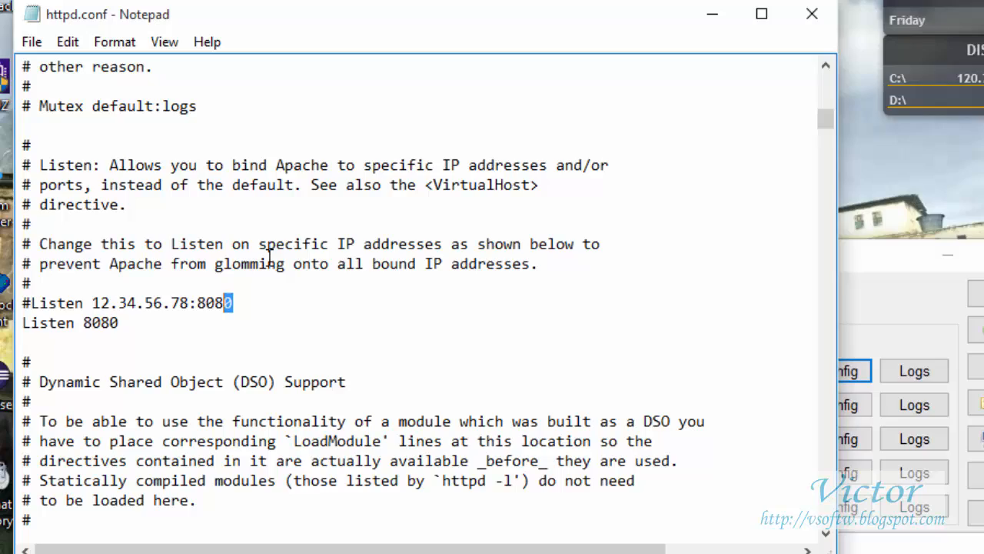
{"action": "scroll", "scroll_direction": "down", "scroll_amount": 3}
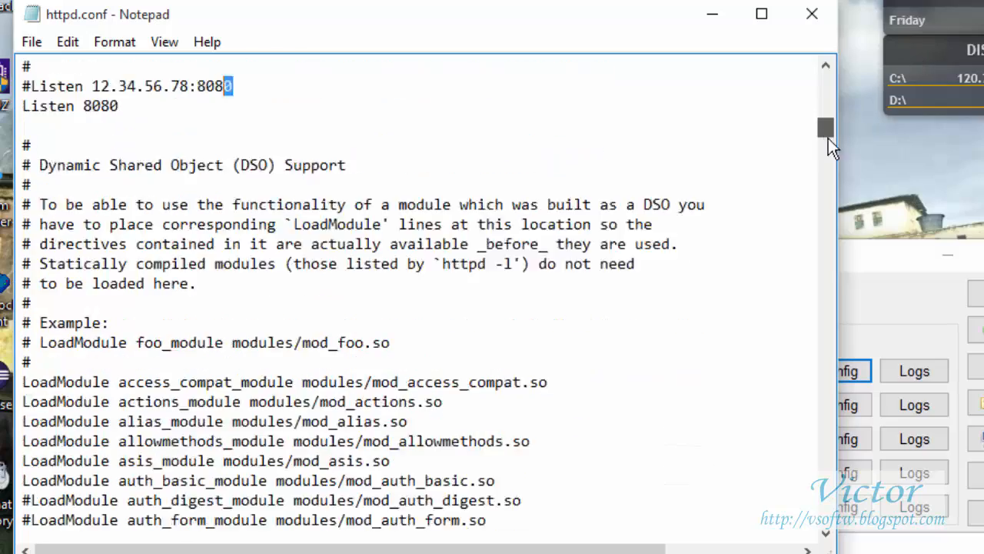
{"action": "left_click_drag", "start_coordinate": [824, 126], "coordinate": [824, 264]}
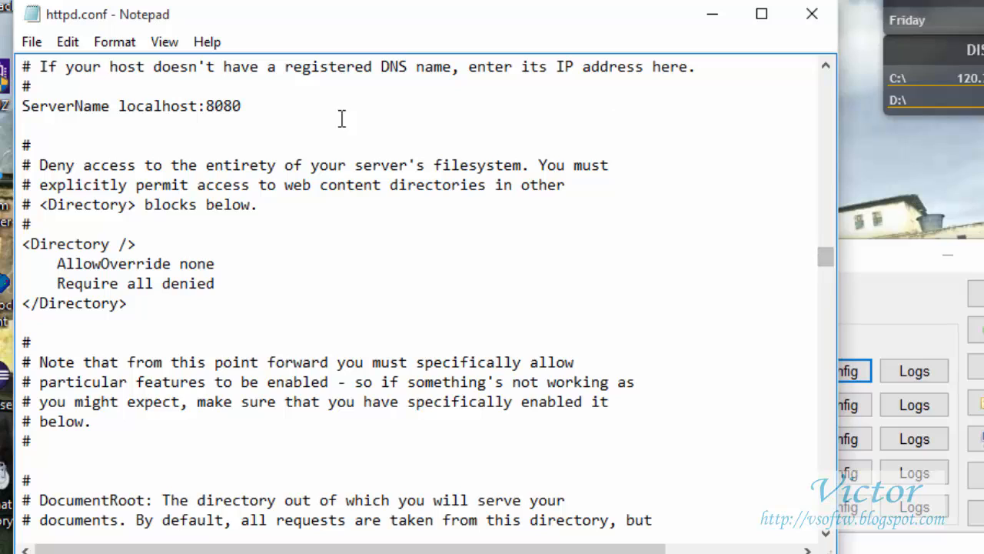
{"action": "mouse_move", "coordinate": [203, 125]}
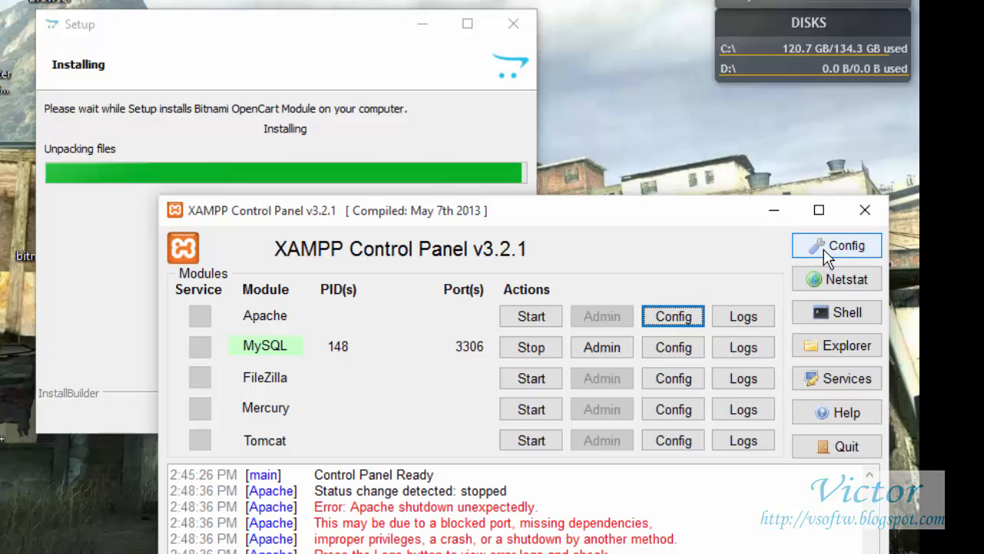
- View and close the XAMPP Control Panel's own configuration settings
{"action": "left_click", "coordinate": [836, 246]}
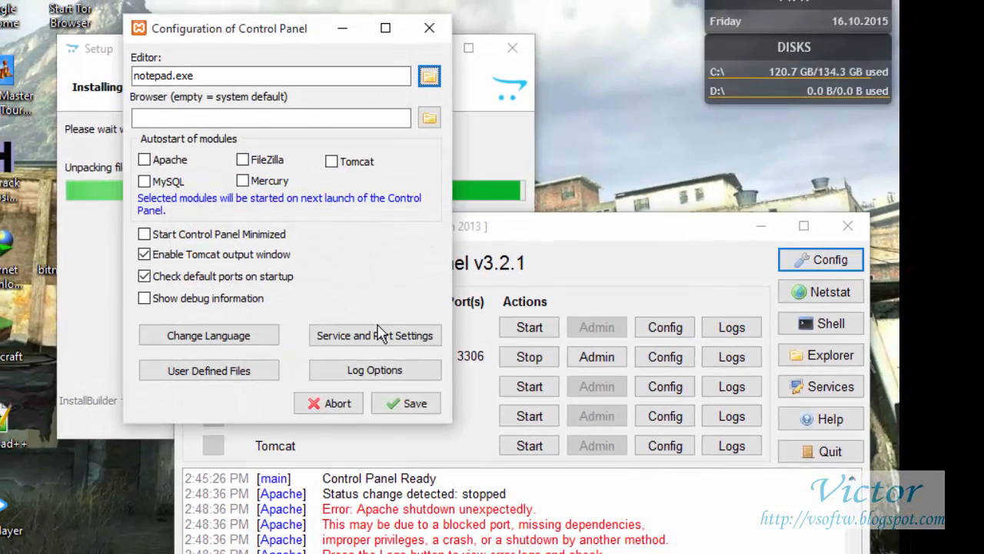
{"action": "left_click", "coordinate": [375, 335]}
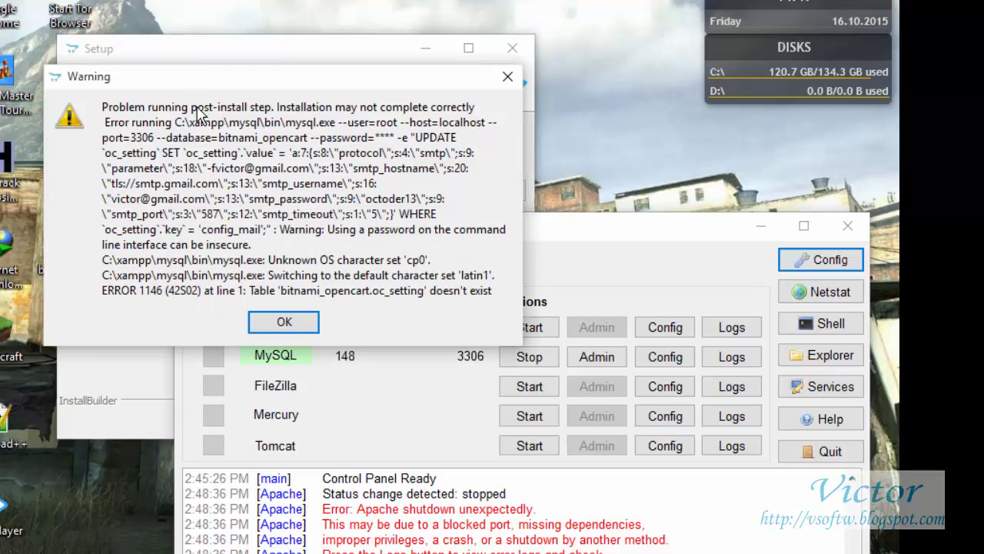
{"action": "mouse_move", "coordinate": [207, 126]}
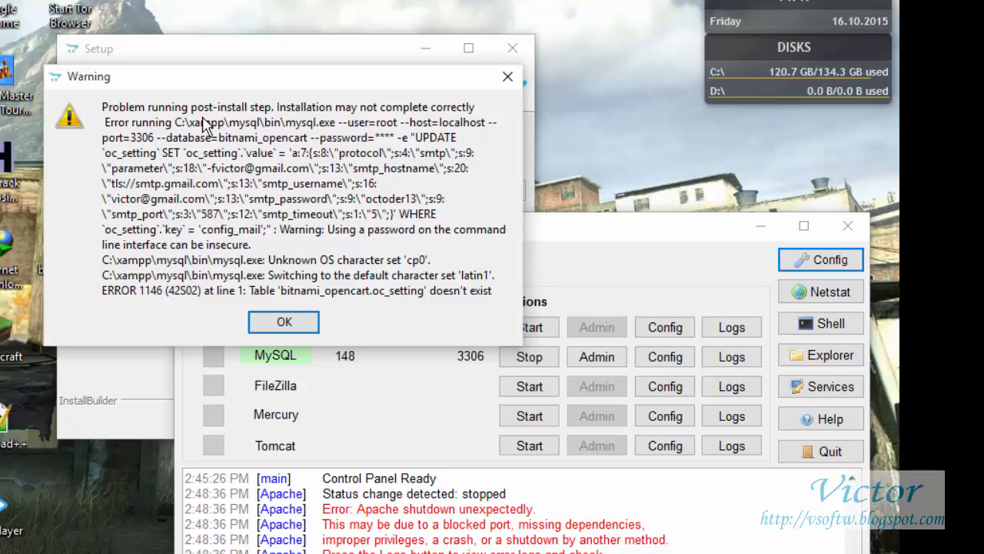
{"action": "mouse_move", "coordinate": [277, 238]}
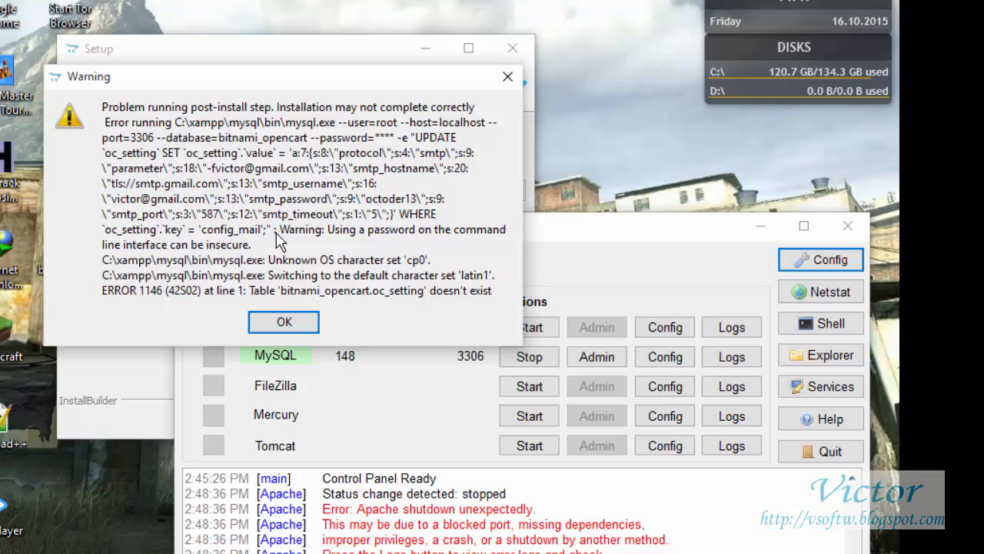
{"action": "mouse_move", "coordinate": [295, 299]}
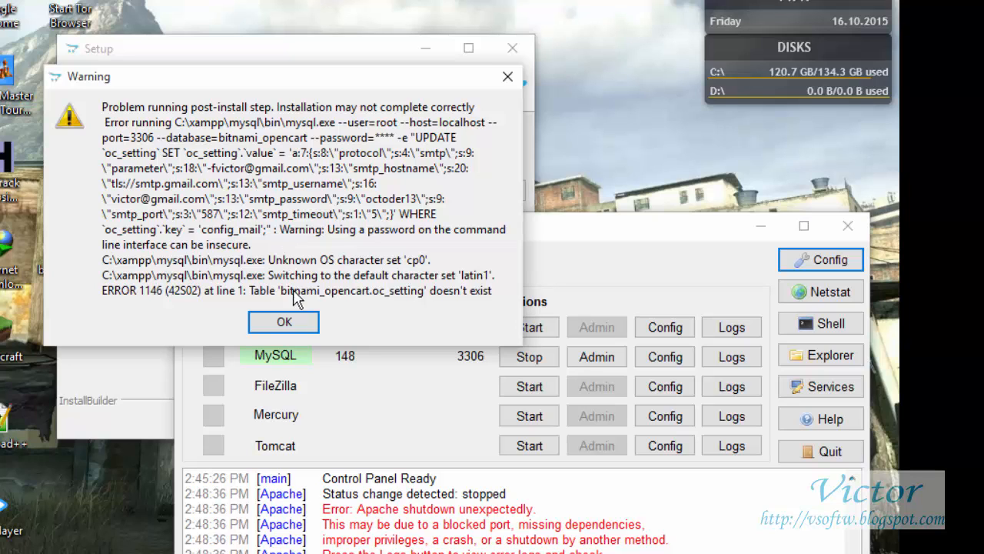
- Dismiss the post-install warning and finish setup, launching the OpenCart module
{"action": "left_click", "coordinate": [283, 321]}
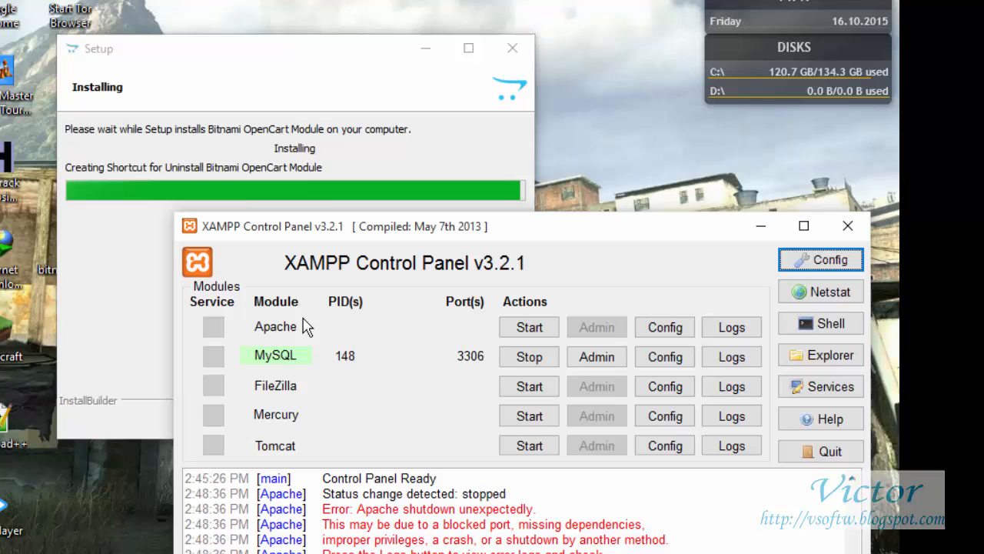
{"action": "mouse_move", "coordinate": [339, 154]}
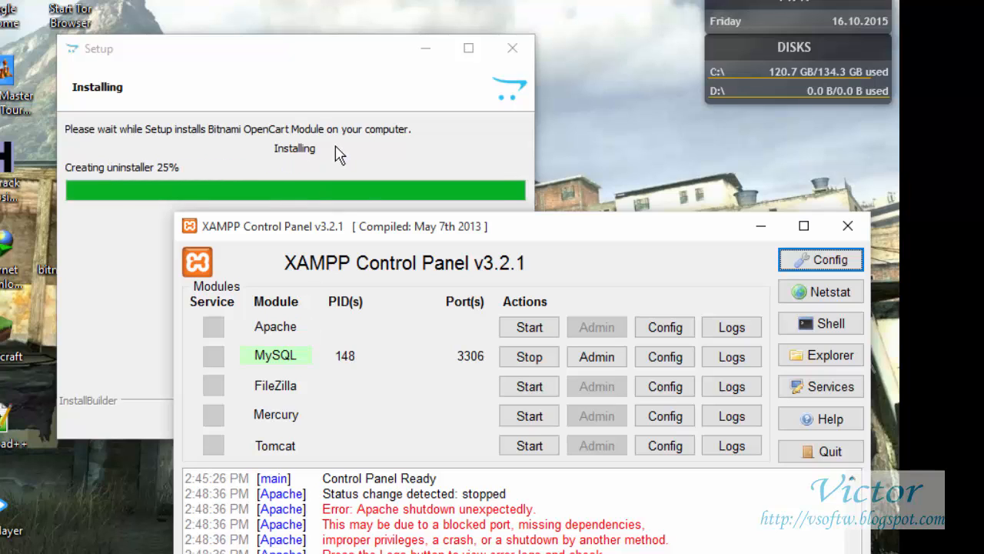
{"action": "mouse_move", "coordinate": [532, 289]}
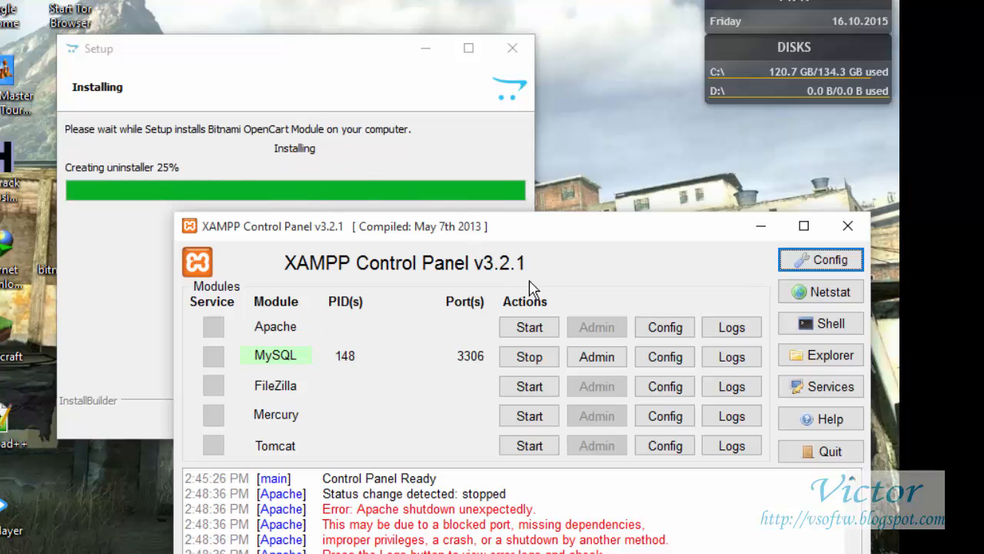
{"action": "mouse_move", "coordinate": [834, 500]}
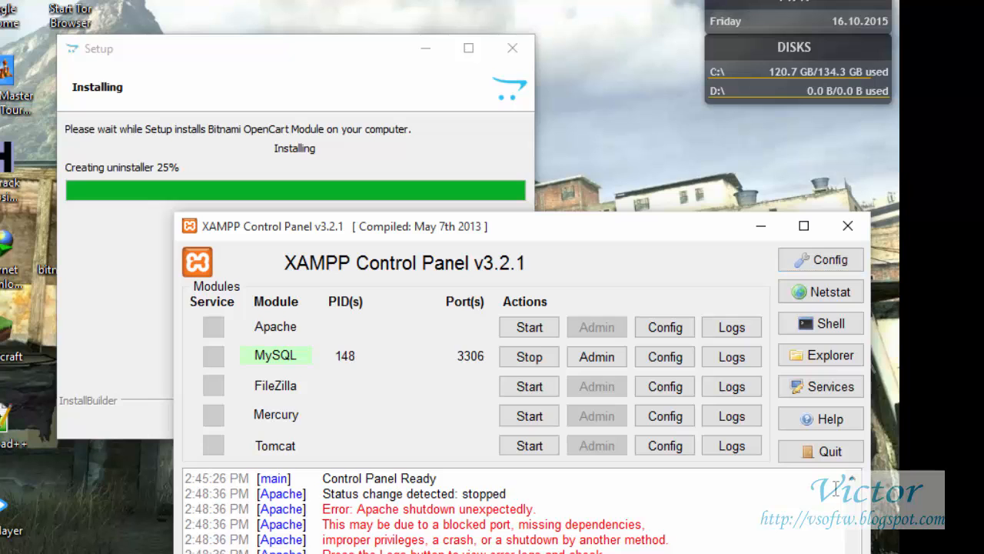
{"action": "mouse_move", "coordinate": [669, 240]}
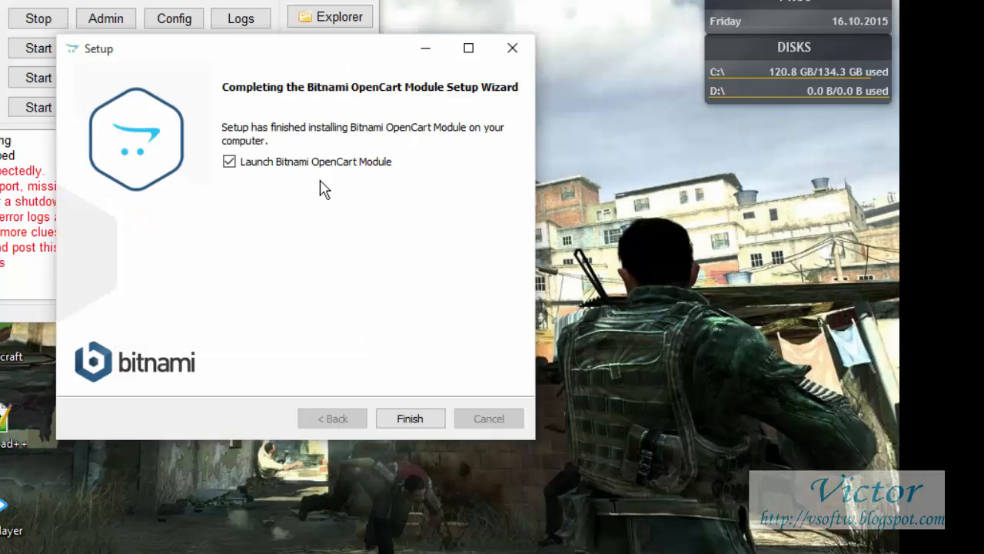
{"action": "left_click", "coordinate": [409, 419]}
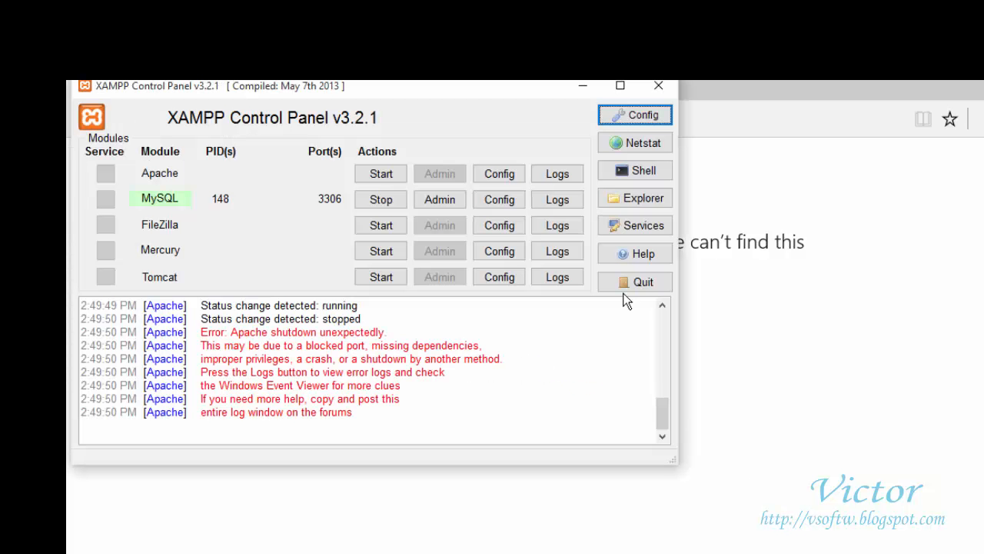
- Attempt to start Apache, which fails on a port 443 conflict
{"action": "left_click", "coordinate": [380, 172]}
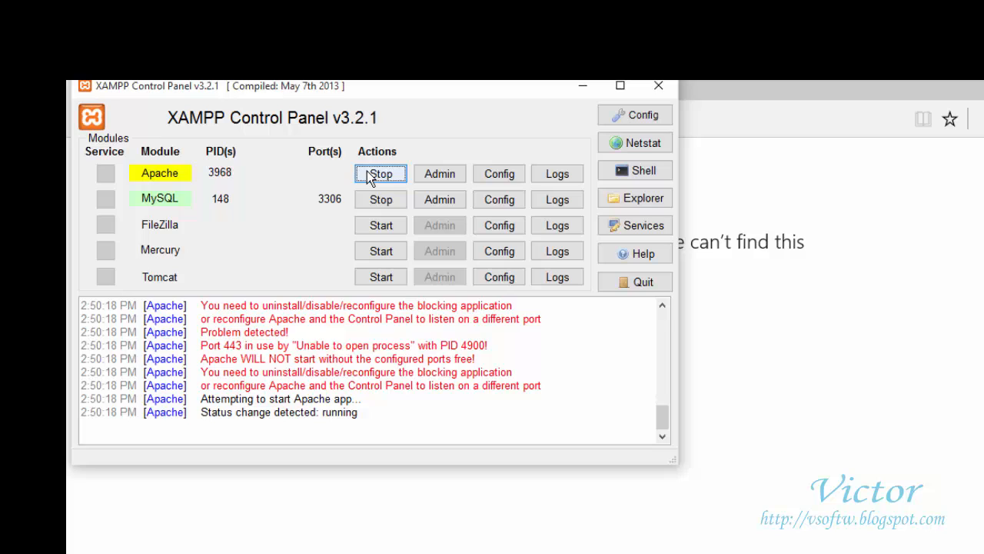
{"action": "left_click", "coordinate": [381, 172]}
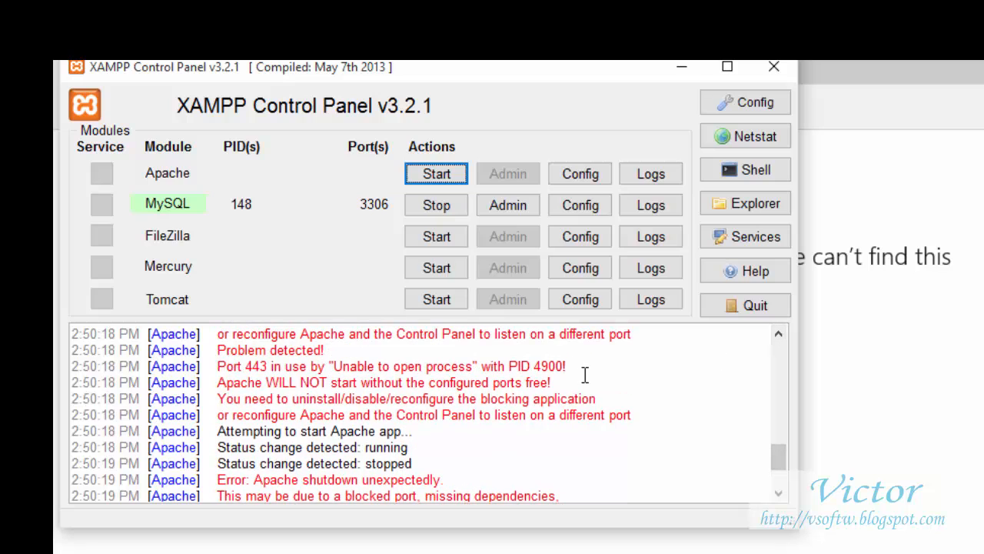
{"action": "mouse_move", "coordinate": [565, 381]}
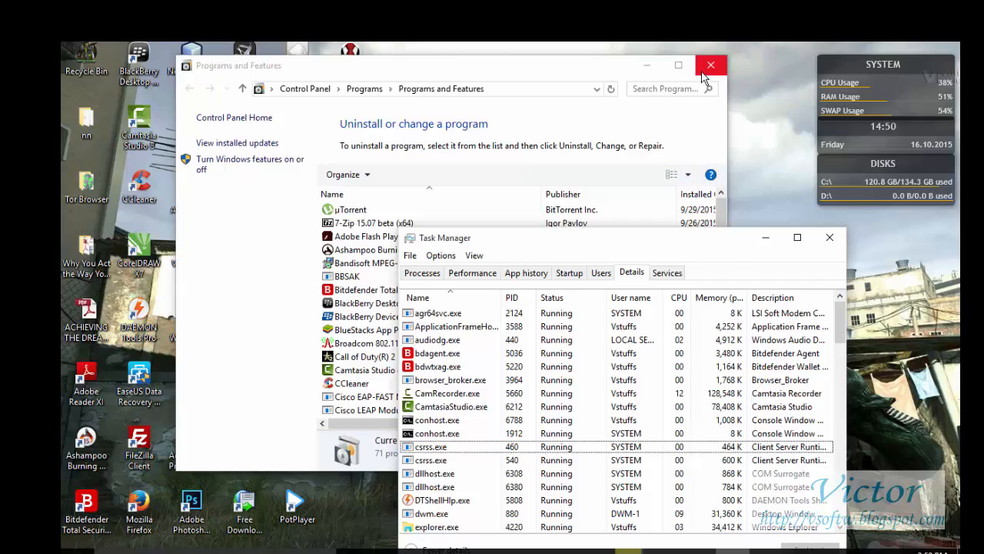
- Close the Programs and Features window and then Task Manager, returning to XAMPP Control Panel
{"action": "left_click", "coordinate": [710, 65]}
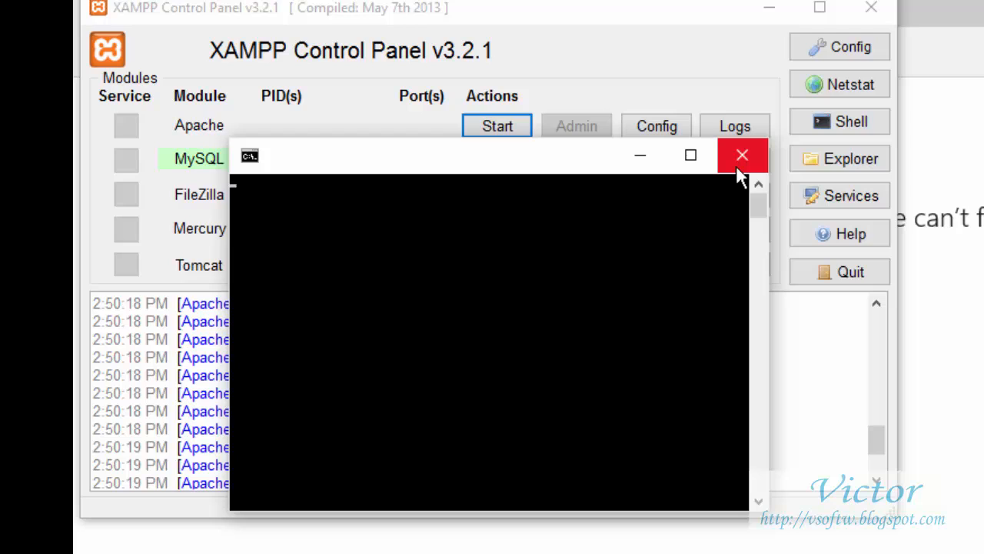
{"action": "mouse_move", "coordinate": [741, 176]}
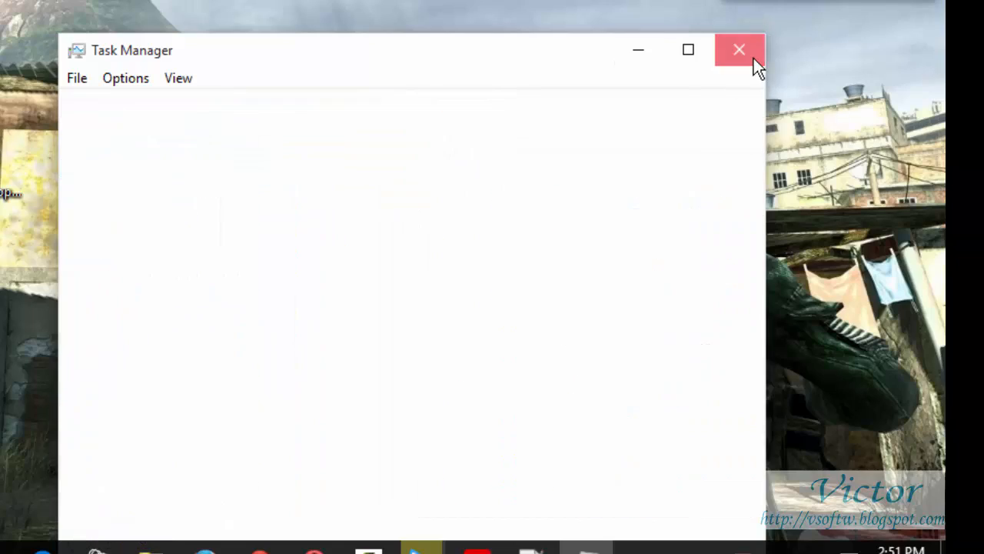
{"action": "left_click", "coordinate": [738, 49]}
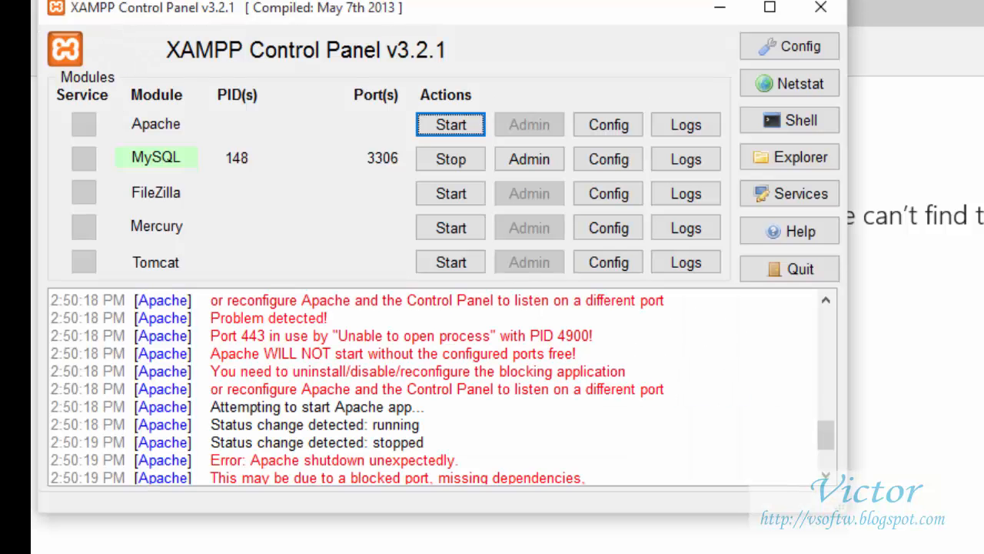
- Start the Apache web server from its row in XAMPP Control Panel
{"action": "left_click", "coordinate": [449, 125]}
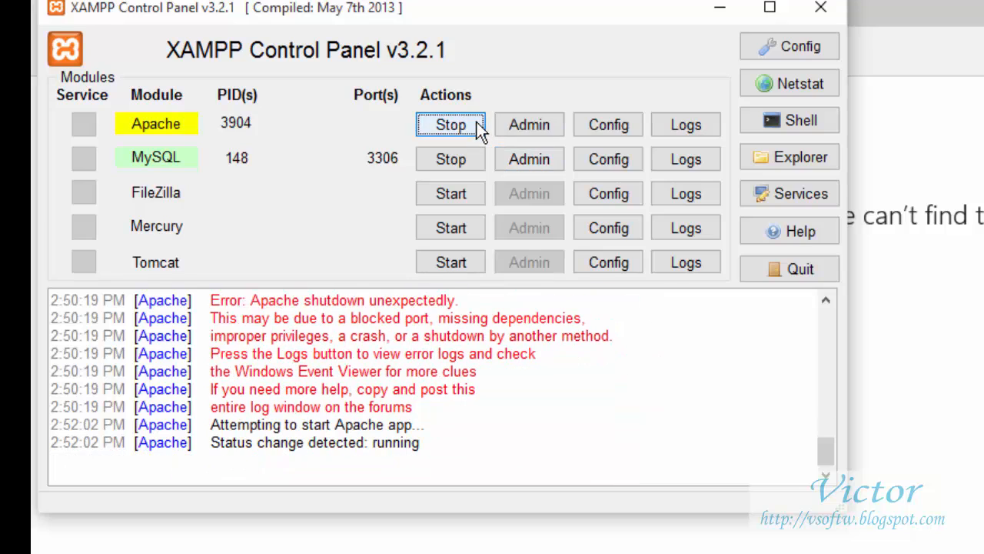
{"action": "left_click", "coordinate": [449, 125]}
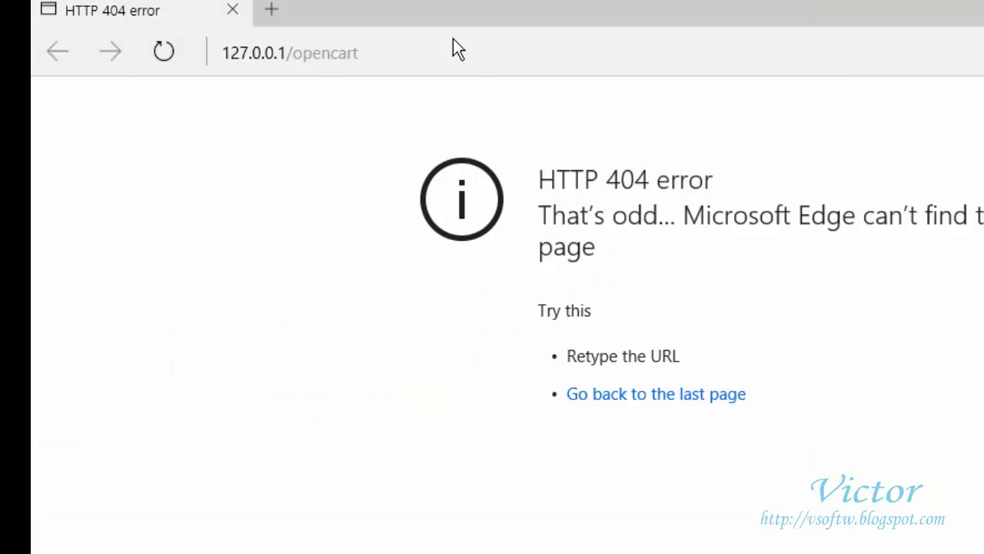
{"action": "mouse_move", "coordinate": [673, 239]}
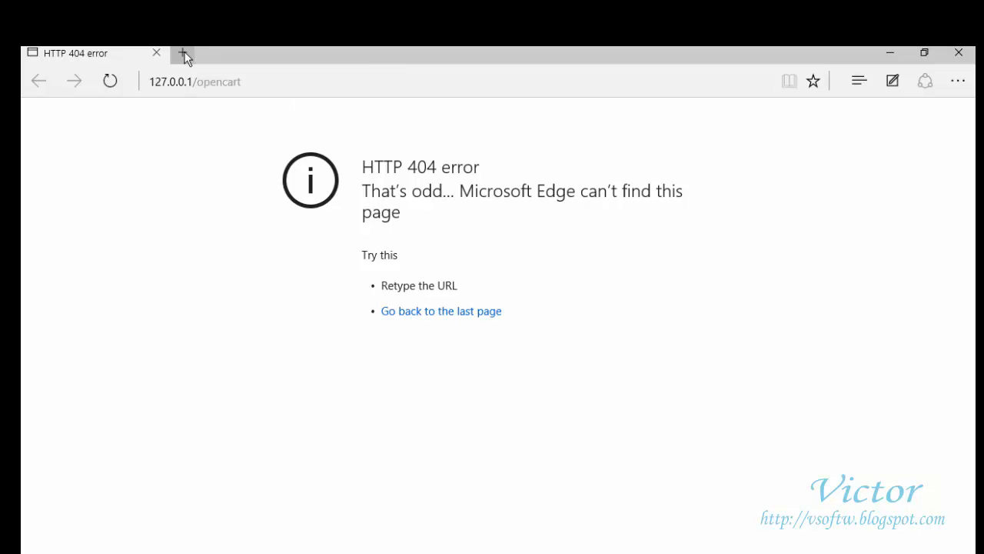
- Open a new Edge tab beside the 404 page for 127.0.0.1/opencart
{"action": "left_click", "coordinate": [181, 54]}
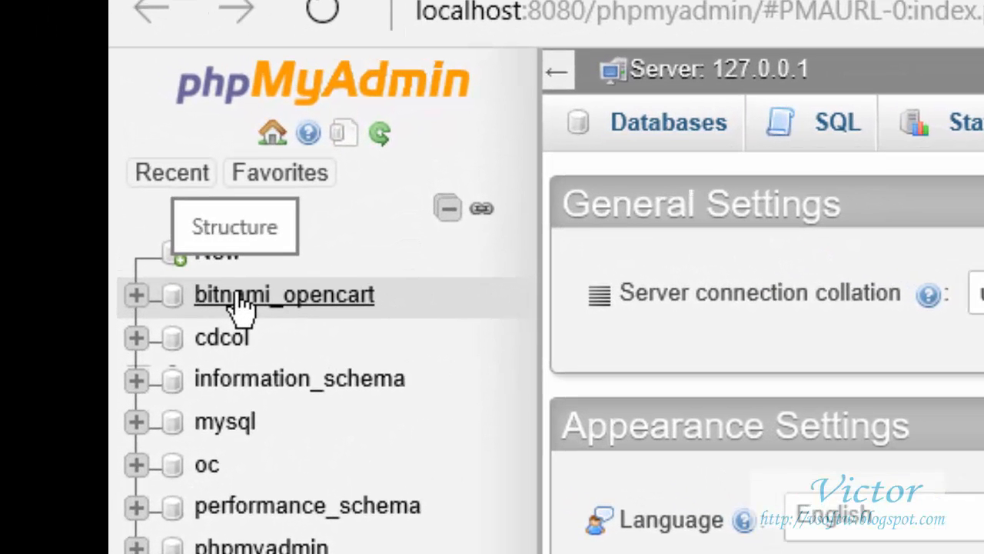
{"action": "mouse_move", "coordinate": [192, 477]}
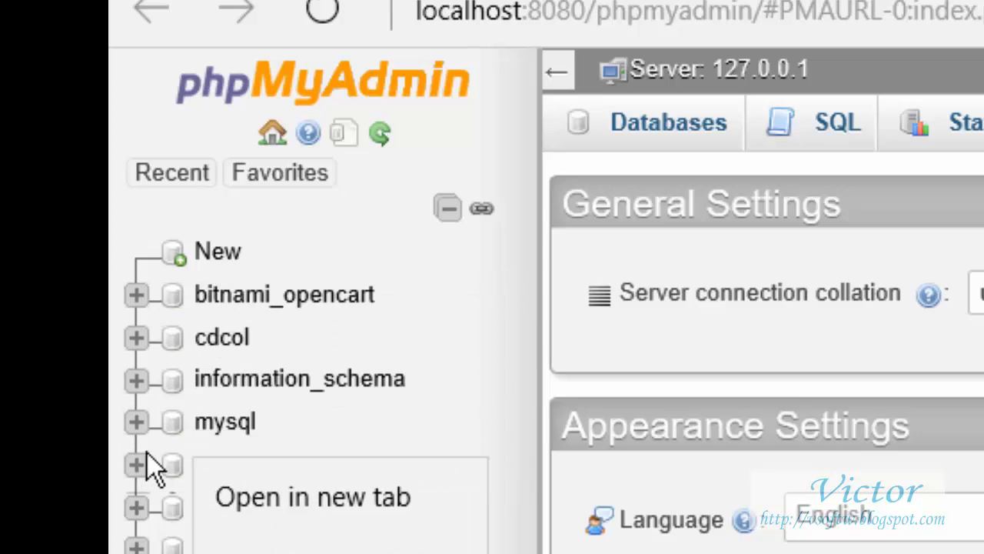
{"action": "mouse_move", "coordinate": [223, 261]}
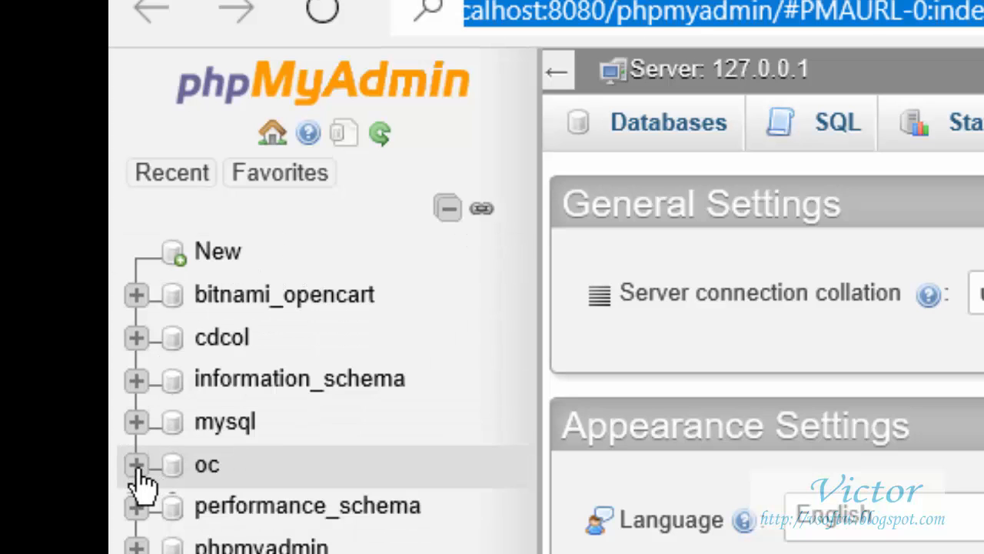
- Create a new database named Opencart from phpMyAdmin's Databases tab
{"action": "left_click", "coordinate": [142, 463]}
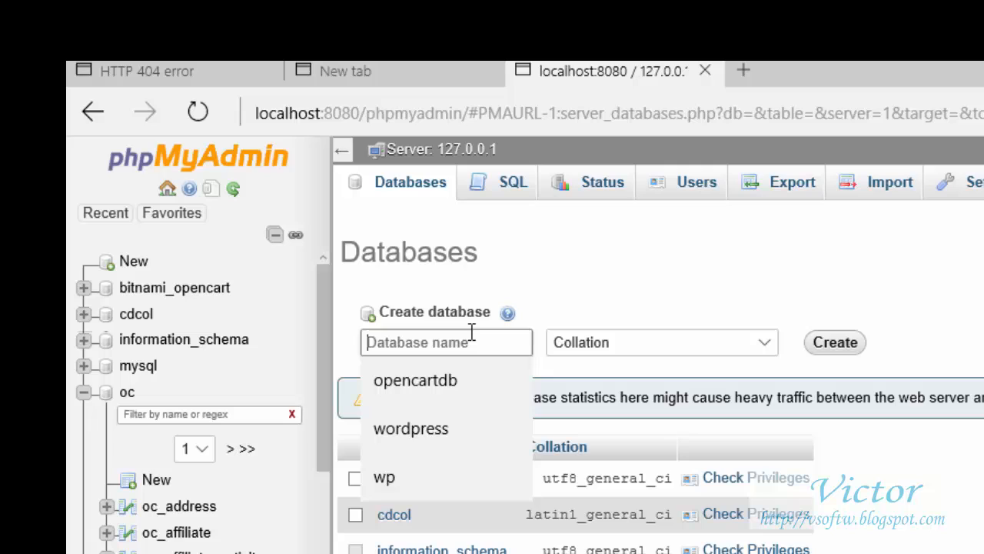
{"action": "type", "text": "Op"}
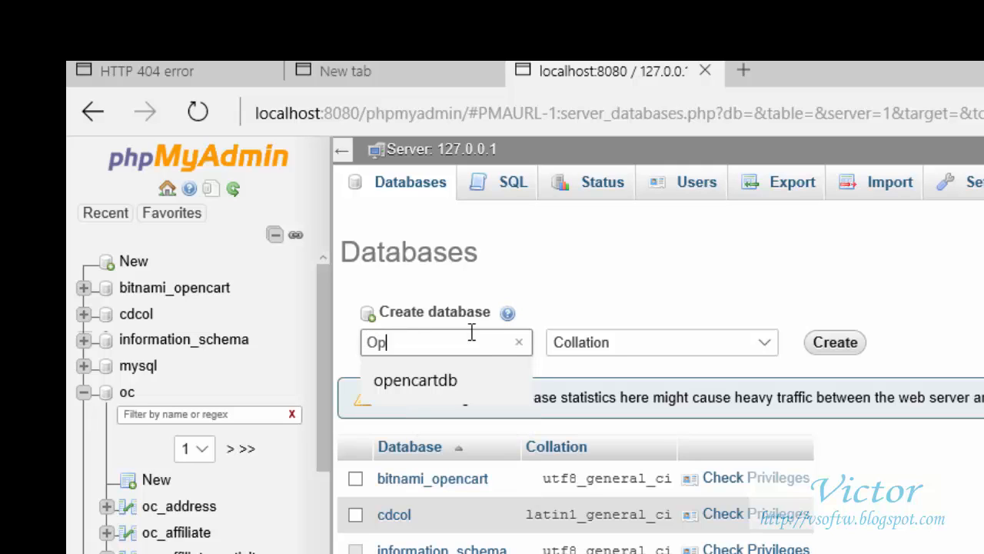
{"action": "type", "text": "encart"}
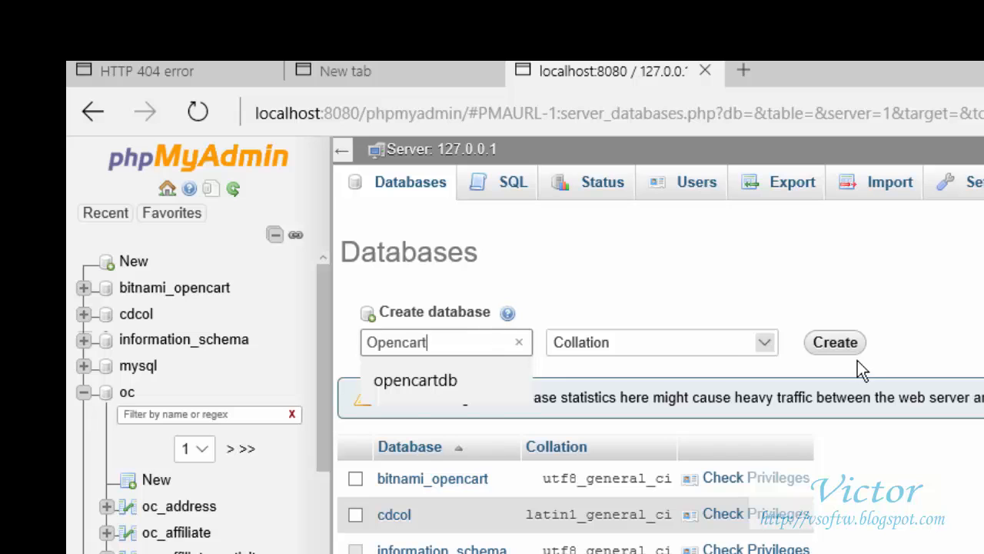
{"action": "left_click", "coordinate": [834, 341]}
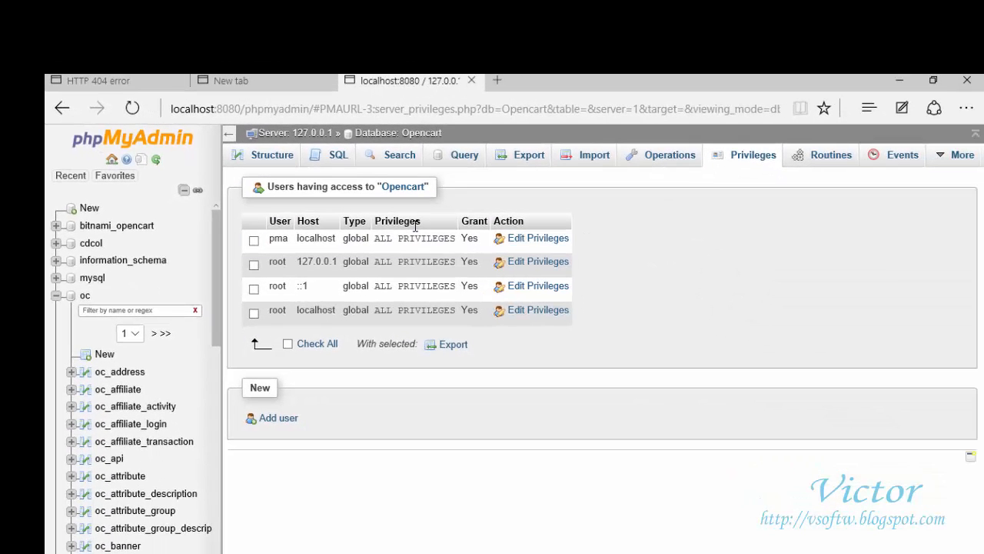
{"action": "mouse_move", "coordinate": [286, 252]}
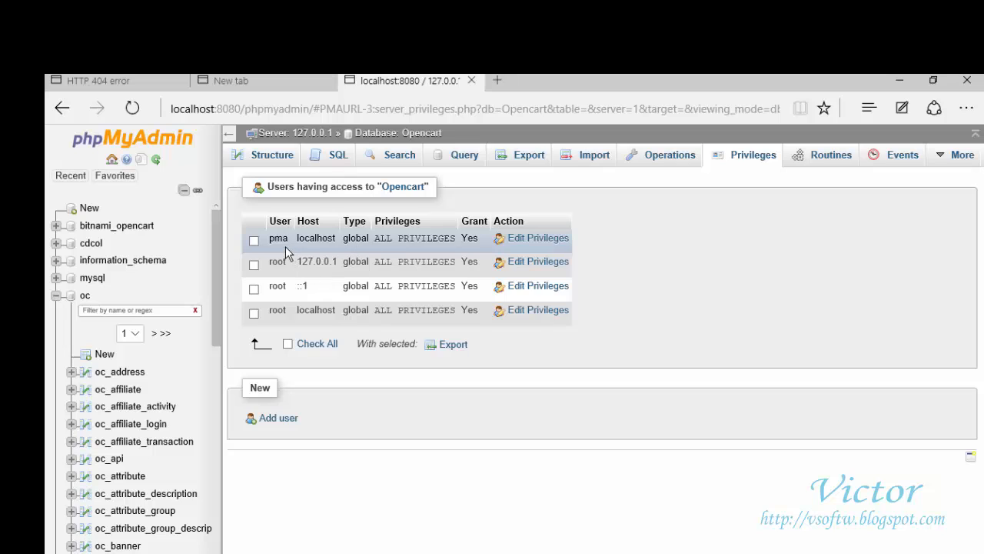
{"action": "mouse_move", "coordinate": [277, 243]}
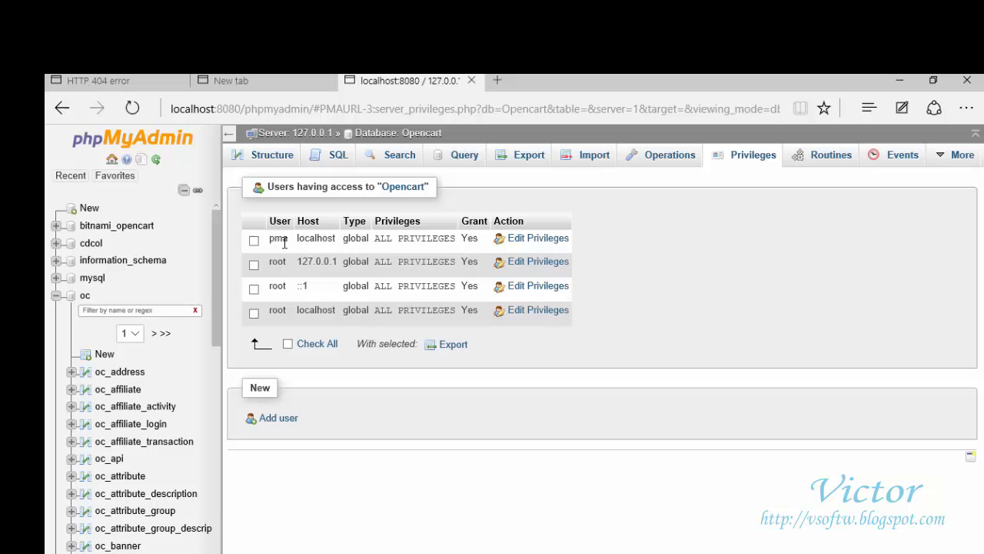
{"action": "mouse_move", "coordinate": [292, 246]}
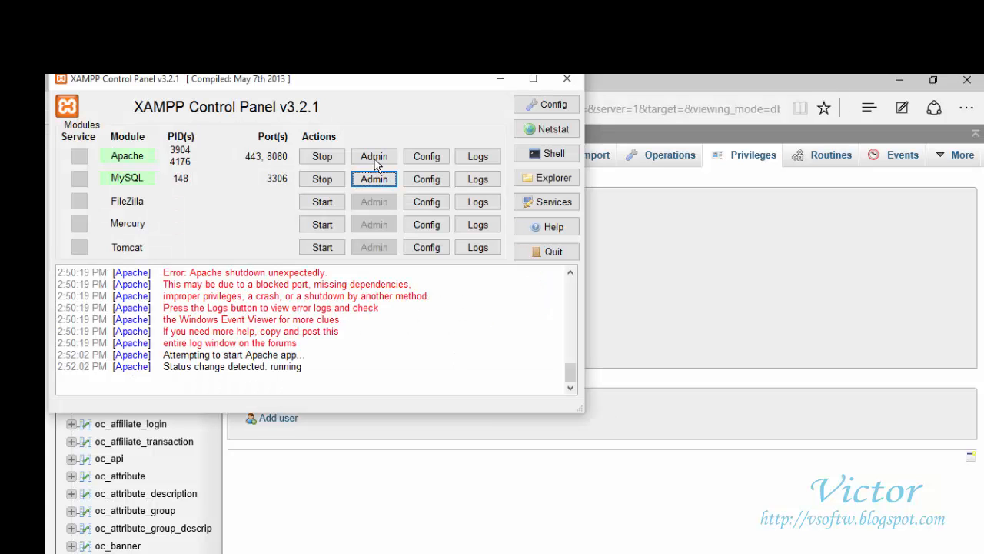
- Launch the Bitnami OpenCart Module from Apache's Admin dashboard, reaching the installer license step
{"action": "left_click", "coordinate": [374, 157]}
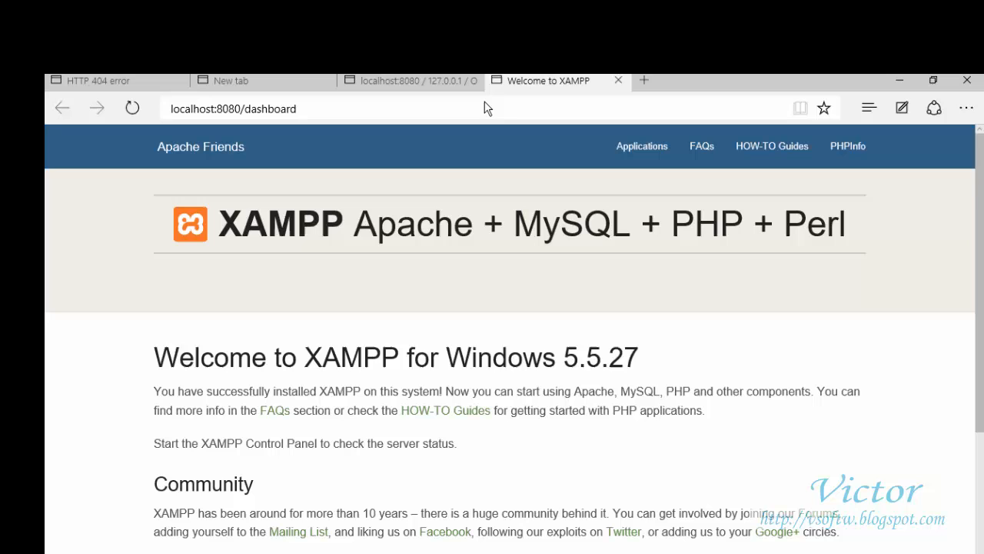
{"action": "left_click", "coordinate": [643, 146]}
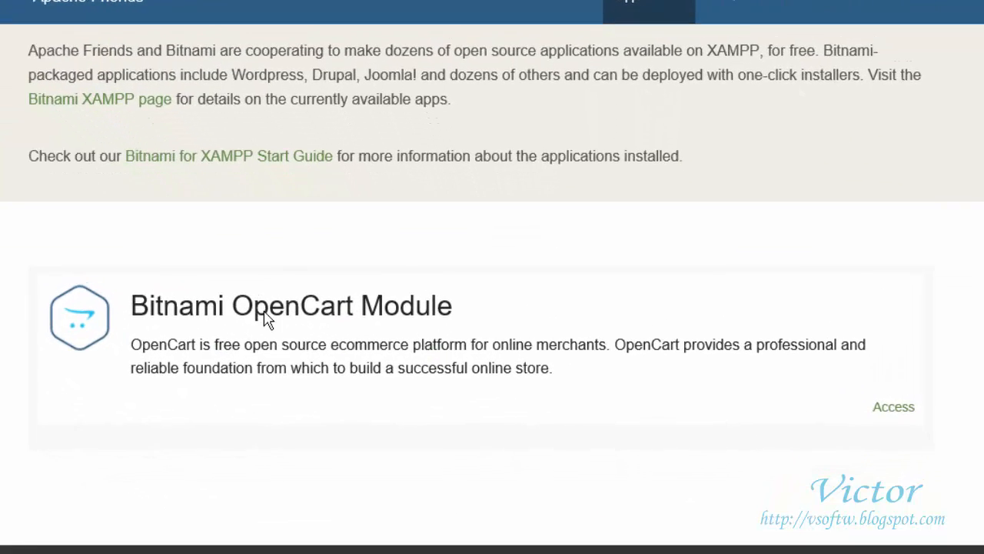
{"action": "scroll", "scroll_direction": "down", "scroll_amount": 3}
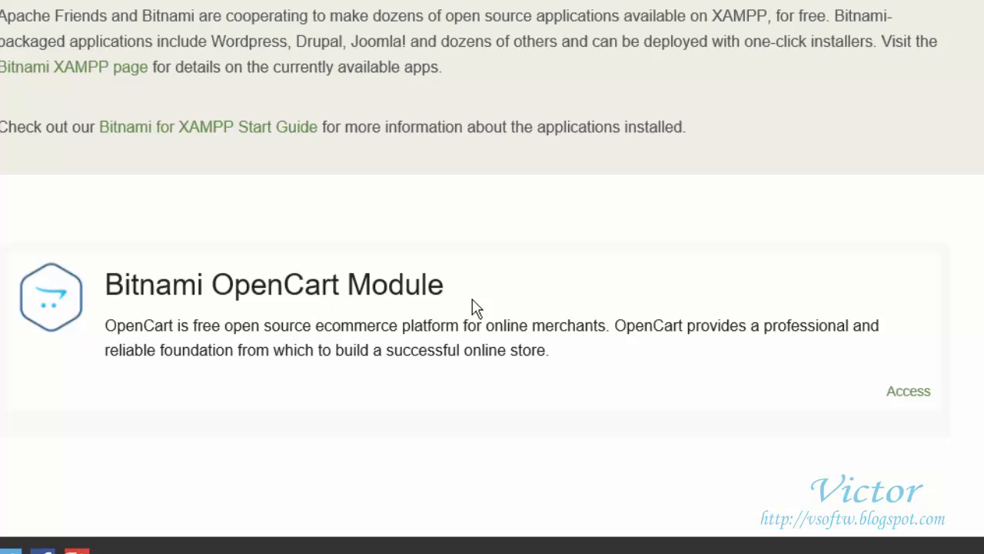
{"action": "left_click", "coordinate": [907, 391]}
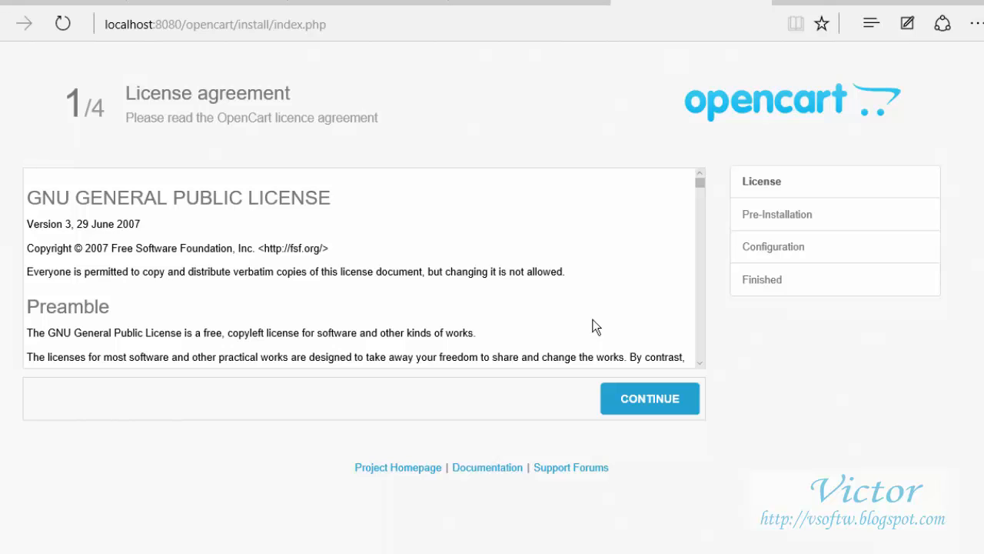
- Accept the license and pass the pre-installation checks, then return to the phpMyAdmin tab
{"action": "left_click", "coordinate": [650, 398]}
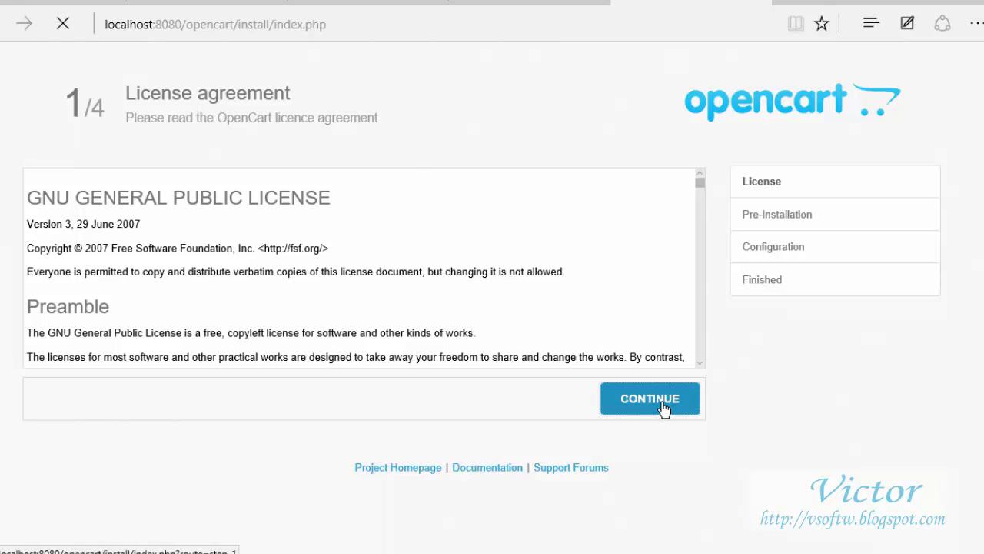
{"action": "left_click", "coordinate": [649, 399]}
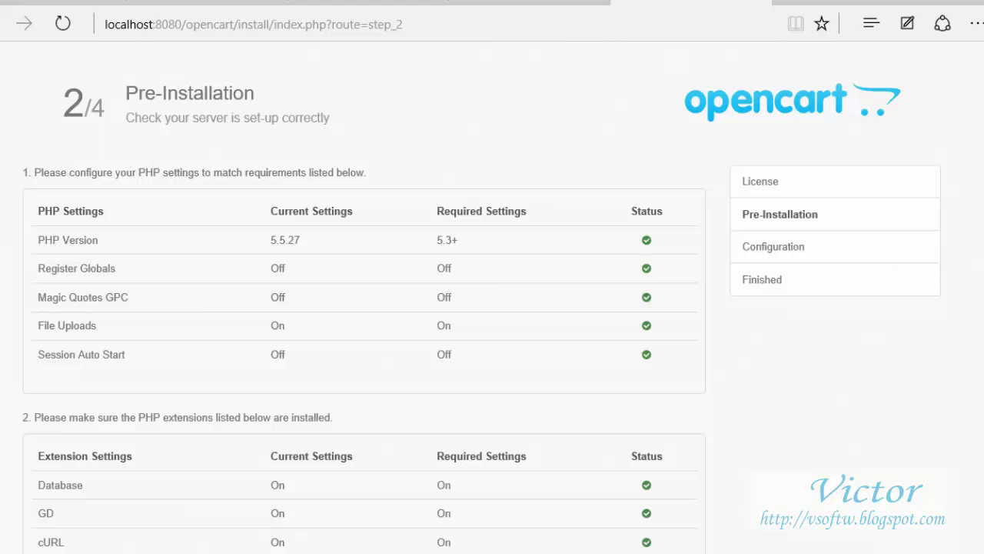
{"action": "scroll", "scroll_direction": "down", "scroll_amount": 3}
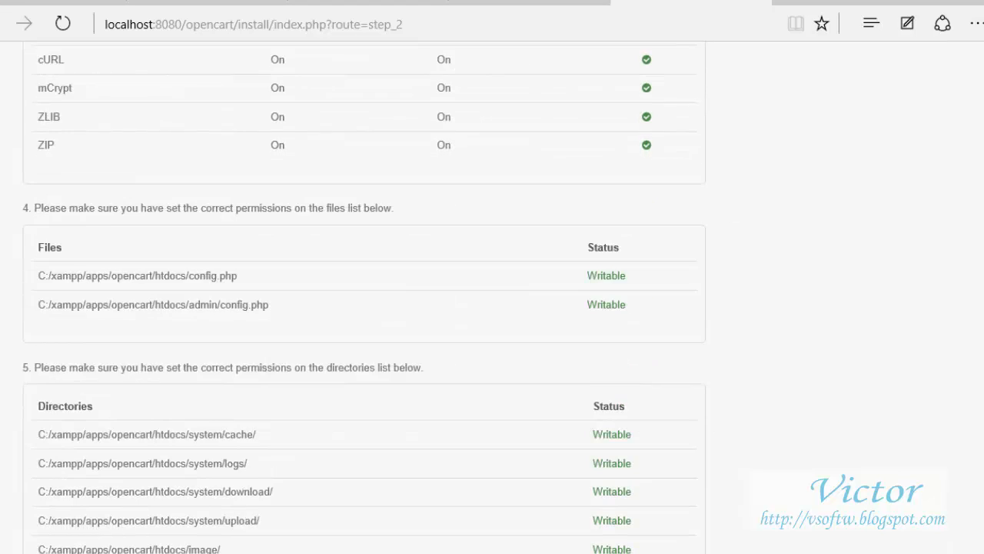
{"action": "scroll", "scroll_direction": "down", "scroll_amount": 3}
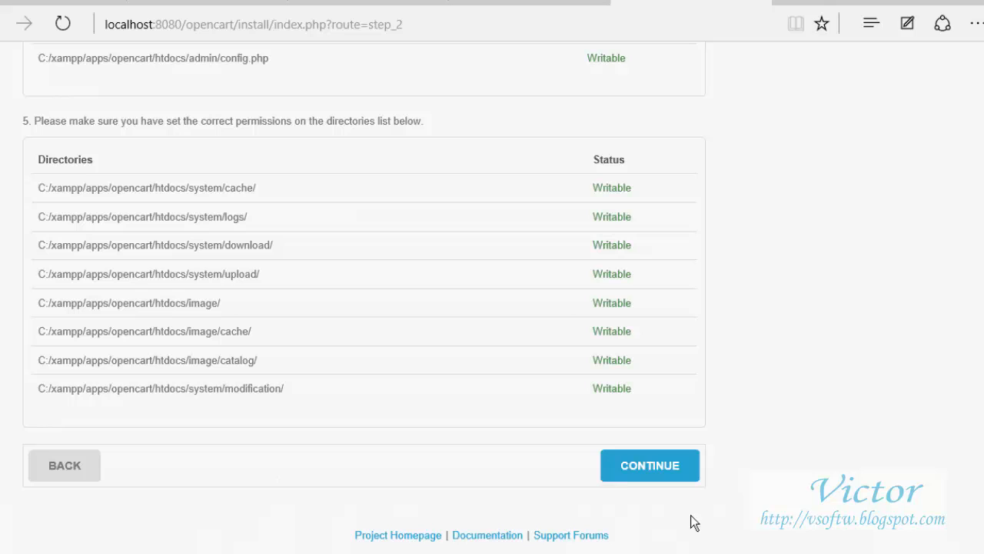
{"action": "left_click", "coordinate": [649, 465]}
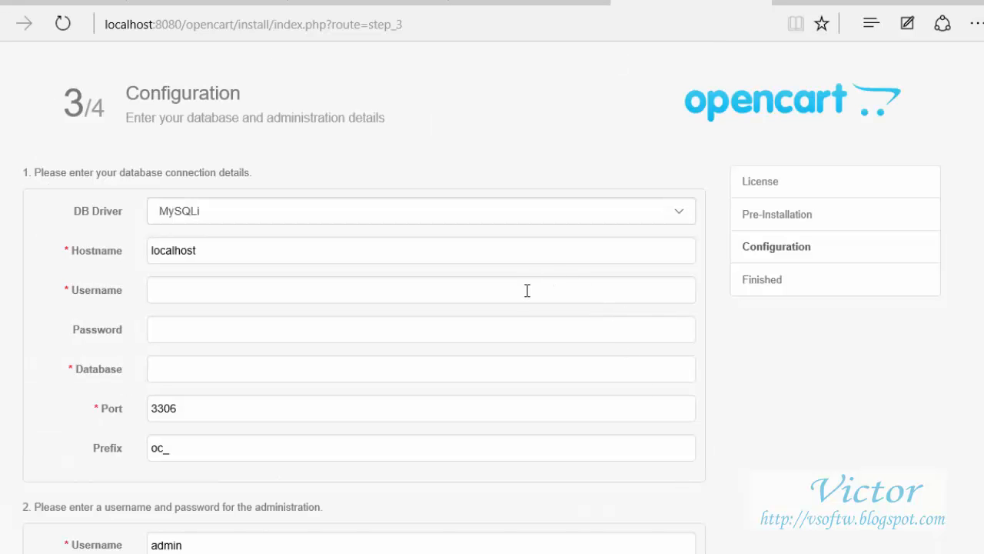
{"action": "left_click", "coordinate": [422, 289]}
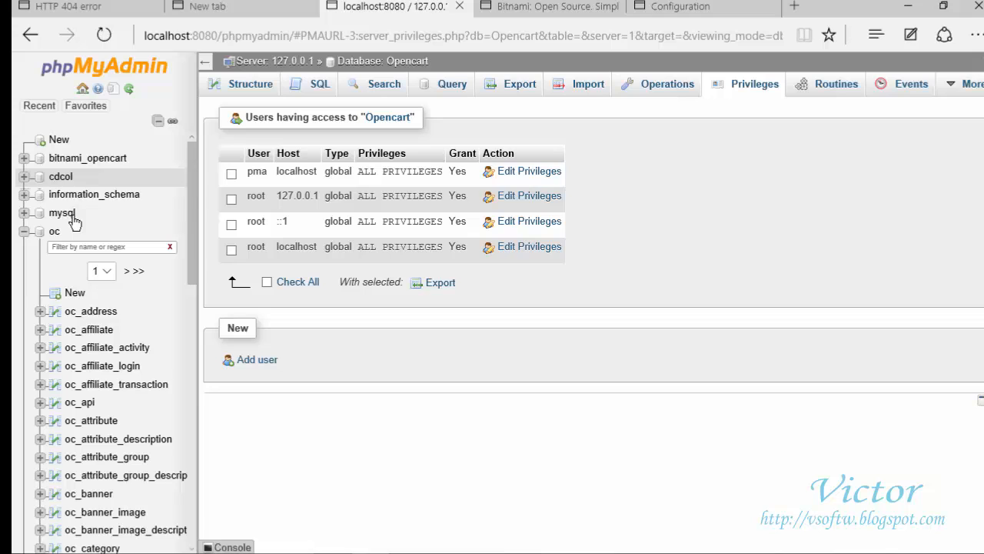
- Refresh the database list to show Opencart and begin adding a new user under its Privileges
{"action": "left_click", "coordinate": [24, 230]}
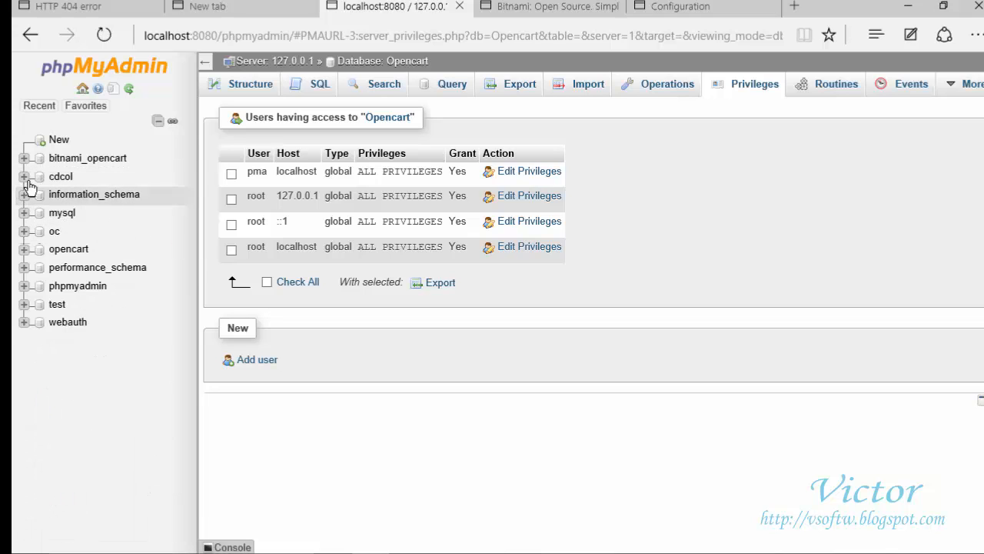
{"action": "mouse_move", "coordinate": [26, 251]}
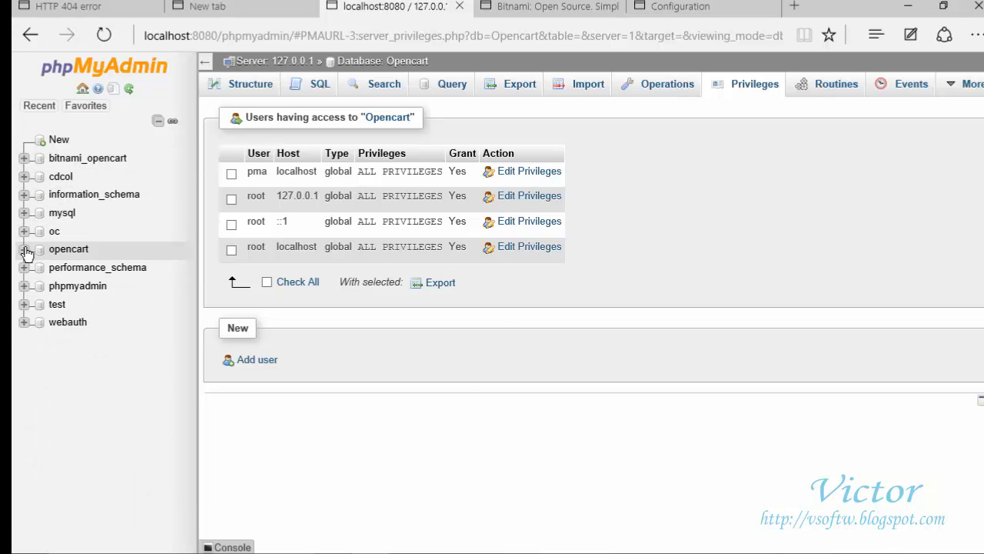
{"action": "mouse_move", "coordinate": [151, 239]}
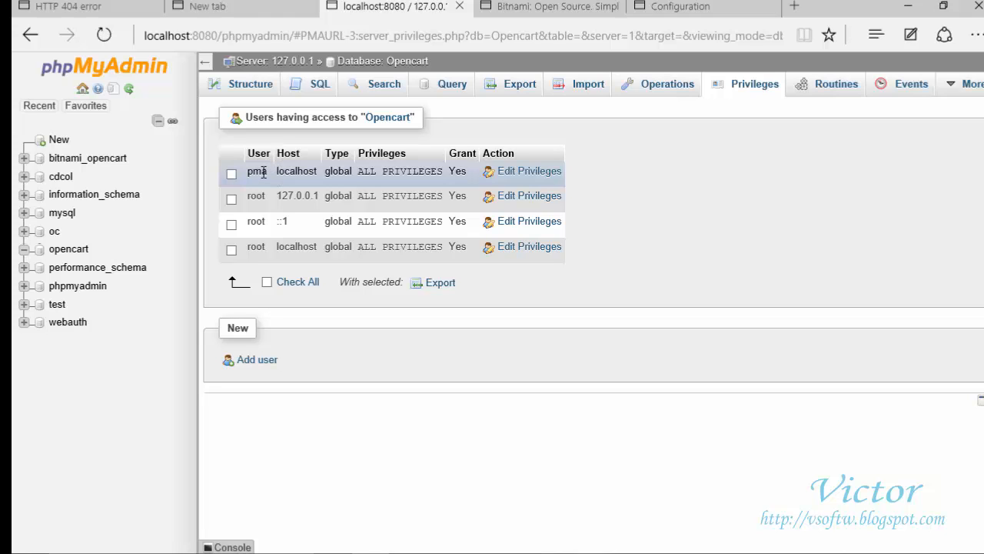
{"action": "mouse_move", "coordinate": [504, 265]}
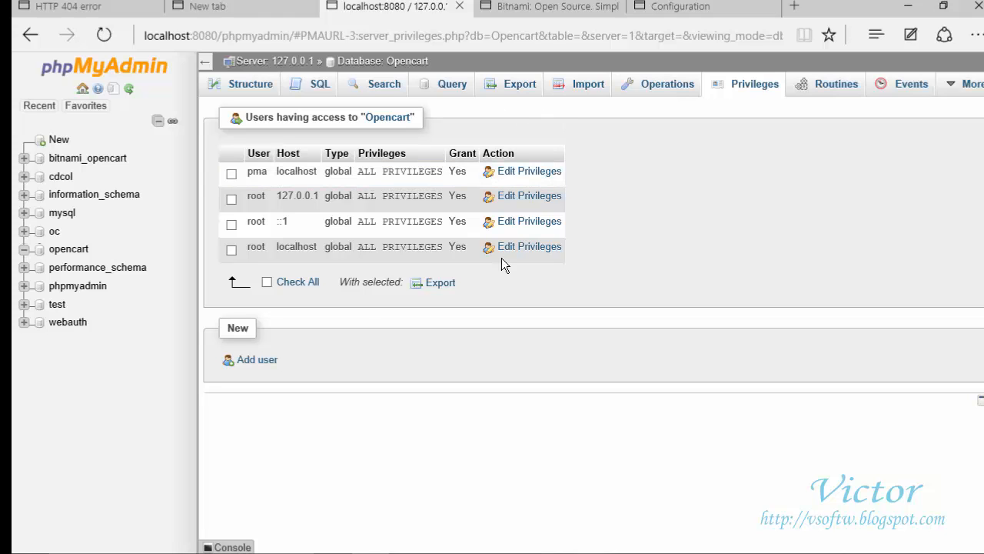
{"action": "left_click", "coordinate": [256, 360]}
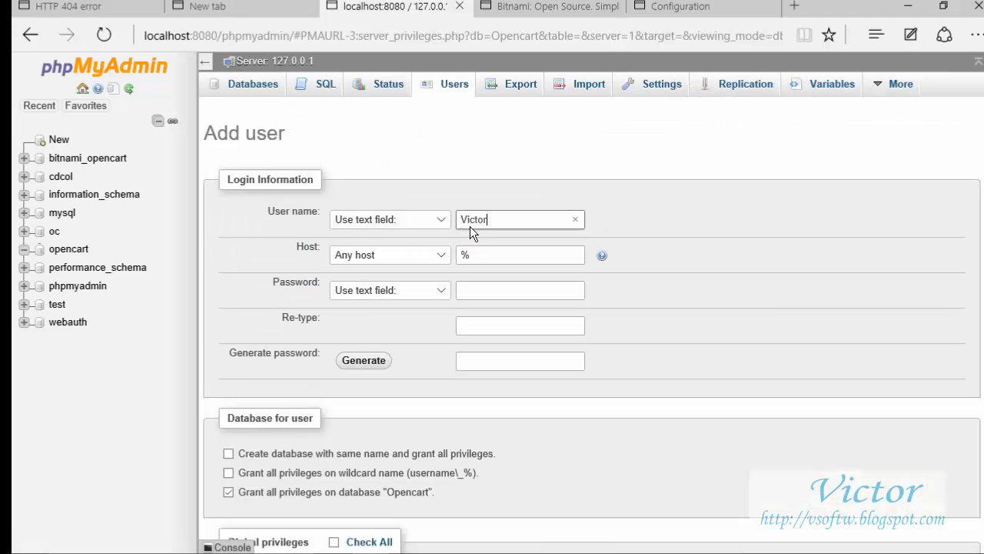
- Set the new user's host to localhost and grant all global privileges with Check All
{"action": "left_click", "coordinate": [519, 256]}
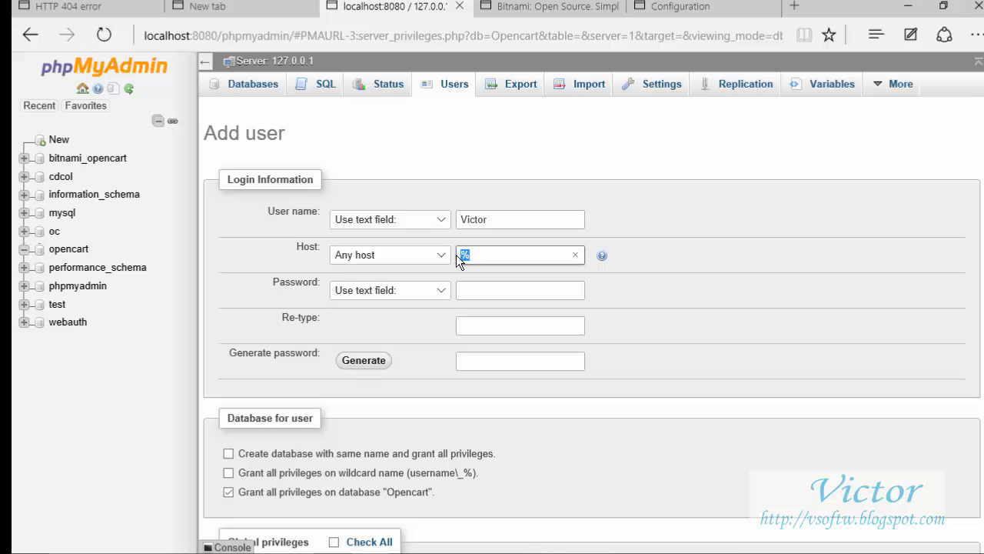
{"action": "type", "text": "localhost"}
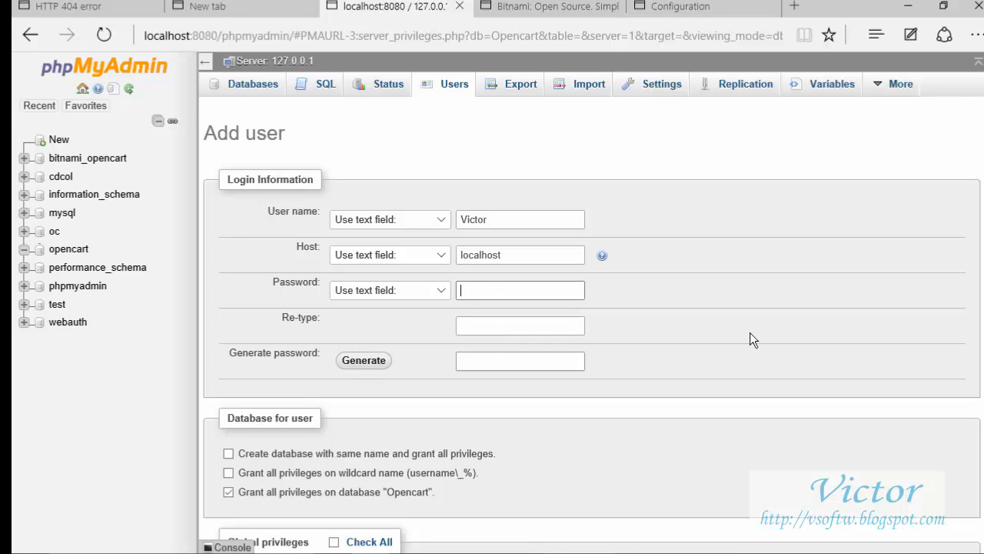
{"action": "scroll", "scroll_direction": "down", "scroll_amount": 3}
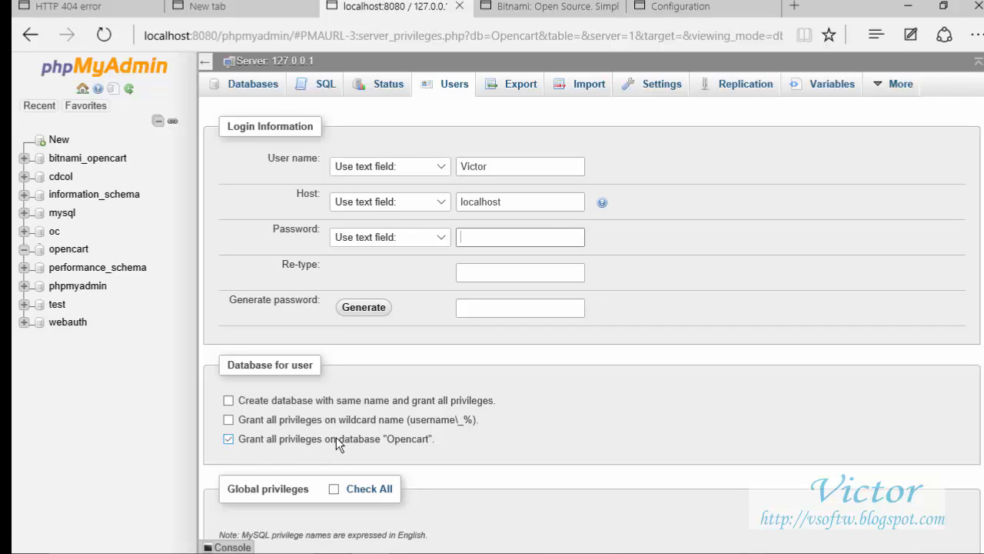
{"action": "mouse_move", "coordinate": [388, 447]}
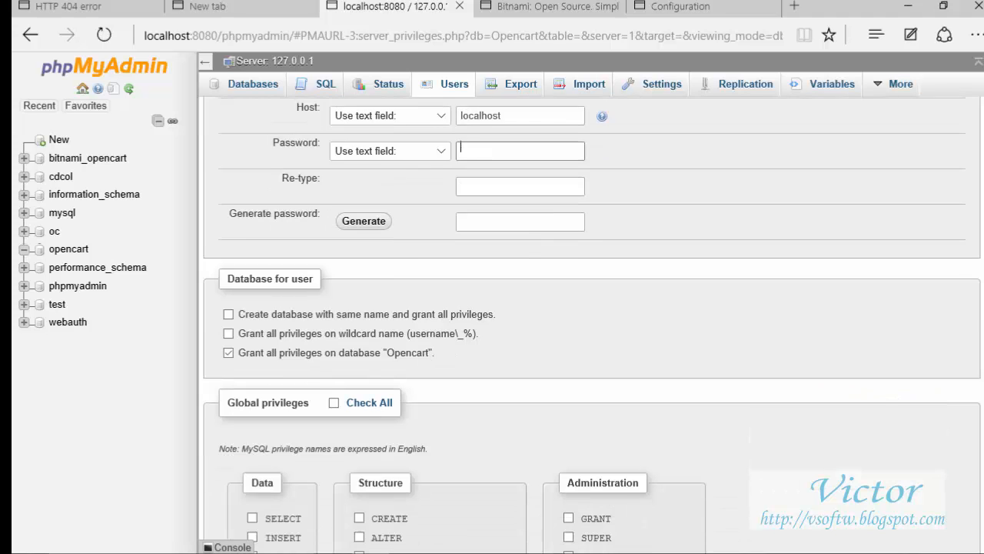
{"action": "left_click", "coordinate": [332, 378]}
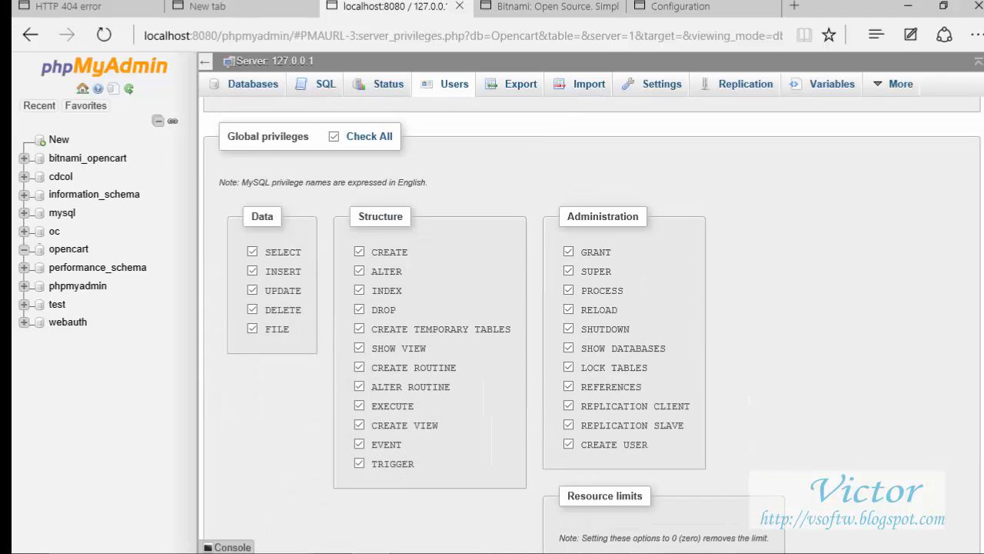
{"action": "scroll", "scroll_direction": "down", "scroll_amount": 3}
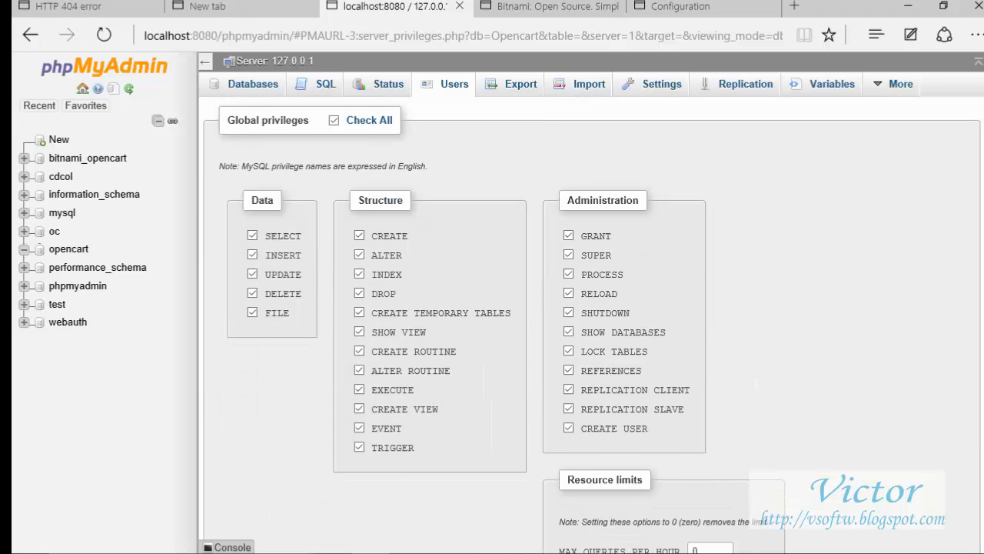
{"action": "scroll", "scroll_direction": "down", "scroll_amount": 3}
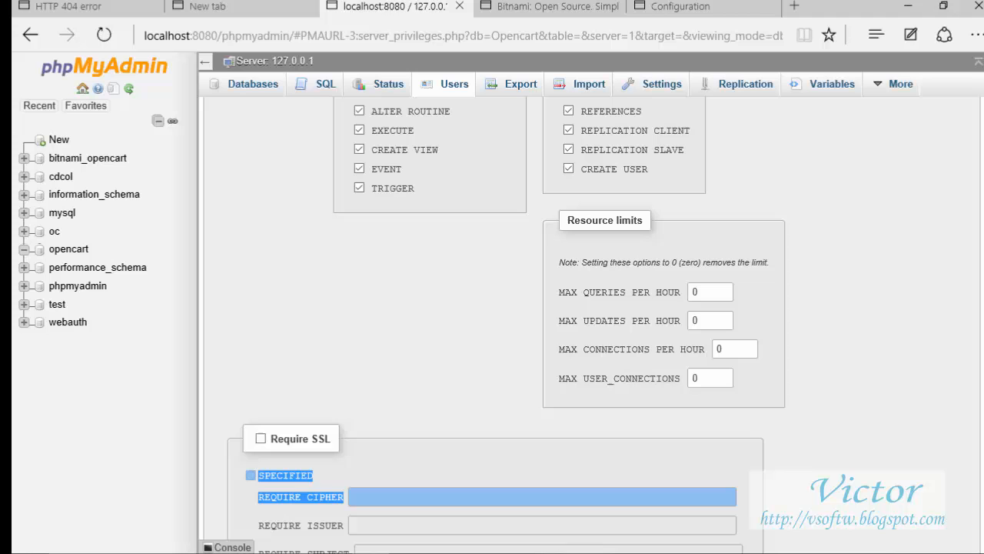
{"action": "scroll", "scroll_direction": "down", "scroll_amount": 3}
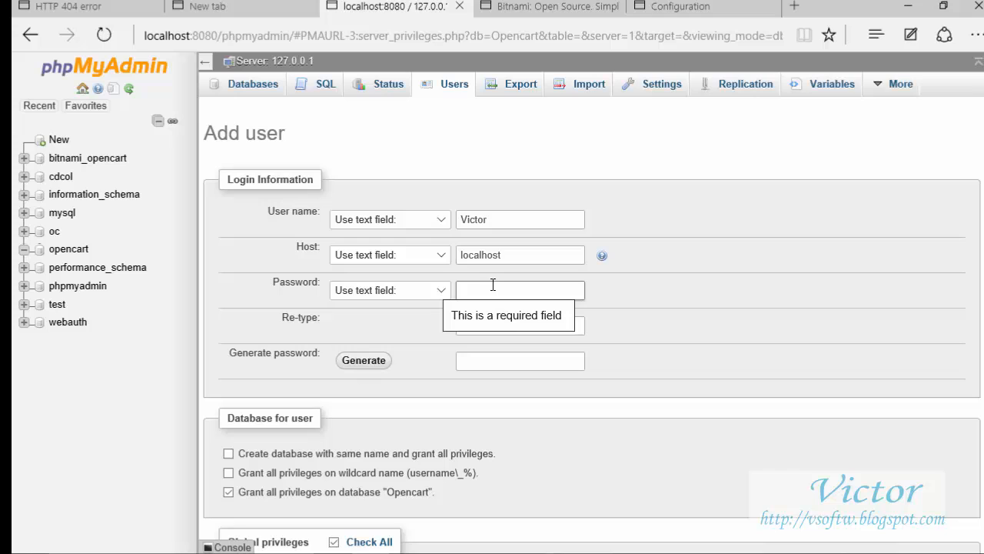
- Enter and confirm the password, add user Victor@localhost, and return to the installer tab
{"action": "type", "text": "••"}
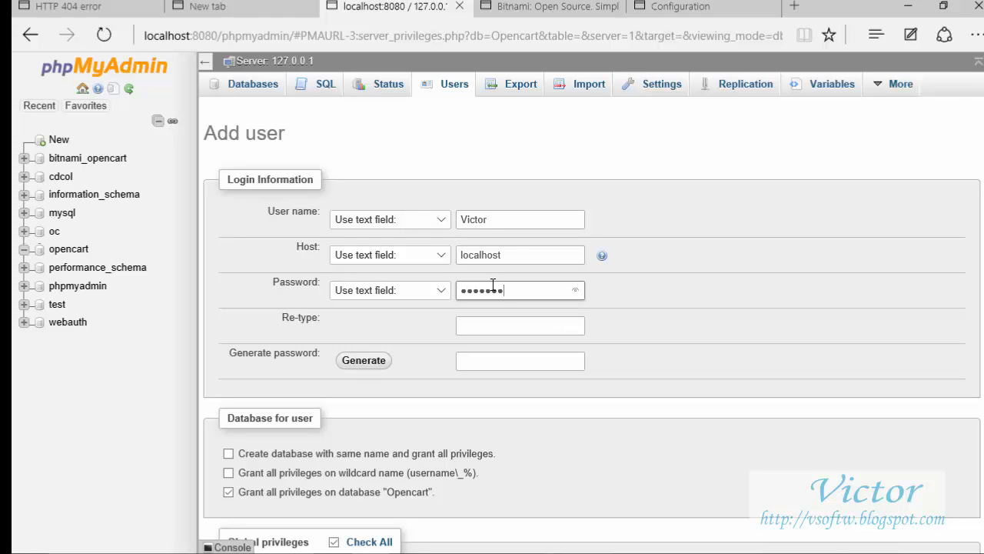
{"action": "left_click", "coordinate": [520, 326]}
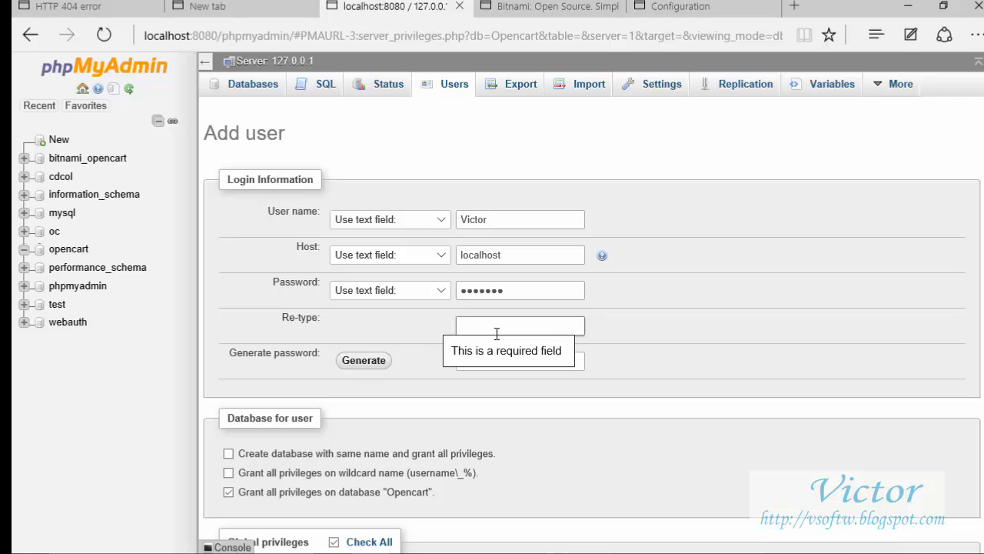
{"action": "type", "text": "••••••"}
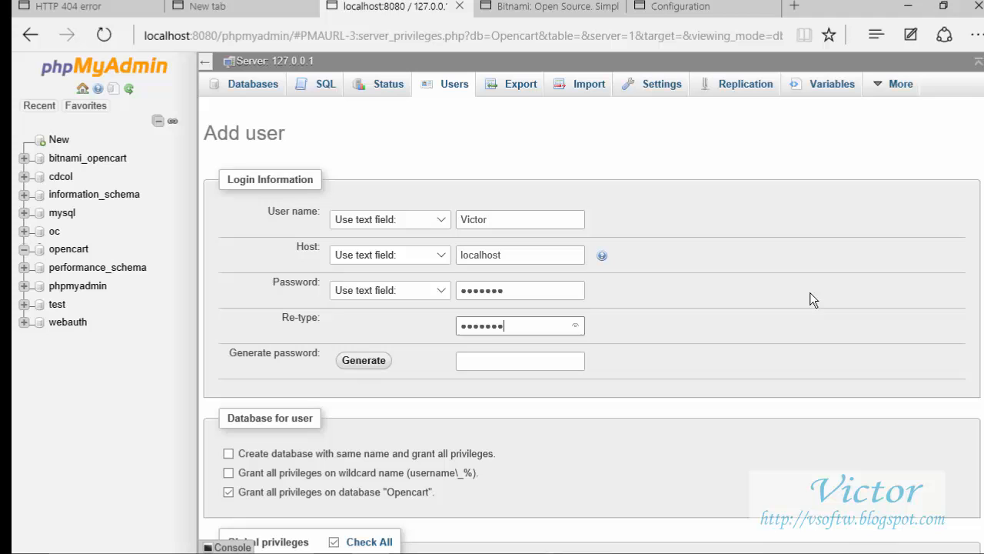
{"action": "scroll", "scroll_direction": "down", "scroll_amount": 3}
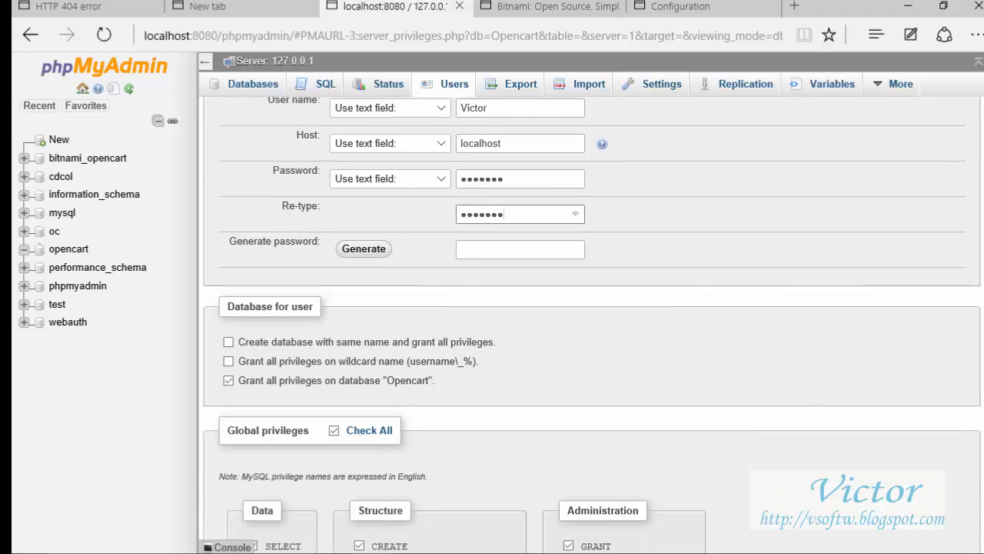
{"action": "scroll", "scroll_direction": "down", "scroll_amount": 3}
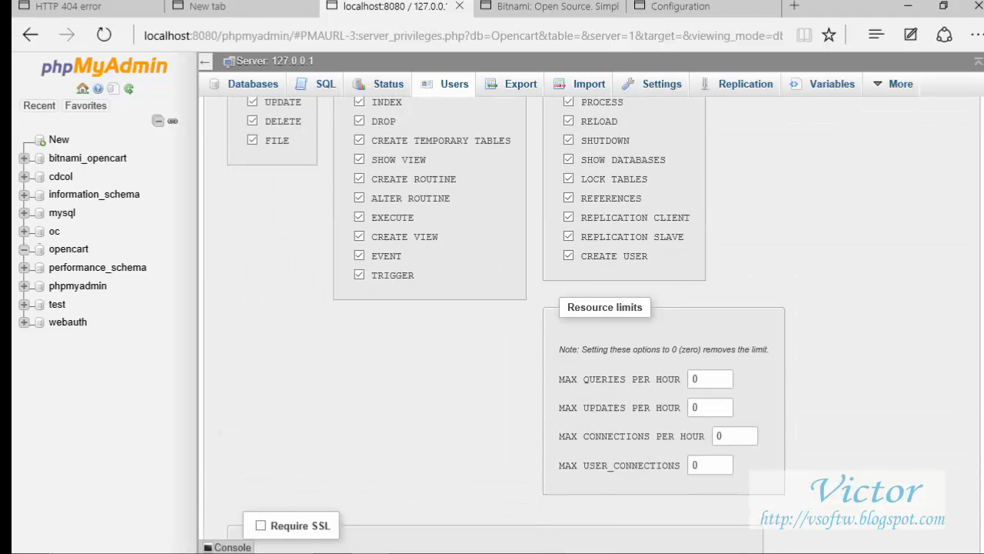
{"action": "scroll", "scroll_direction": "down", "scroll_amount": 3}
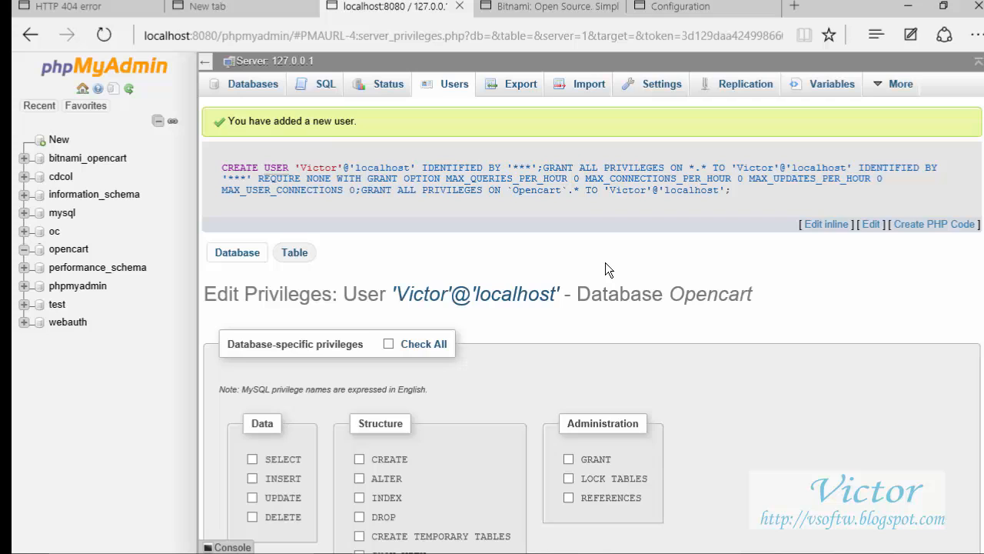
{"action": "mouse_move", "coordinate": [545, 113]}
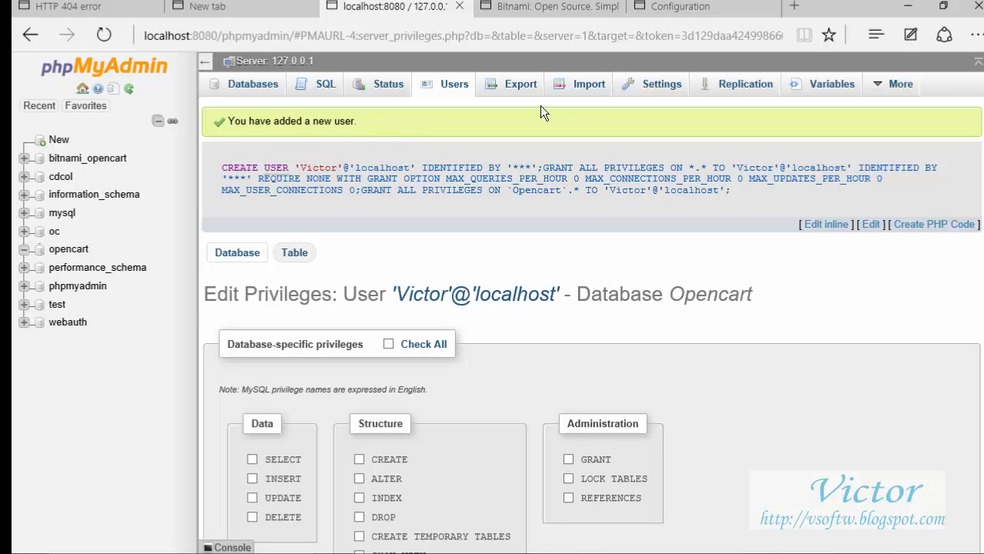
{"action": "left_click", "coordinate": [680, 6]}
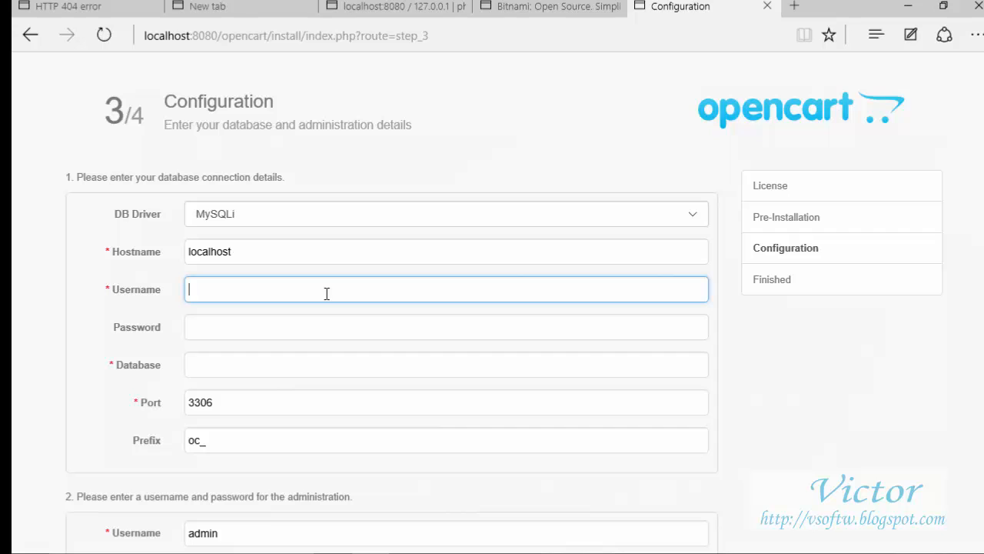
- Fill the database connection with user Victor, its password and database name Opencart
{"action": "type", "text": "Vict"}
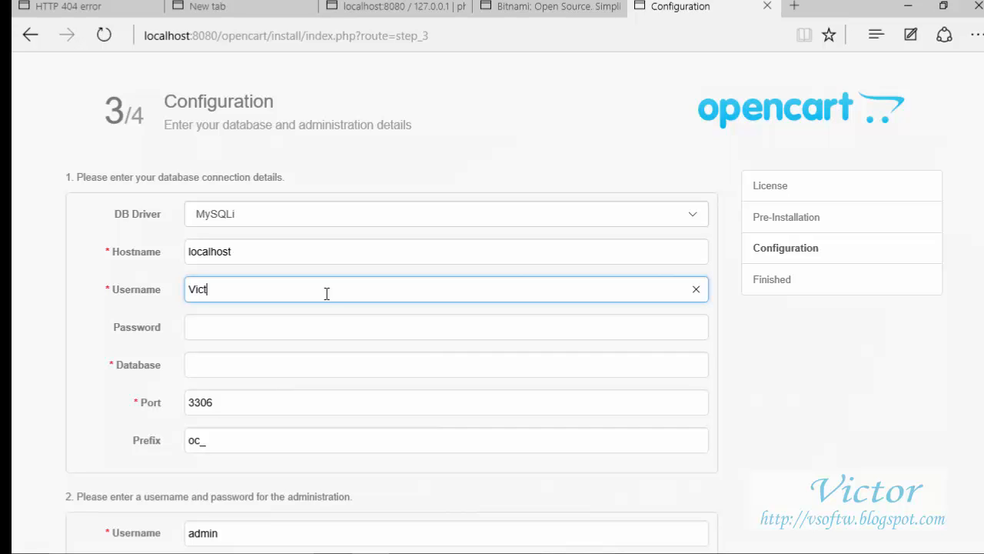
{"action": "left_click", "coordinate": [446, 326]}
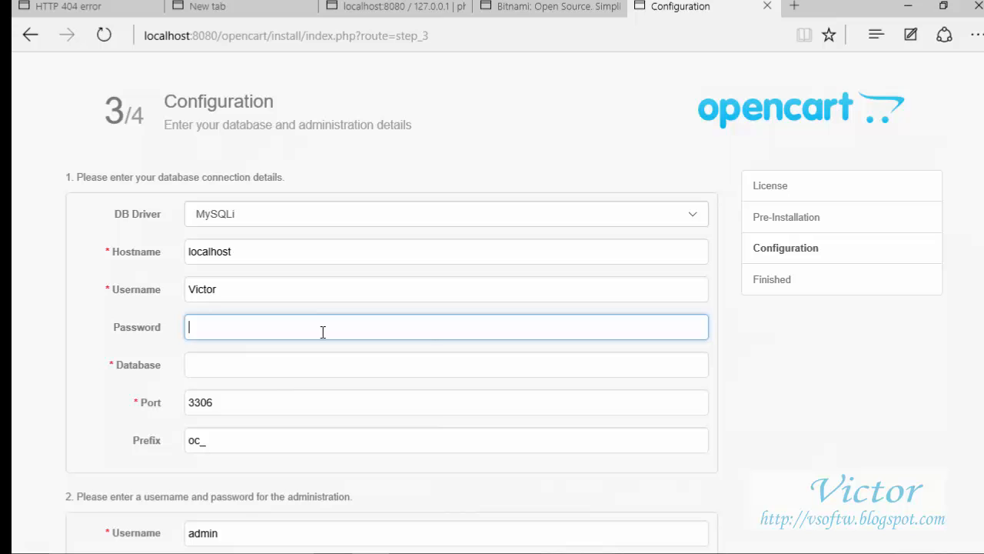
{"action": "type", "text": "••••"}
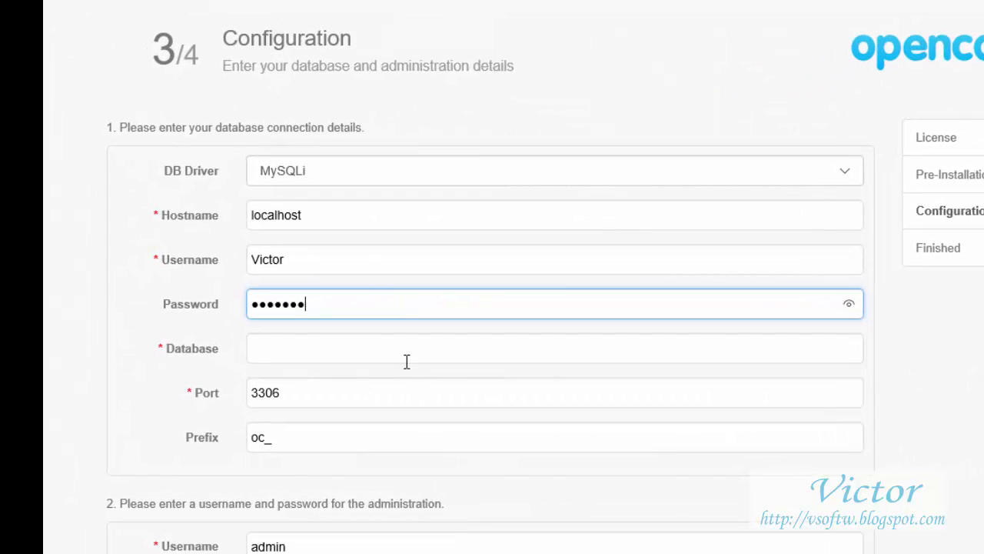
{"action": "left_click", "coordinate": [553, 345]}
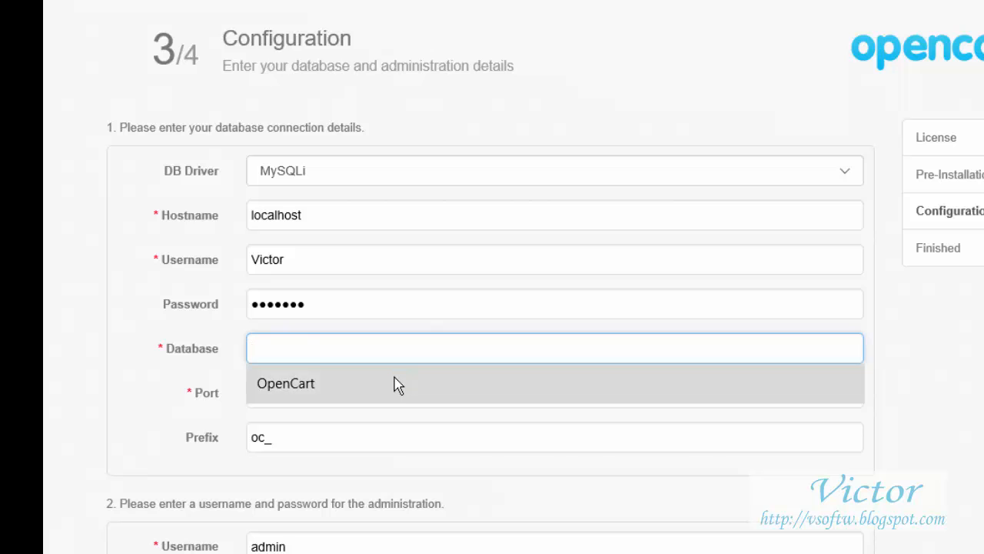
{"action": "left_click", "coordinate": [286, 385]}
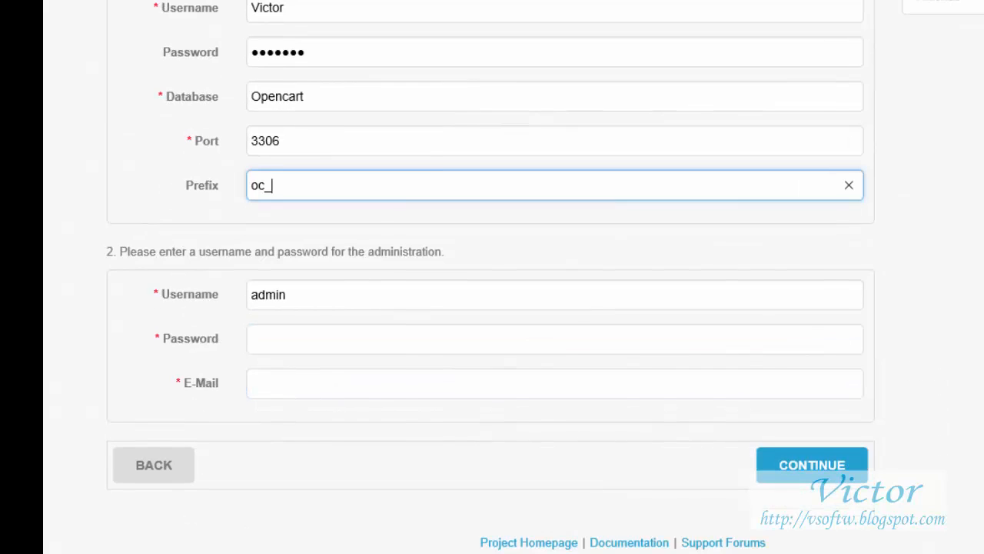
{"action": "mouse_move", "coordinate": [744, 303]}
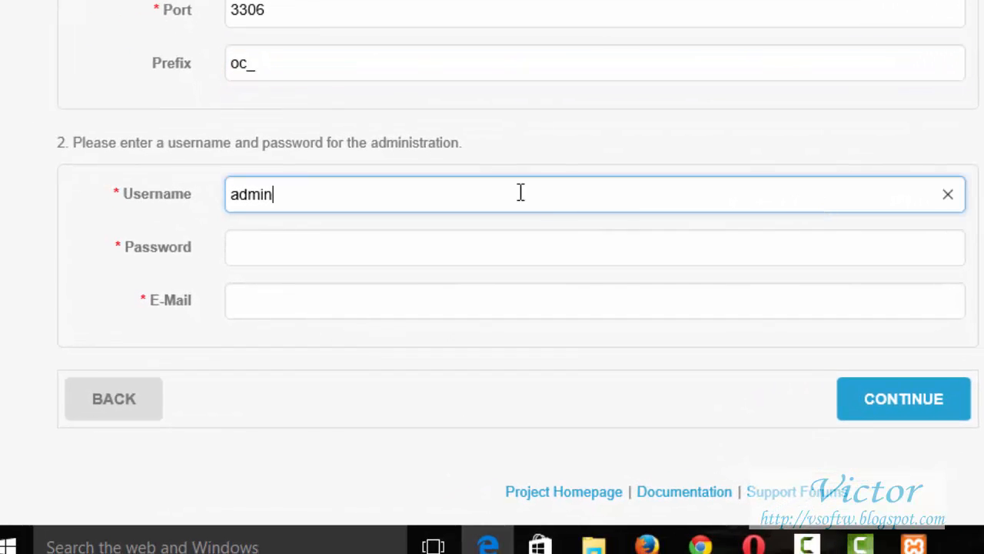
{"action": "double_click", "coordinate": [251, 194]}
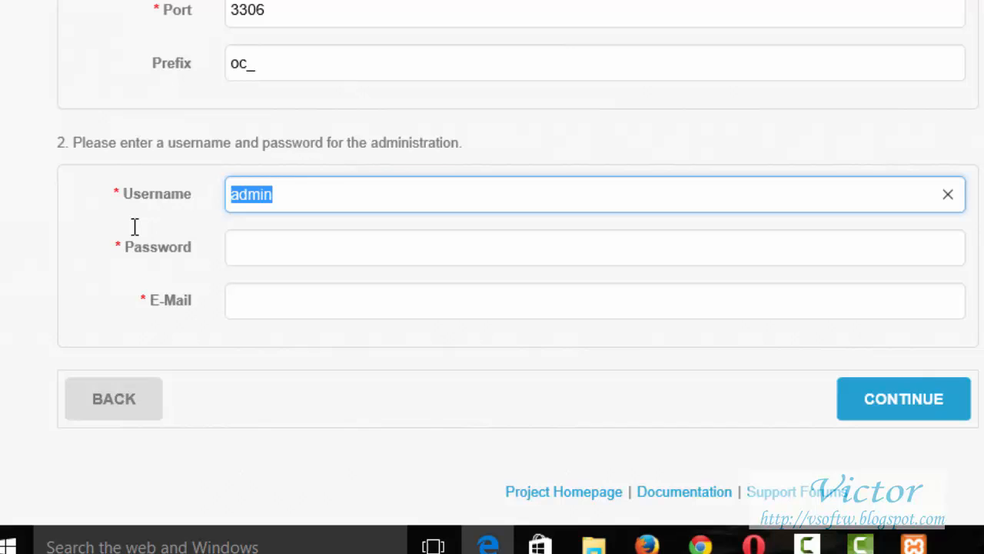
{"action": "mouse_move", "coordinate": [370, 259]}
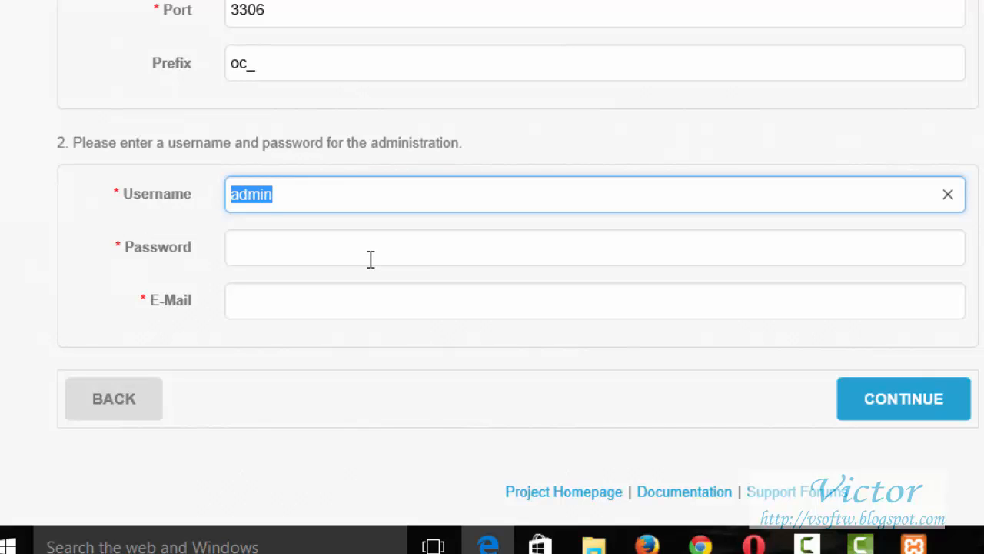
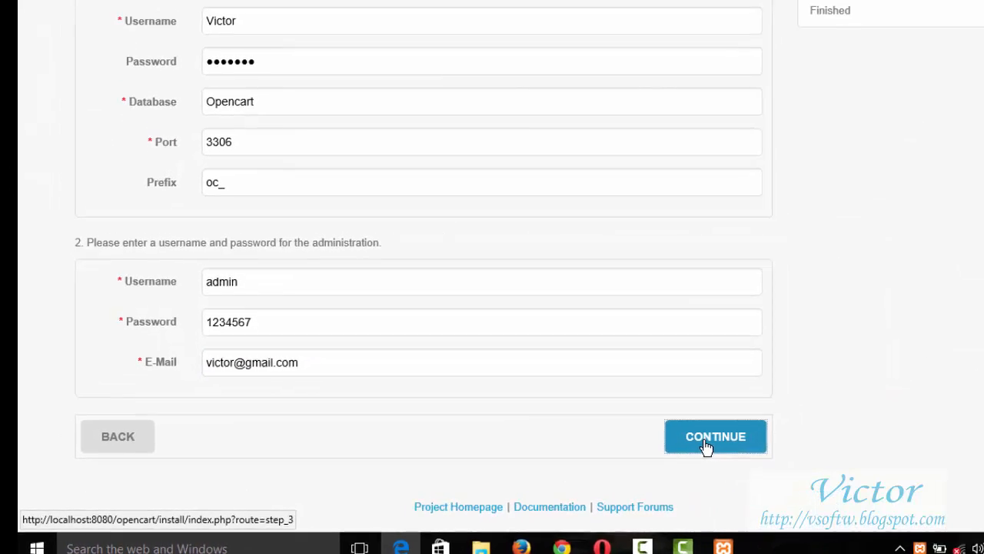
{"action": "left_click", "coordinate": [715, 437]}
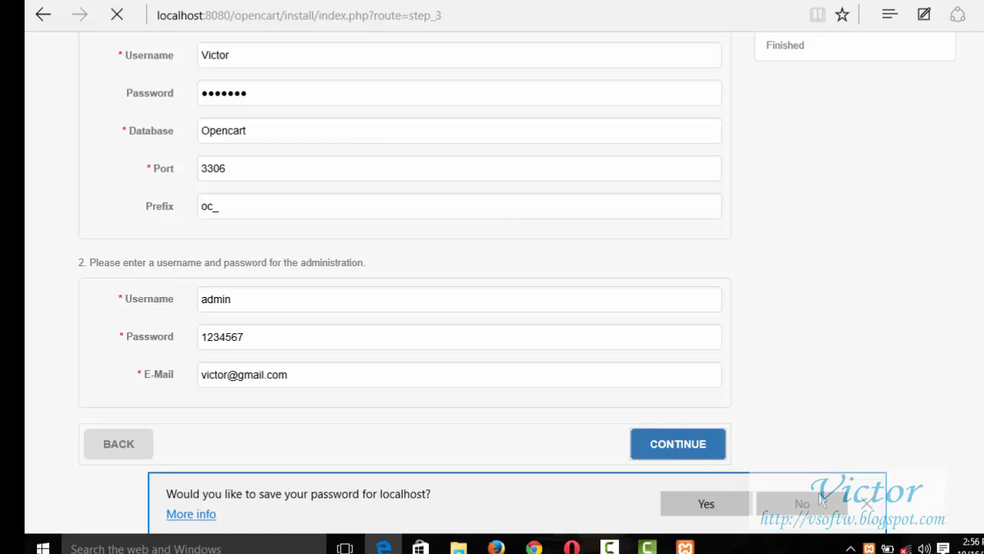
{"action": "left_click", "coordinate": [678, 442]}
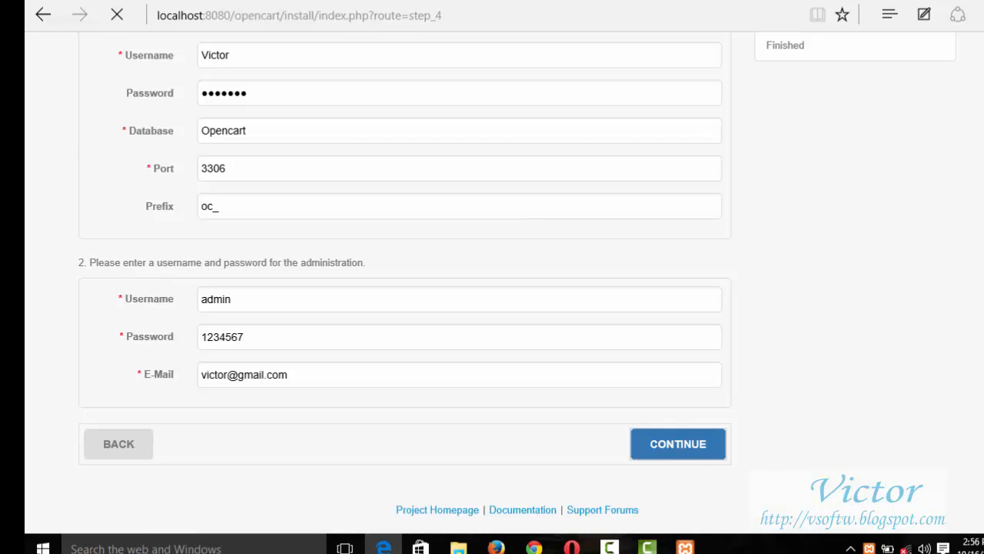
- Review the Installation complete page and go to the administration login at localhost:8080/opencart/admin
{"action": "left_click", "coordinate": [677, 443]}
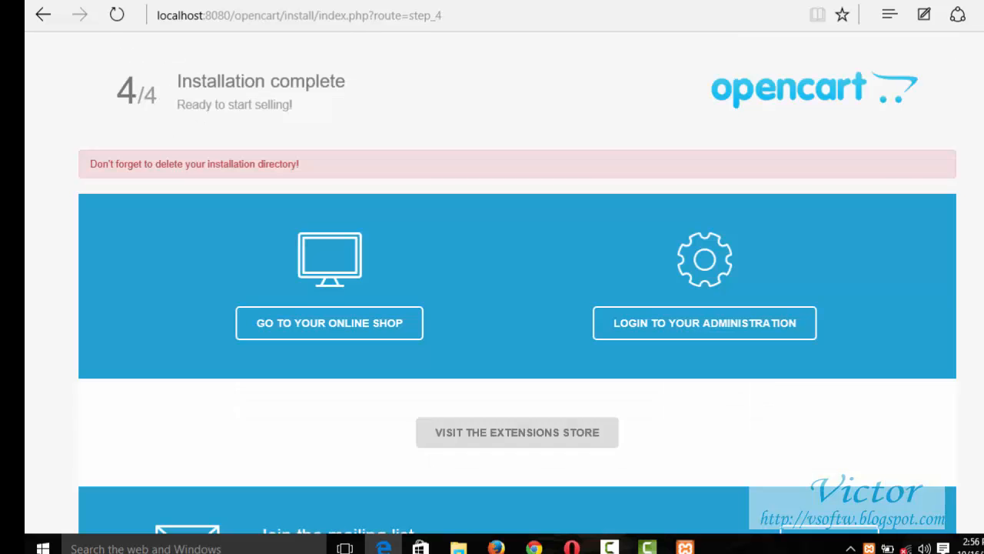
{"action": "mouse_move", "coordinate": [933, 121]}
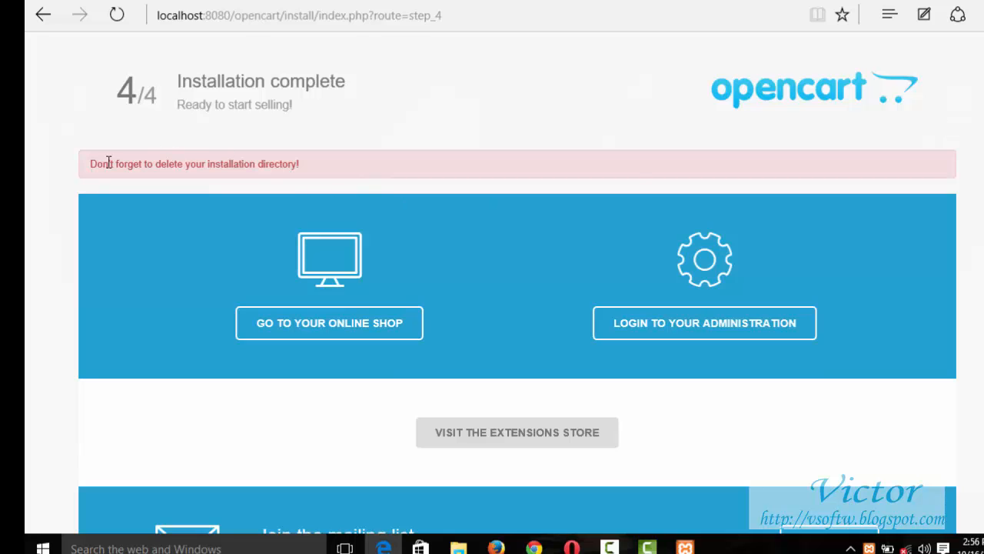
{"action": "mouse_move", "coordinate": [208, 161]}
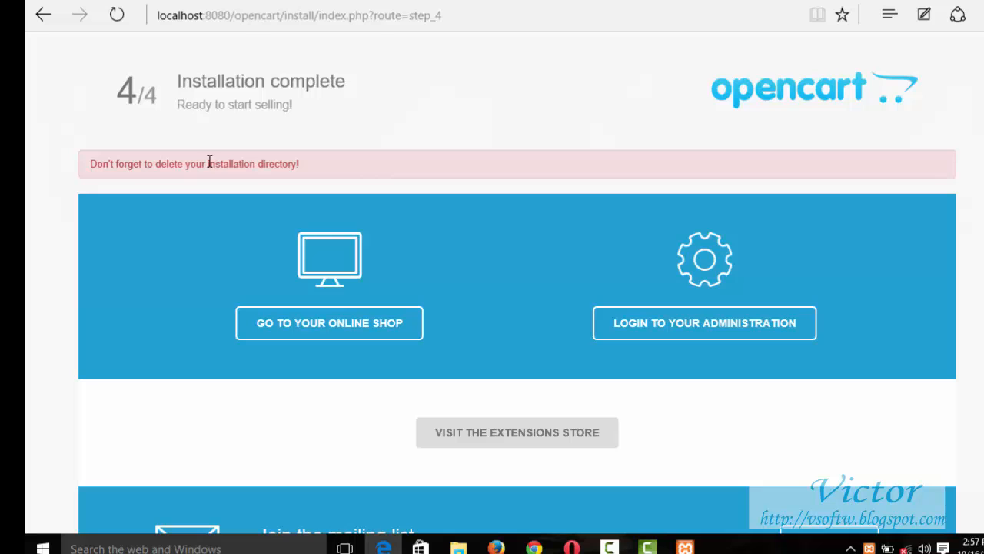
{"action": "mouse_move", "coordinate": [279, 192]}
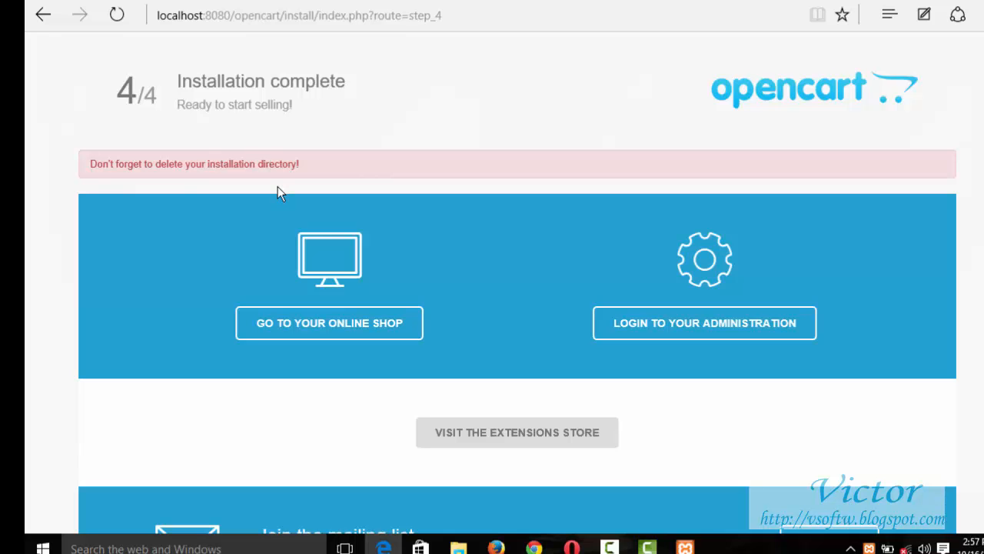
{"action": "scroll", "scroll_direction": "down", "scroll_amount": 3}
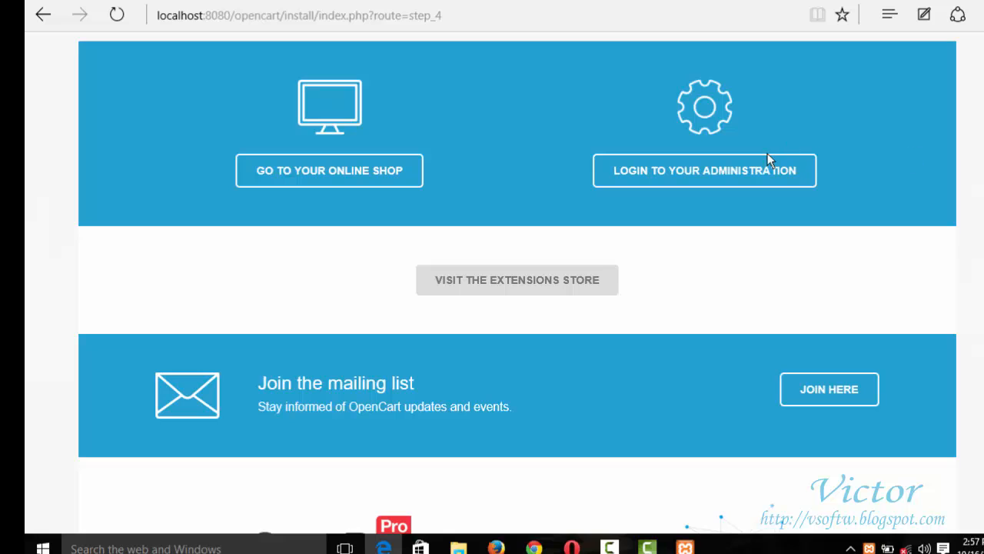
{"action": "left_click", "coordinate": [704, 169]}
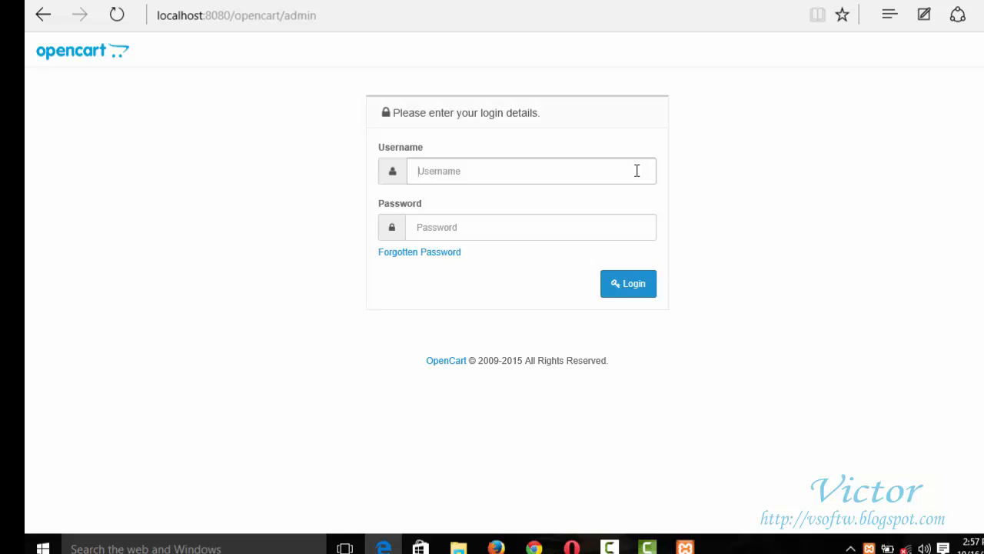
- Log in to OpenCart administration as user admin and reach the Dashboard
{"action": "type", "text": "Vic"}
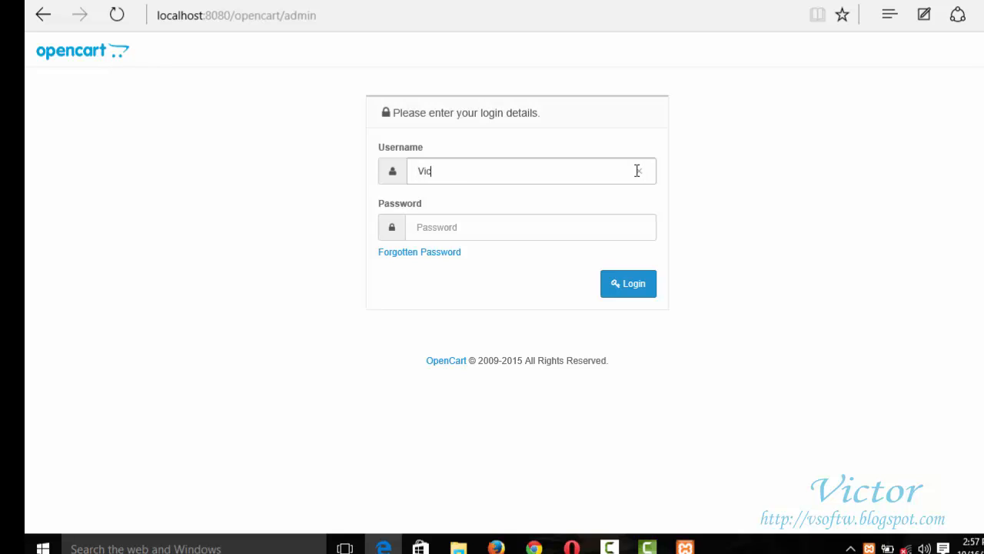
{"action": "key", "text": "Backspace"}
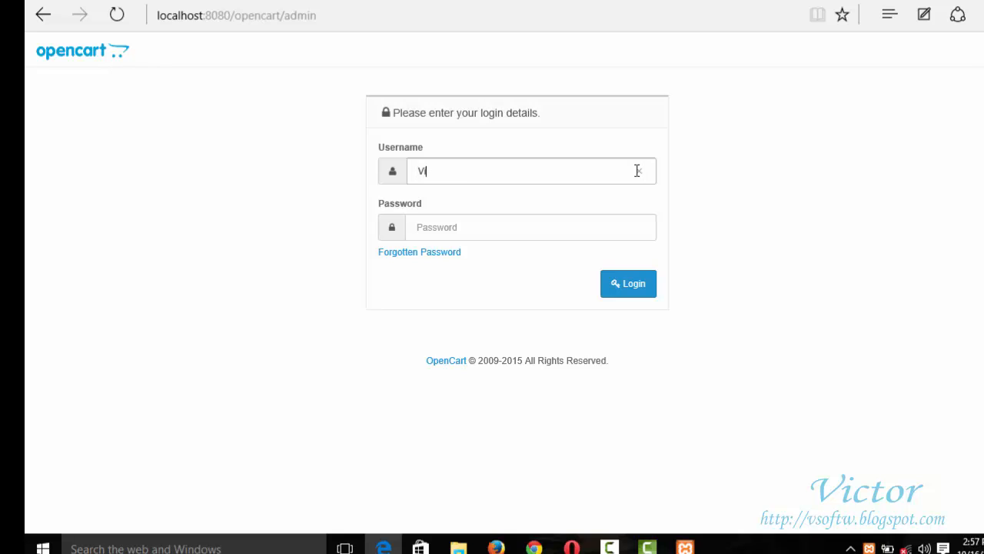
{"action": "type", "text": "admin"}
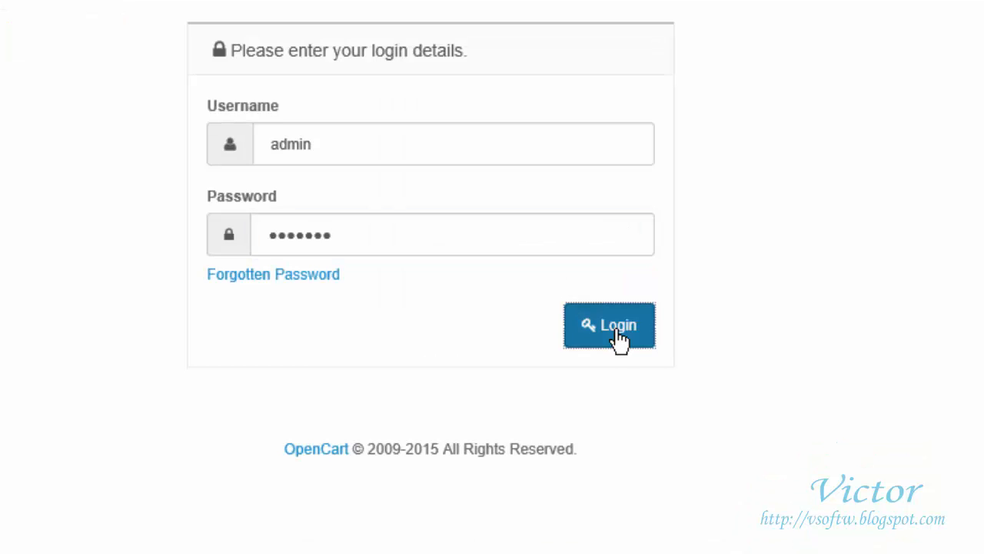
{"action": "left_click", "coordinate": [609, 326]}
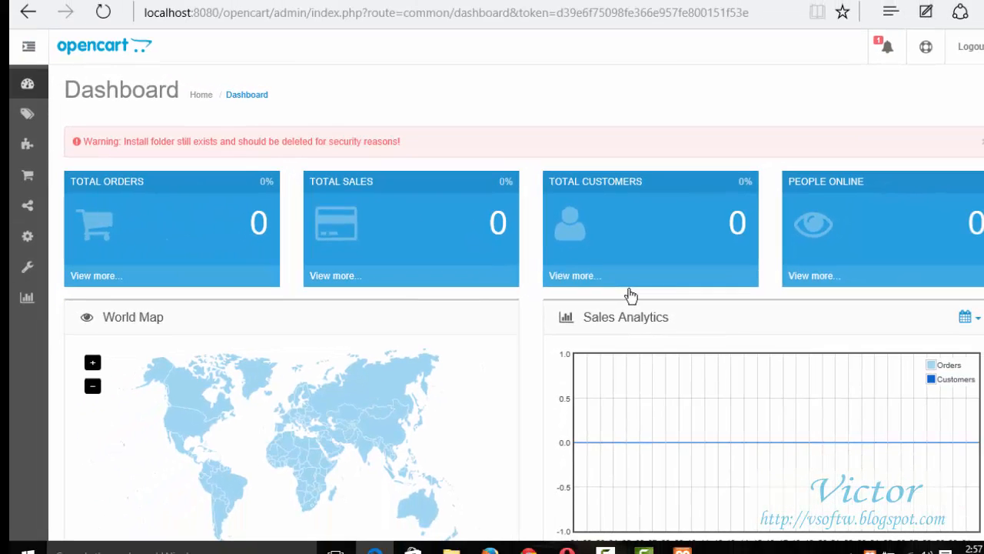
{"action": "mouse_move", "coordinate": [236, 142]}
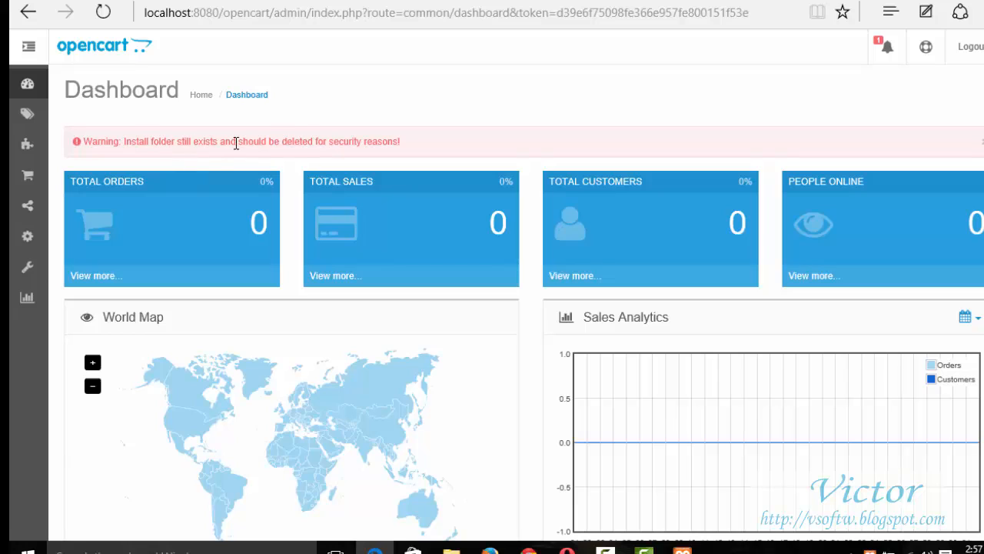
{"action": "mouse_move", "coordinate": [397, 141]}
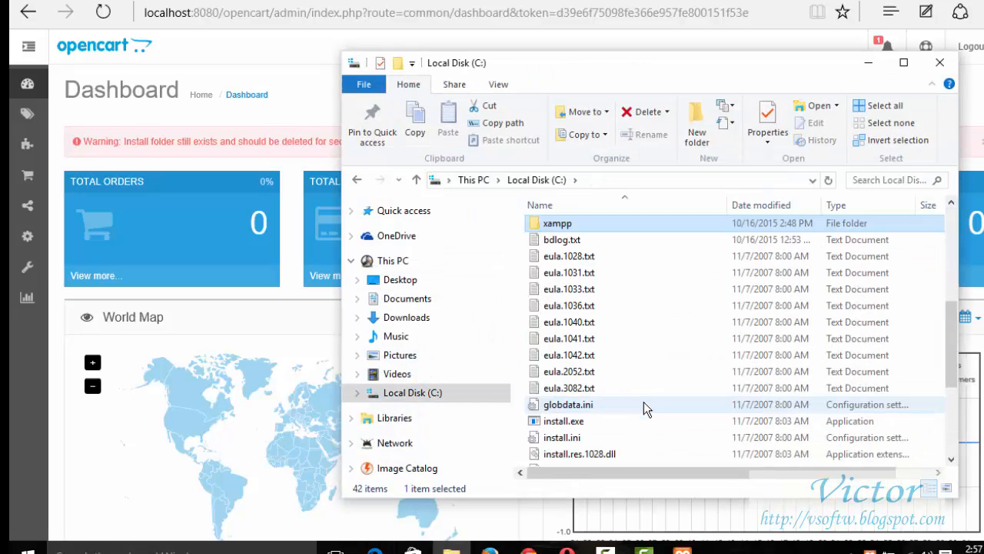
- Delete the install folder from C:\xampp\apps\opencart\htdocs and minimize File Explorer
{"action": "left_click", "coordinate": [556, 223]}
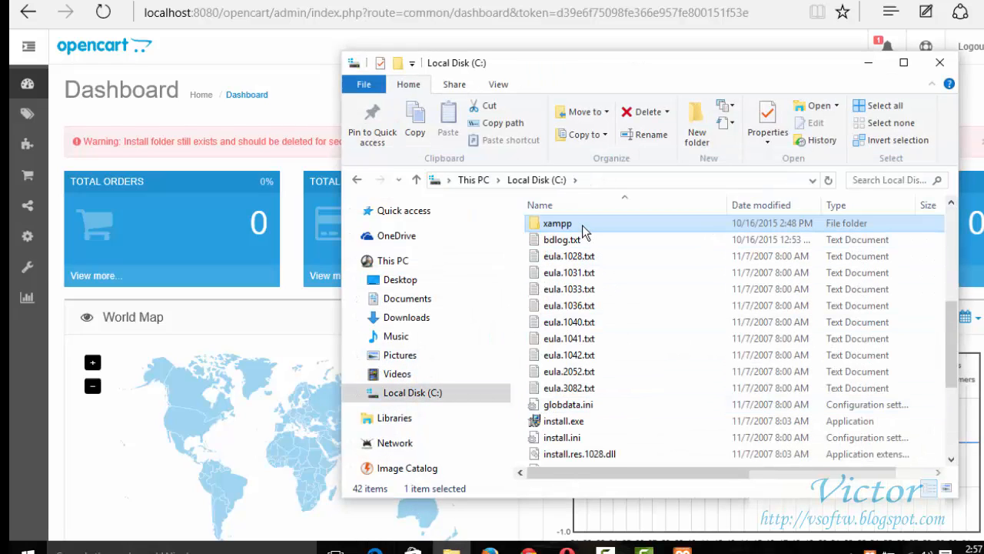
{"action": "double_click", "coordinate": [556, 223]}
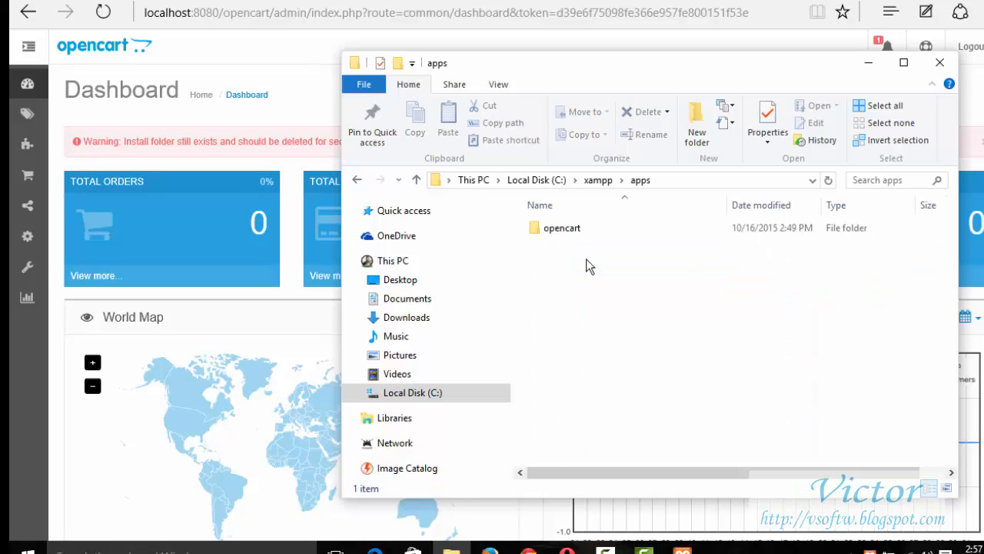
{"action": "double_click", "coordinate": [563, 227]}
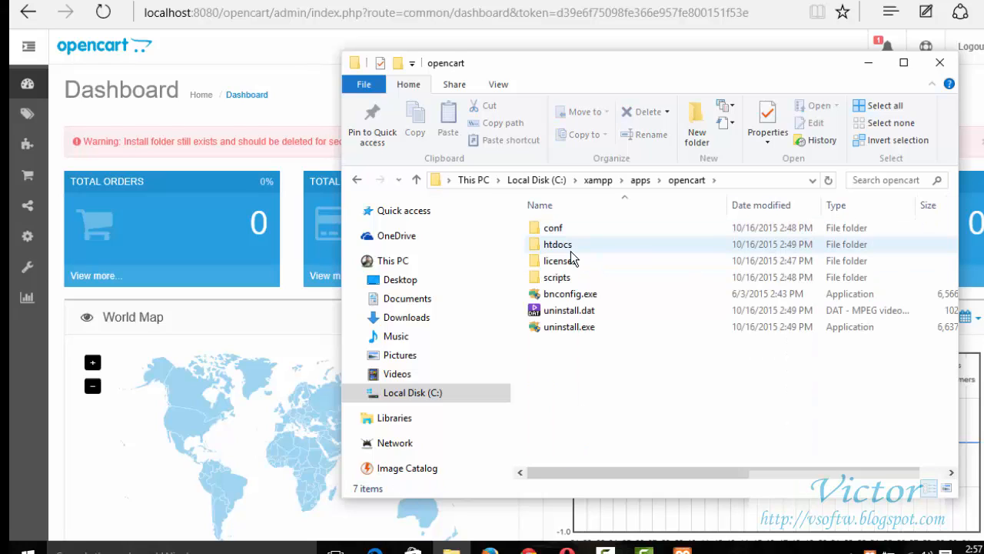
{"action": "double_click", "coordinate": [557, 243]}
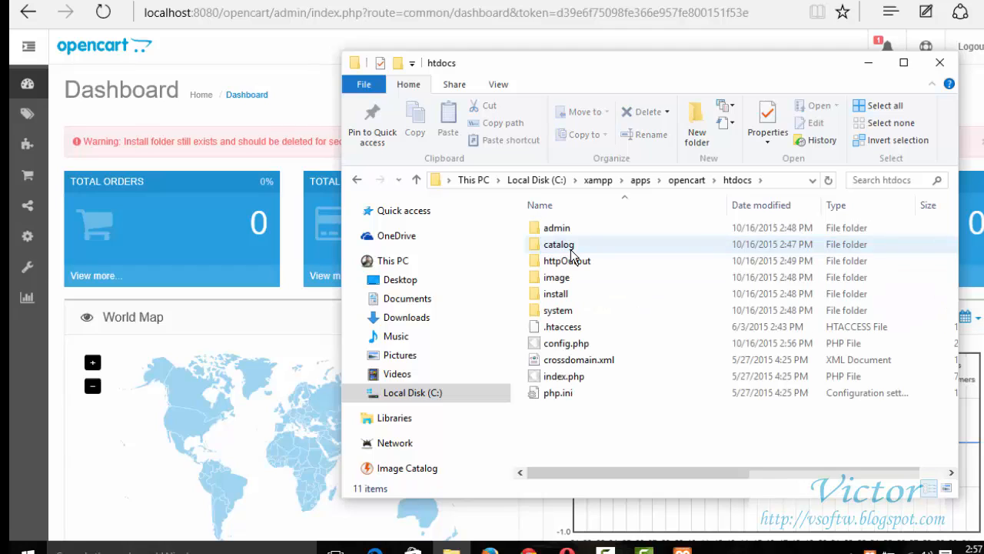
{"action": "right_click", "coordinate": [555, 292]}
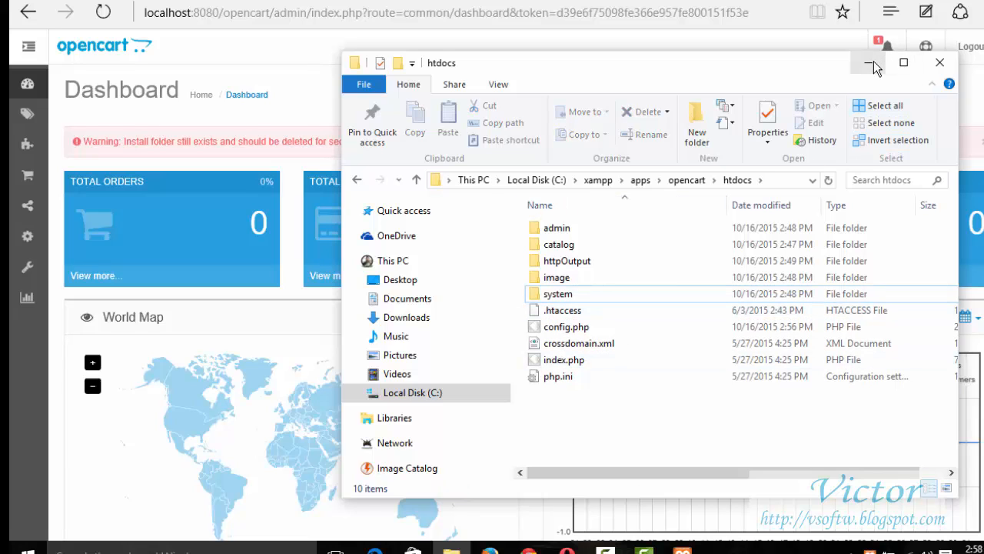
{"action": "left_click", "coordinate": [871, 62]}
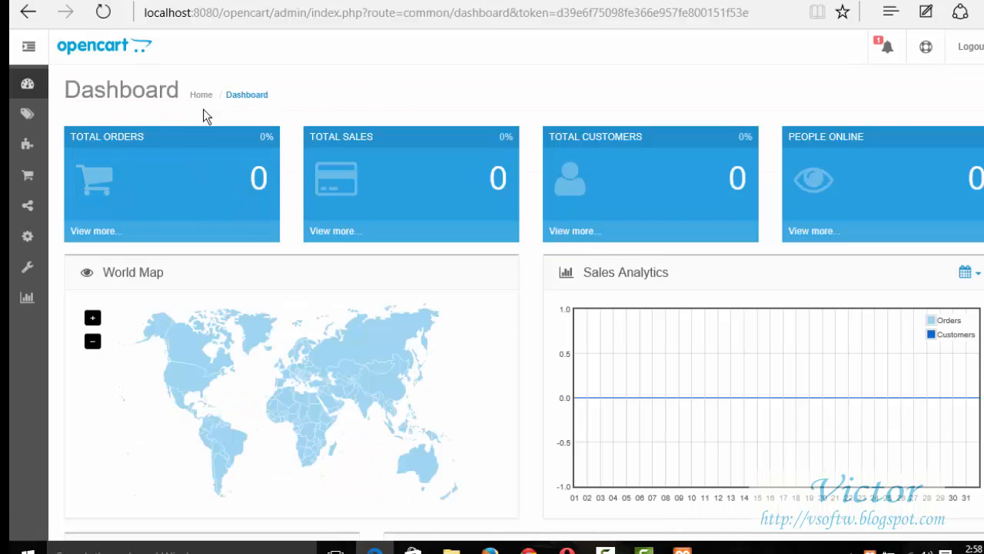
- Refresh the dashboard and select the store URL localhost:8080/opencart in the Stores list
{"action": "left_click", "coordinate": [28, 145]}
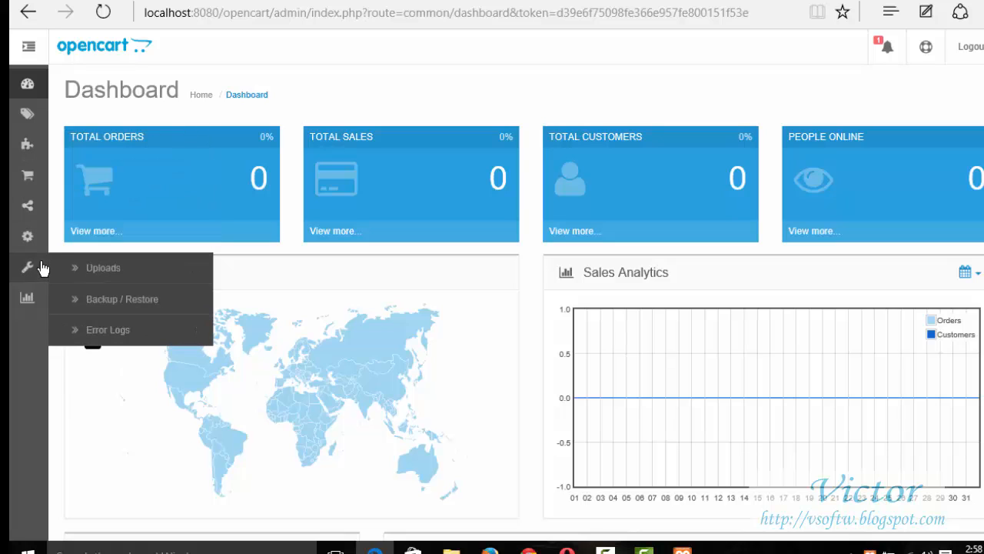
{"action": "mouse_move", "coordinate": [27, 237]}
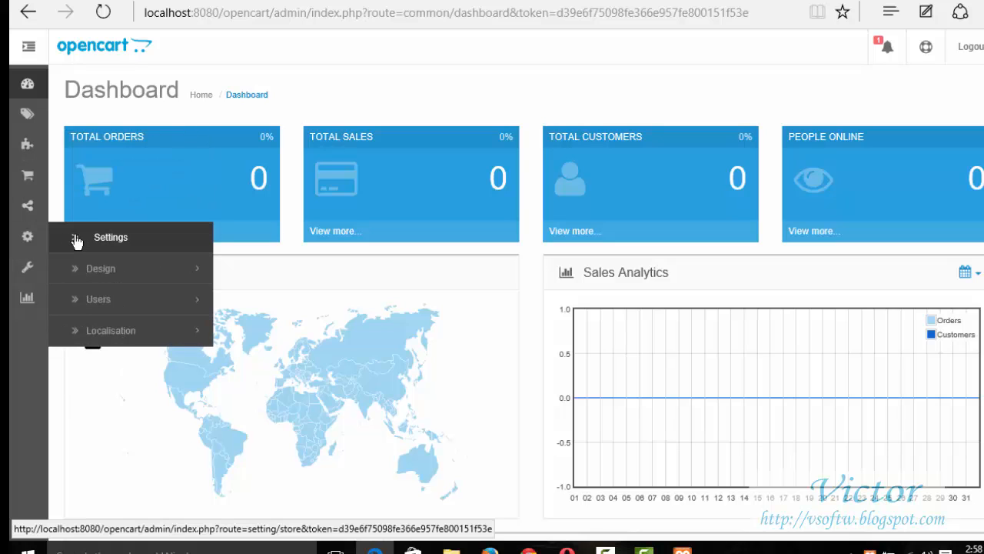
{"action": "left_click", "coordinate": [110, 237]}
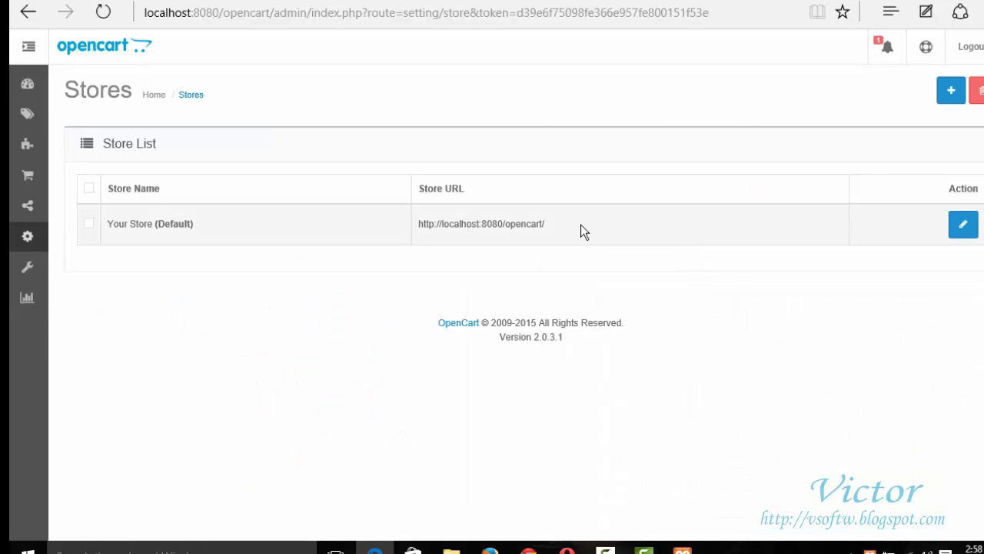
{"action": "double_click", "coordinate": [526, 224]}
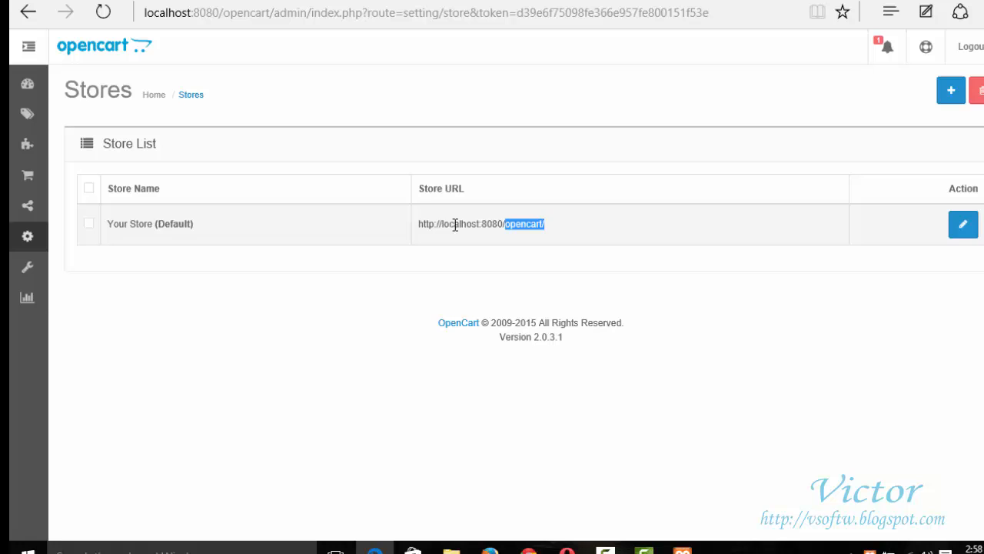
{"action": "triple_click", "coordinate": [480, 225]}
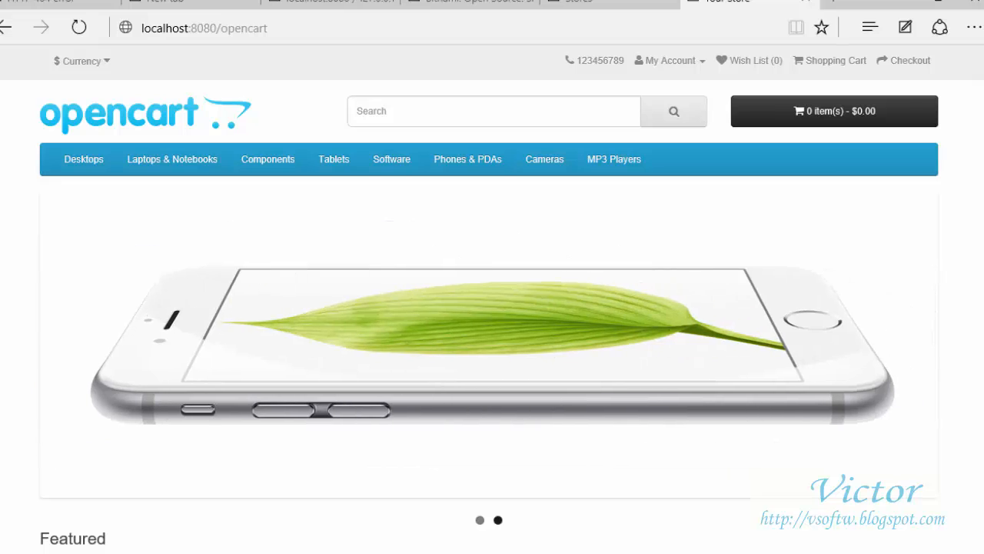
- Scroll through the storefront home page past featured products MacBook, iPhone and brand logos
{"action": "scroll", "scroll_direction": "down", "scroll_amount": 3}
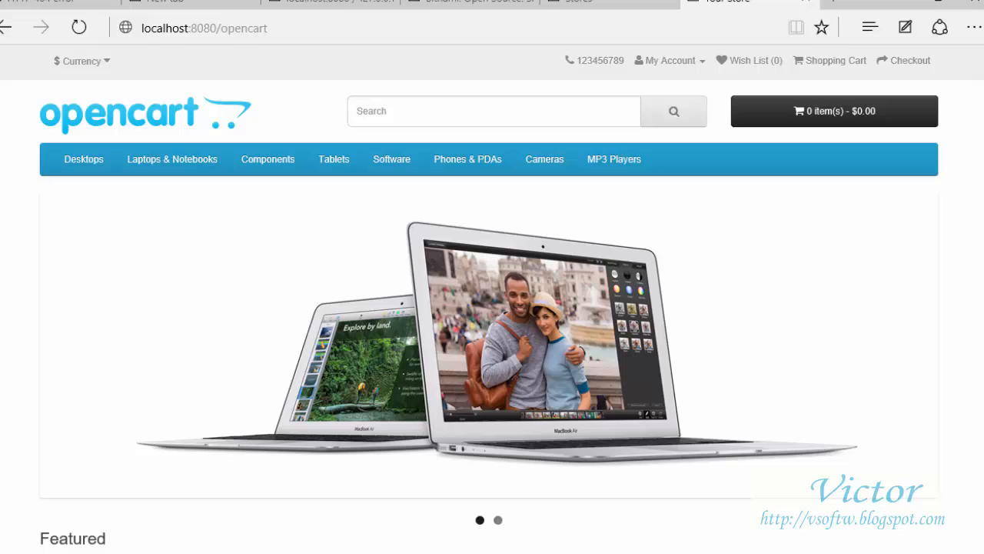
{"action": "scroll", "scroll_direction": "down", "scroll_amount": 3}
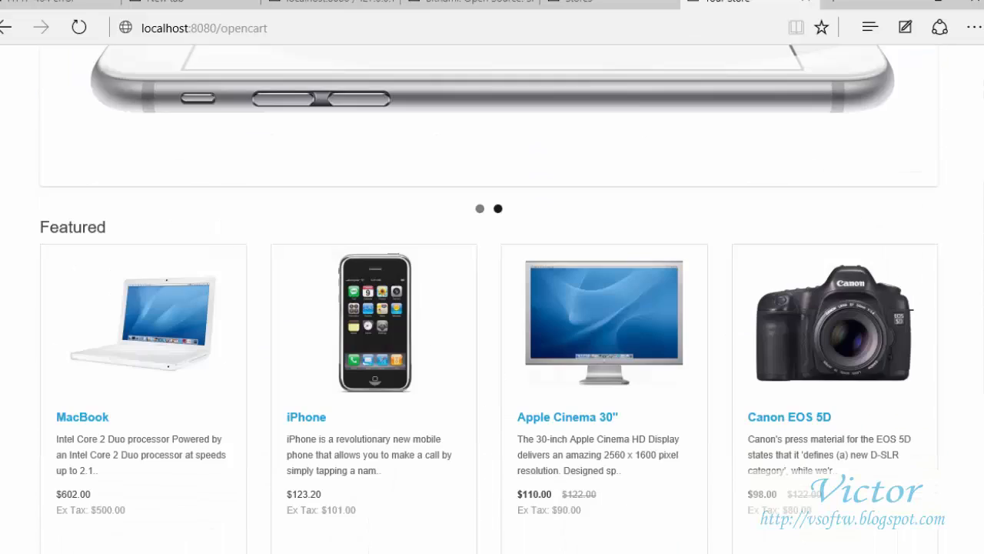
{"action": "scroll", "scroll_direction": "down", "scroll_amount": 3}
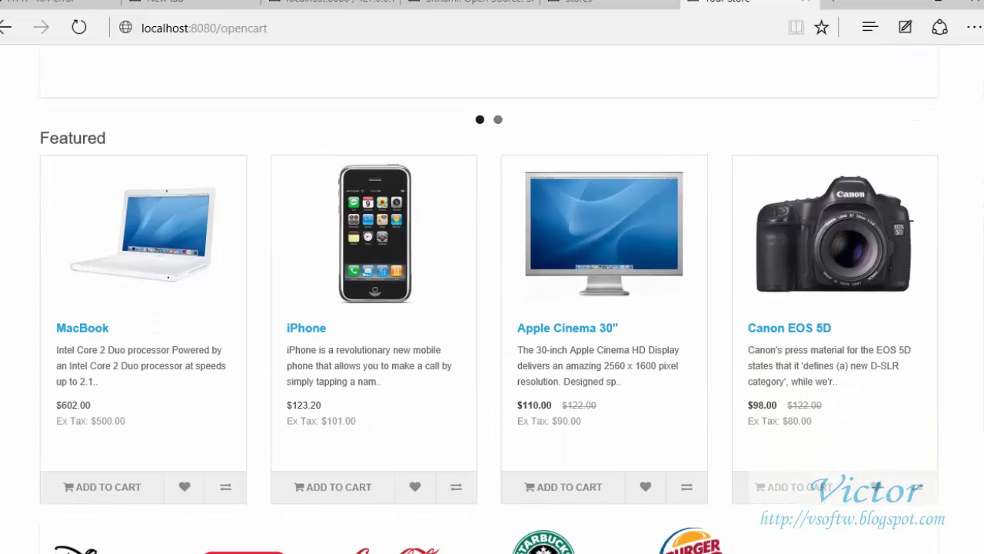
{"action": "scroll", "scroll_direction": "down", "scroll_amount": 3}
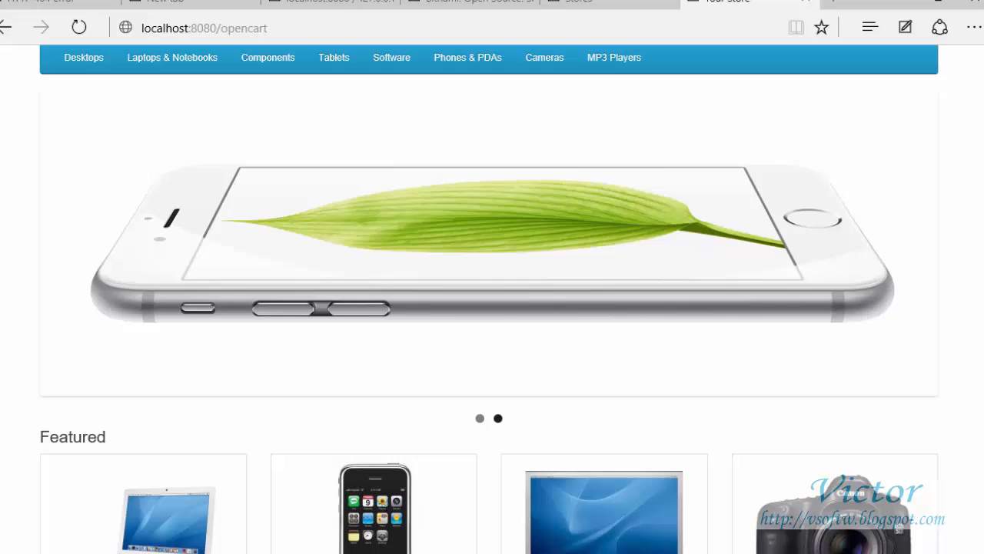
{"action": "left_click", "coordinate": [479, 418]}
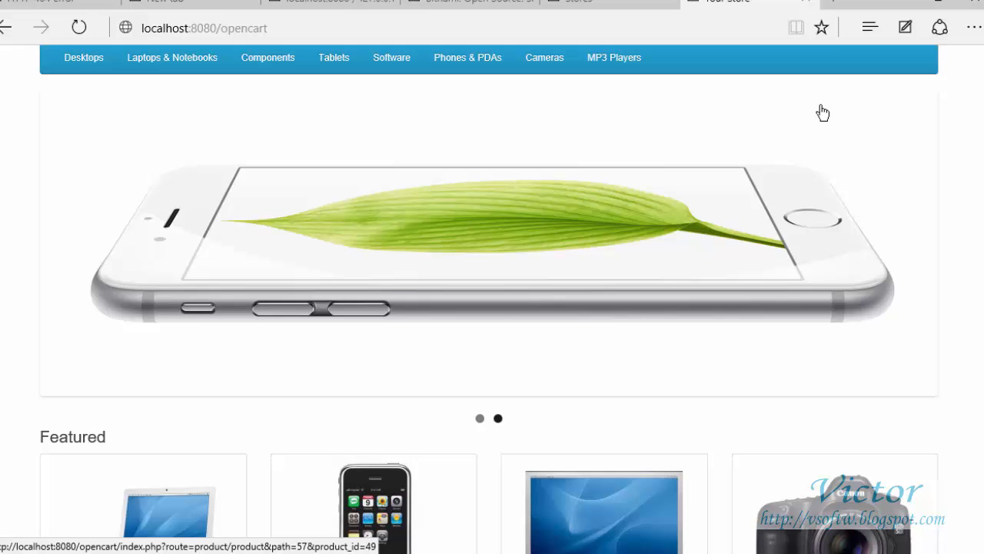
{"action": "scroll", "scroll_direction": "down", "scroll_amount": 3}
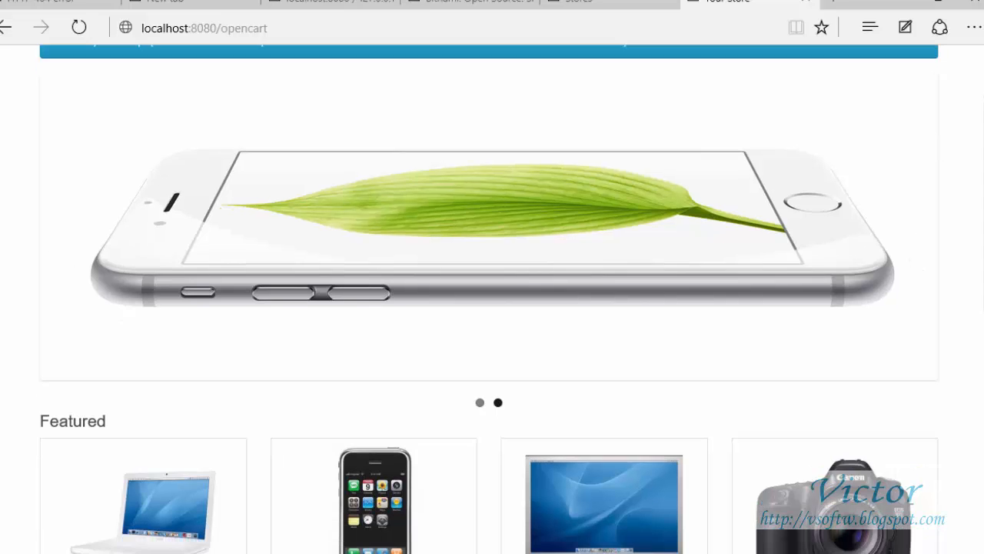
{"action": "scroll", "scroll_direction": "down", "scroll_amount": 3}
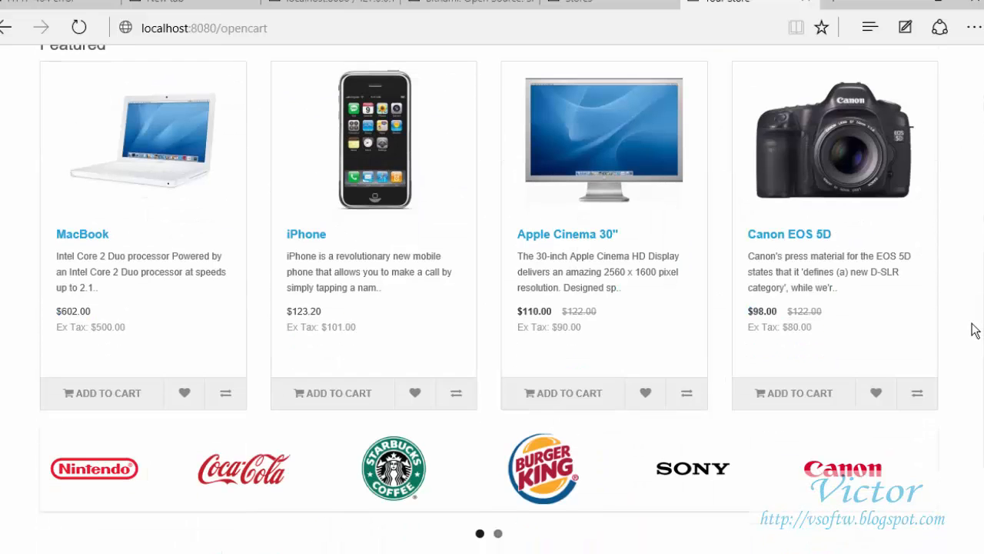